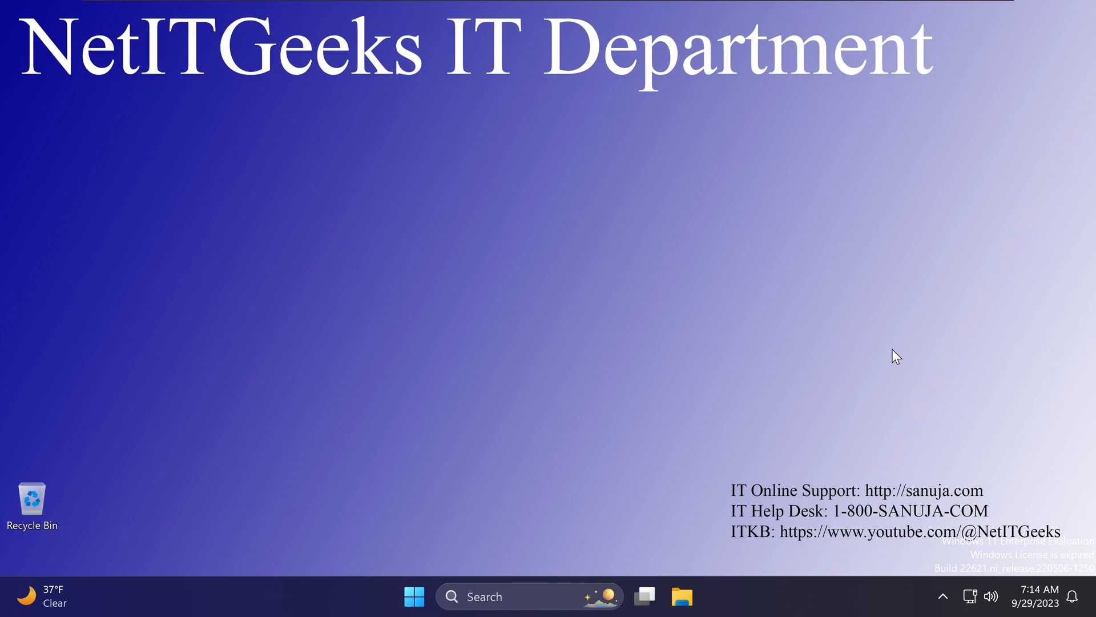
{"action": "mouse_move", "coordinate": [611, 414]}
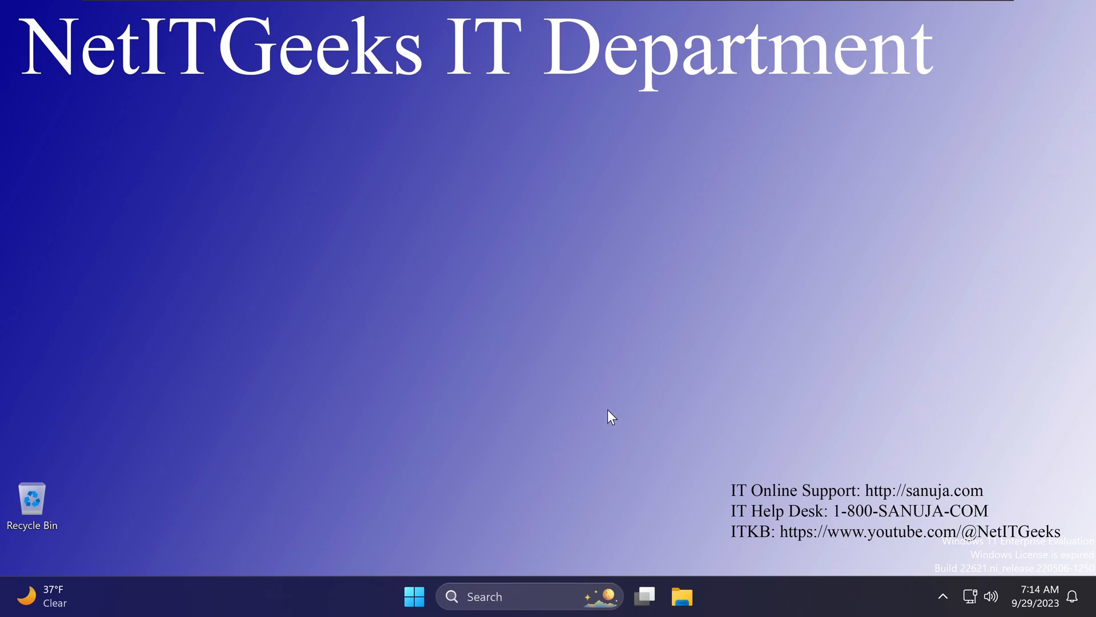
Step: Launch Registry Editor via Start search and browse to HKEY_LOCAL_MACHINE\HARDWARE's (Default) value
{"action": "left_click", "coordinate": [413, 596]}
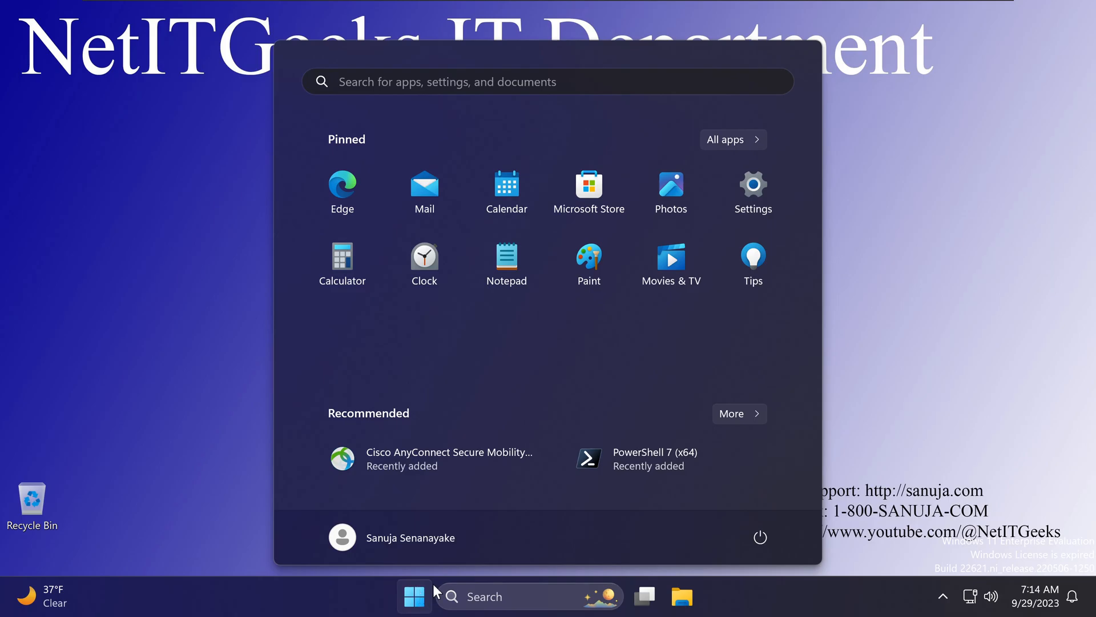
{"action": "type", "text": "registry Editor"}
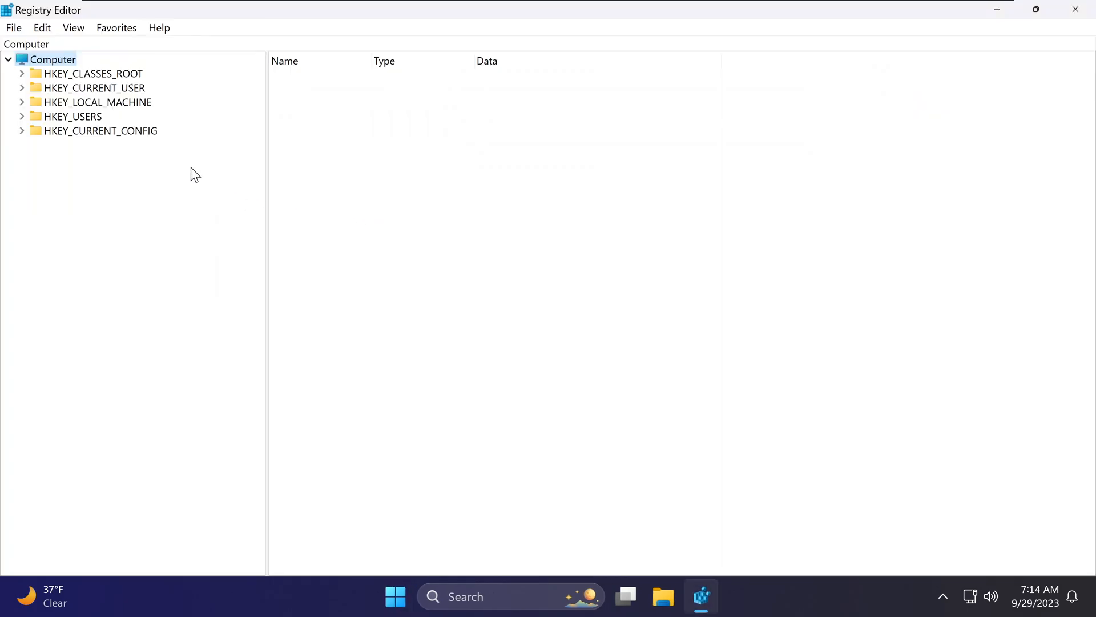
{"action": "mouse_move", "coordinate": [372, 275]}
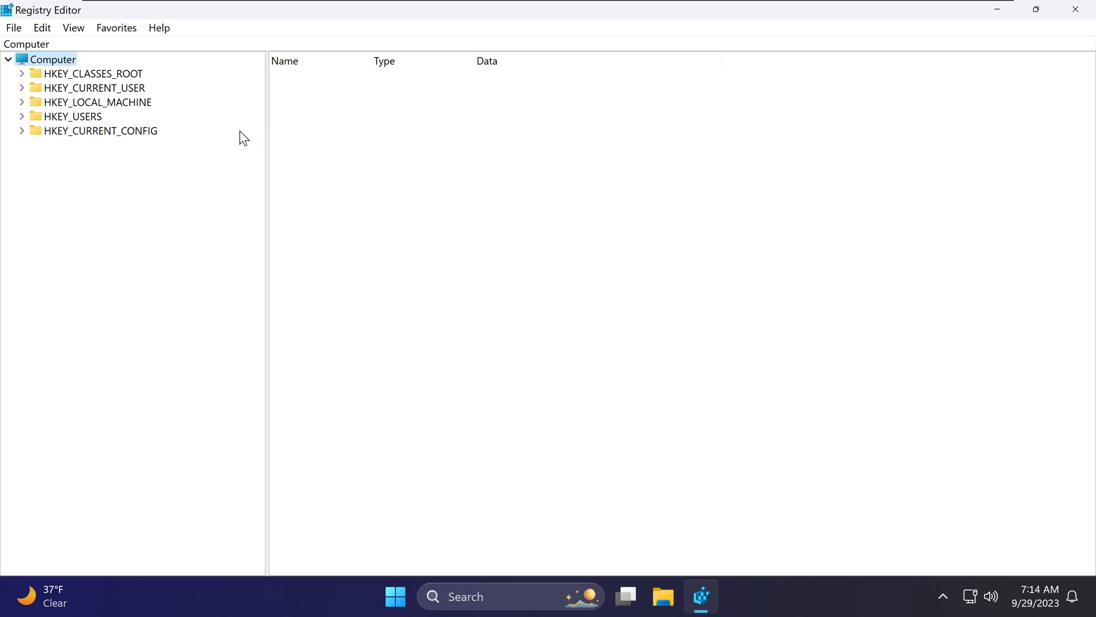
{"action": "left_click", "coordinate": [96, 103]}
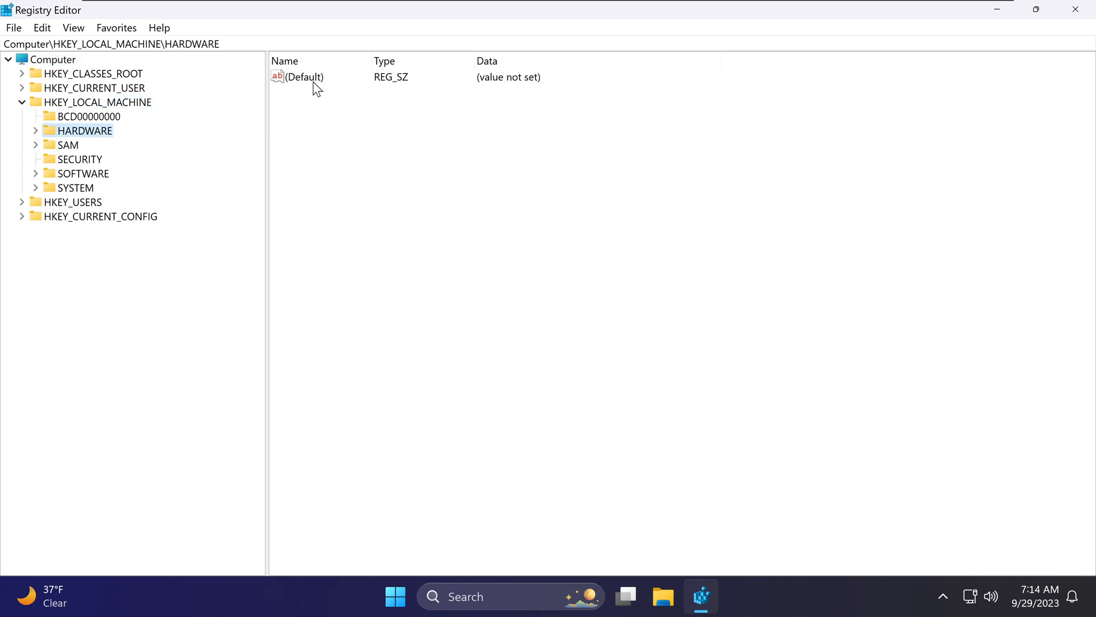
{"action": "right_click", "coordinate": [303, 76]}
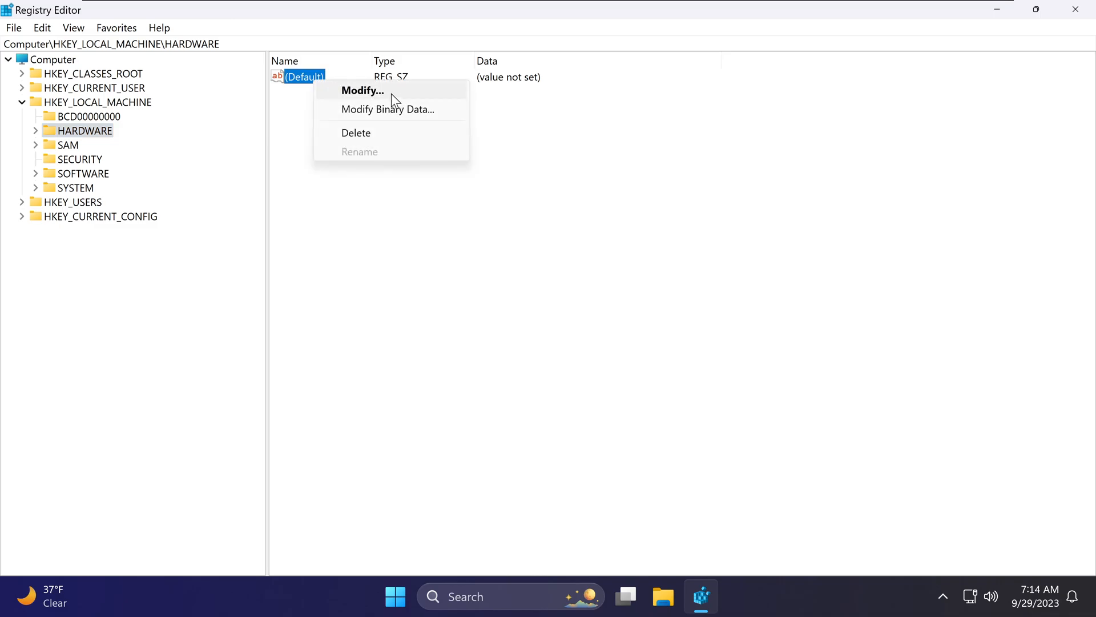
{"action": "mouse_move", "coordinate": [360, 136]}
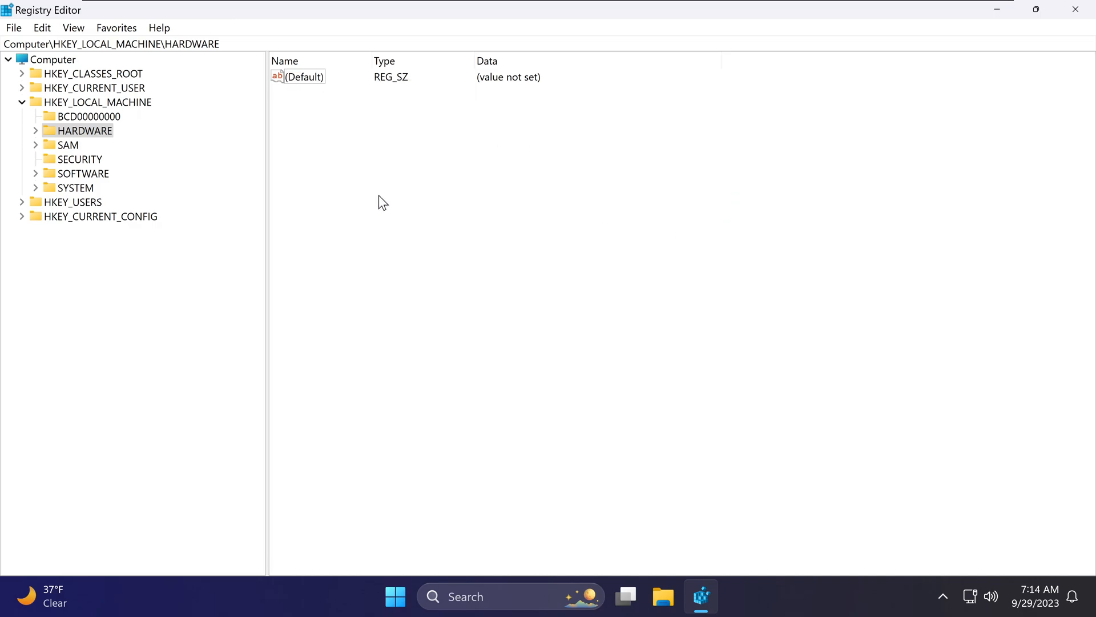
{"action": "mouse_move", "coordinate": [375, 197]}
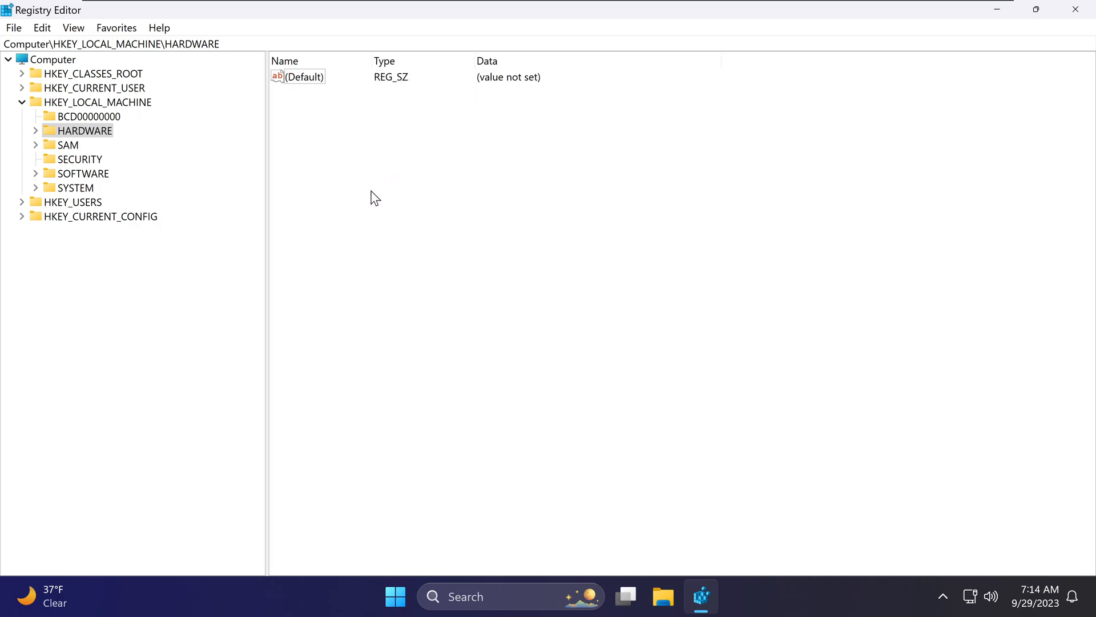
{"action": "mouse_move", "coordinate": [470, 197]}
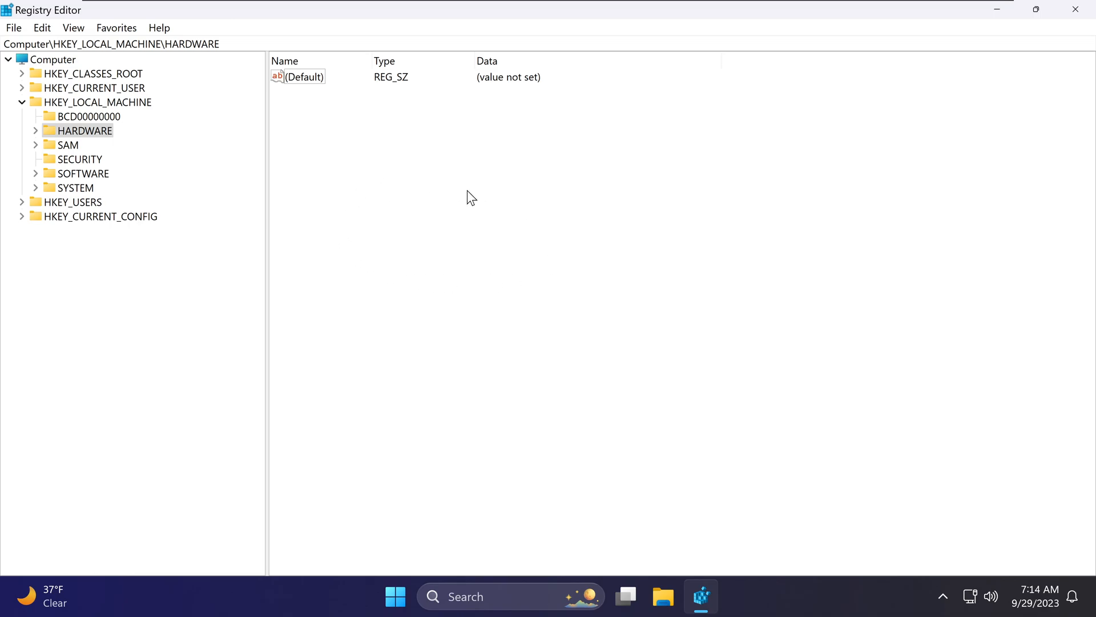
{"action": "mouse_move", "coordinate": [440, 268]}
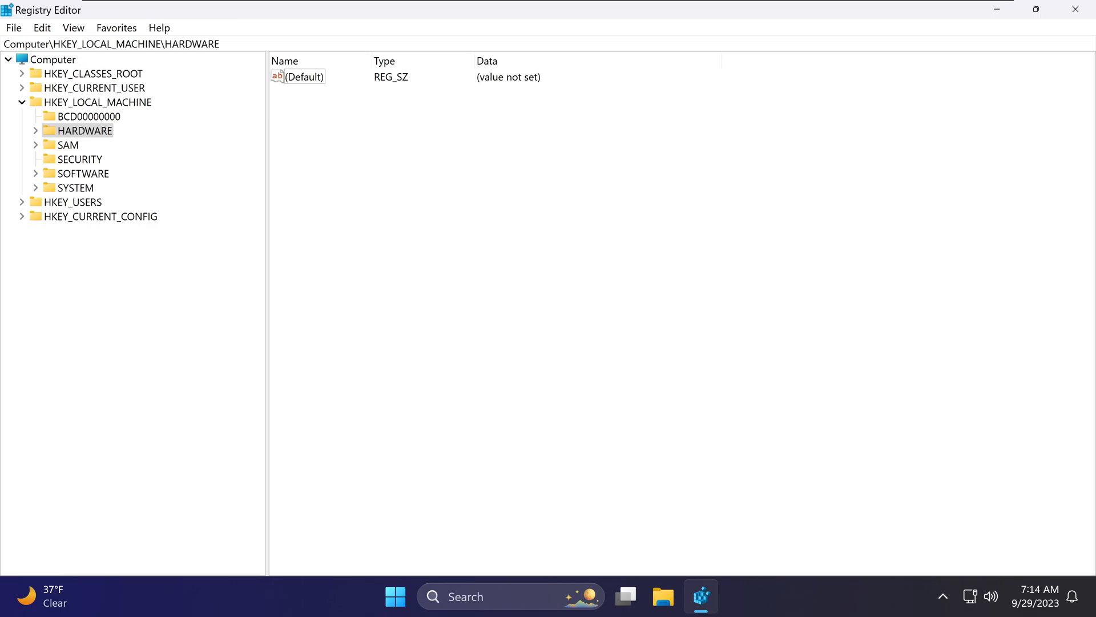
{"action": "mouse_move", "coordinate": [799, 144]}
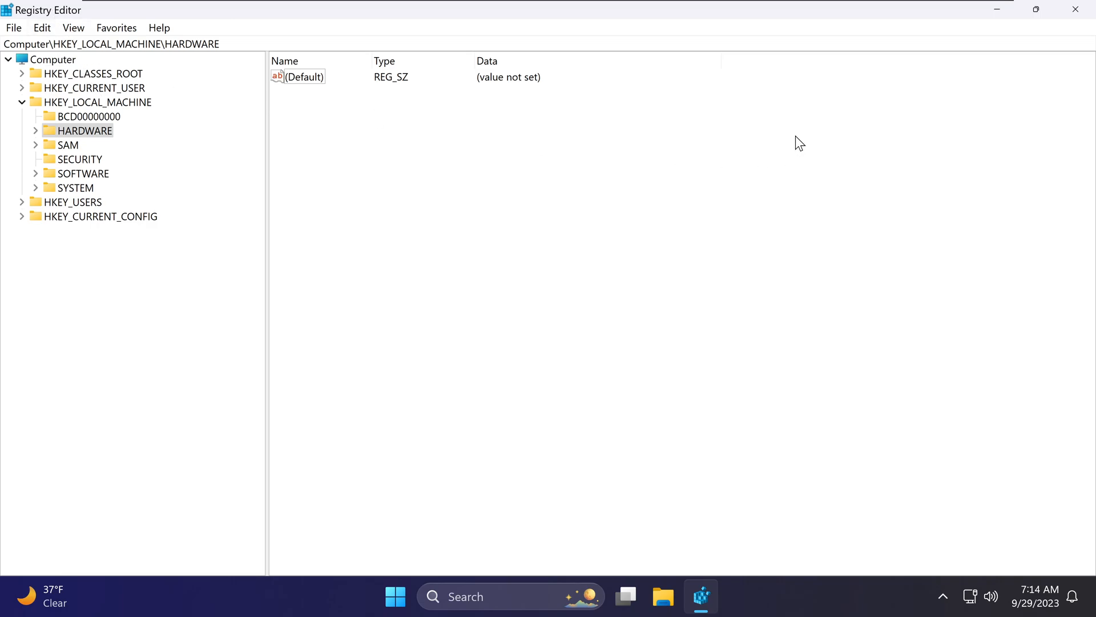
{"action": "mouse_move", "coordinate": [817, 125]}
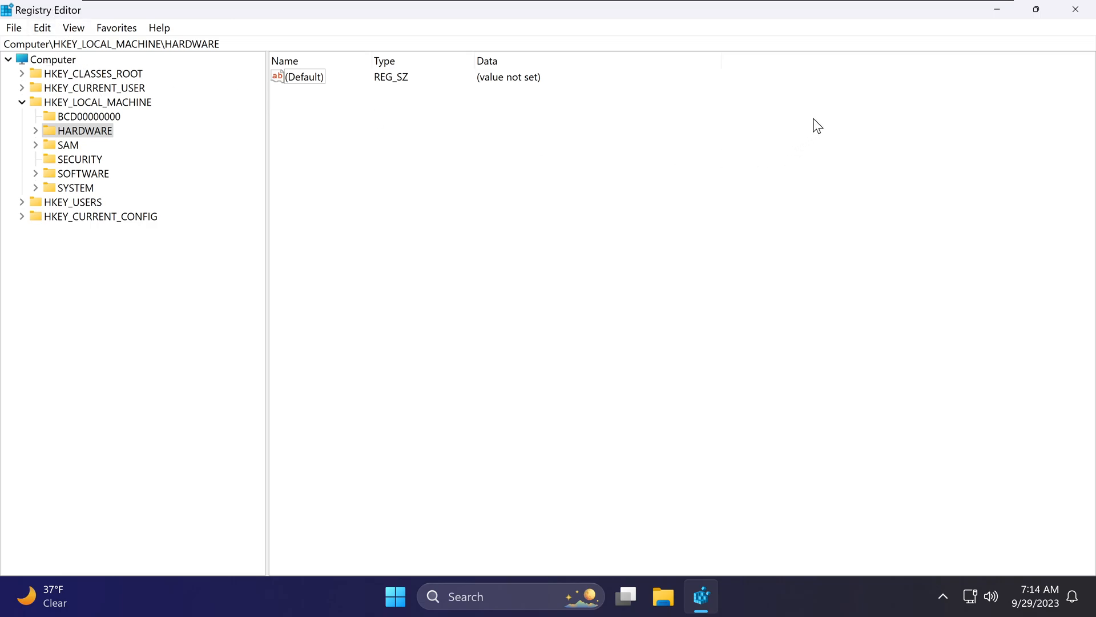
{"action": "mouse_move", "coordinate": [934, 97]}
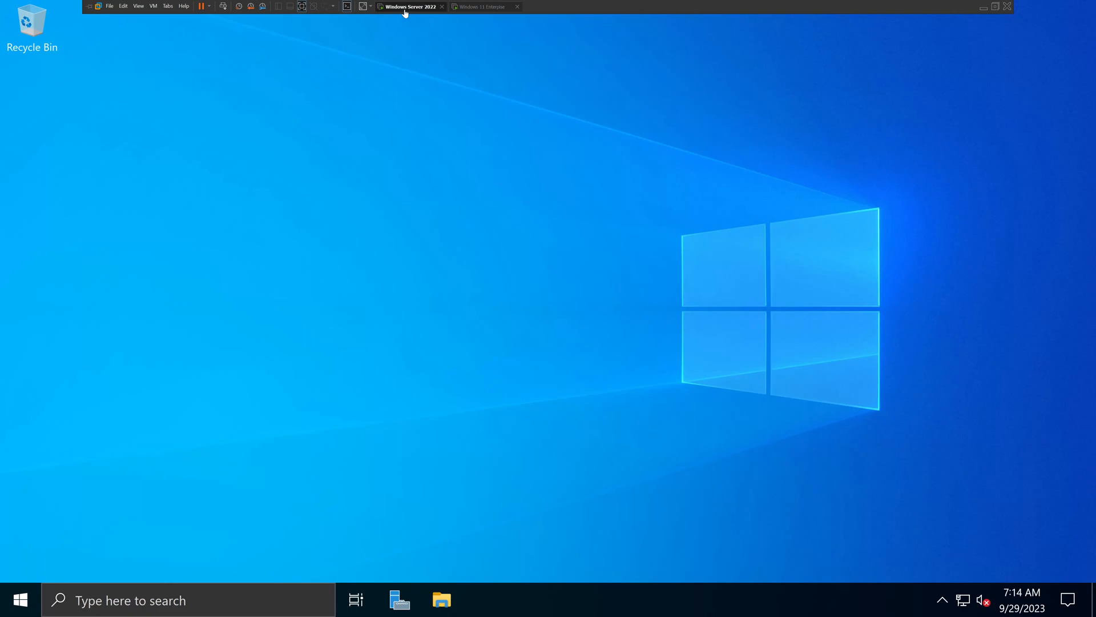
{"action": "mouse_move", "coordinate": [423, 19]}
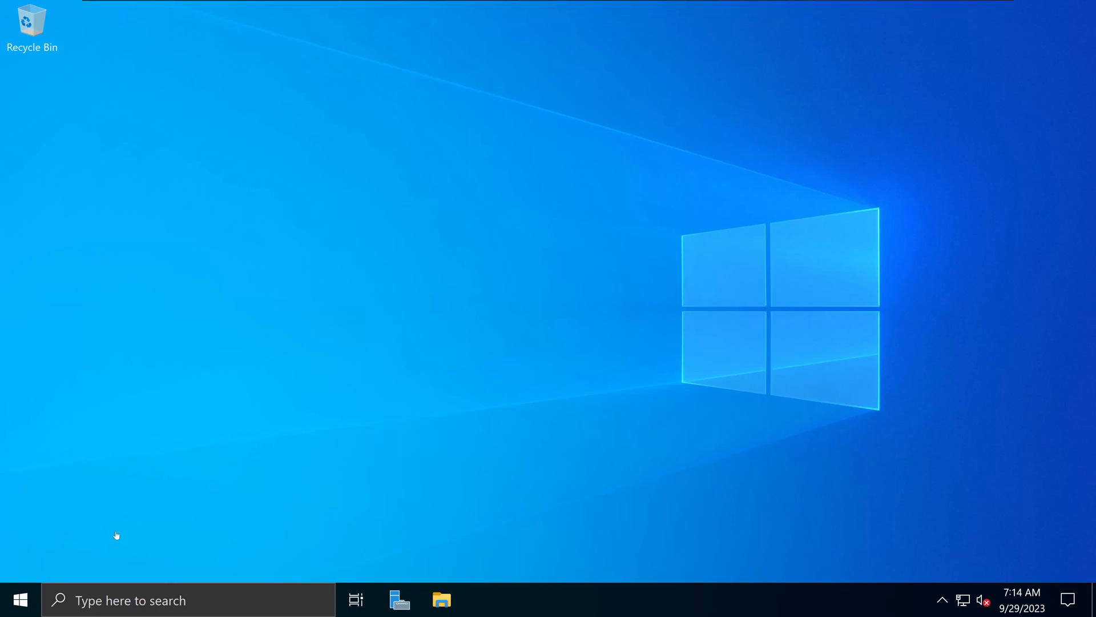
{"action": "mouse_move", "coordinate": [461, 396]}
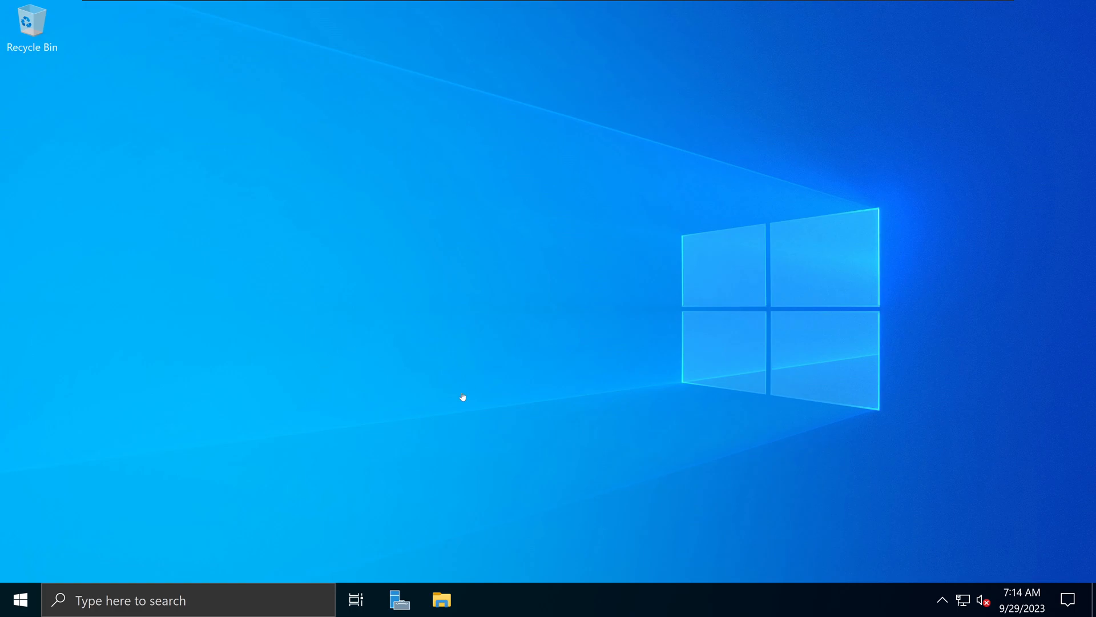
{"action": "mouse_move", "coordinate": [171, 482]}
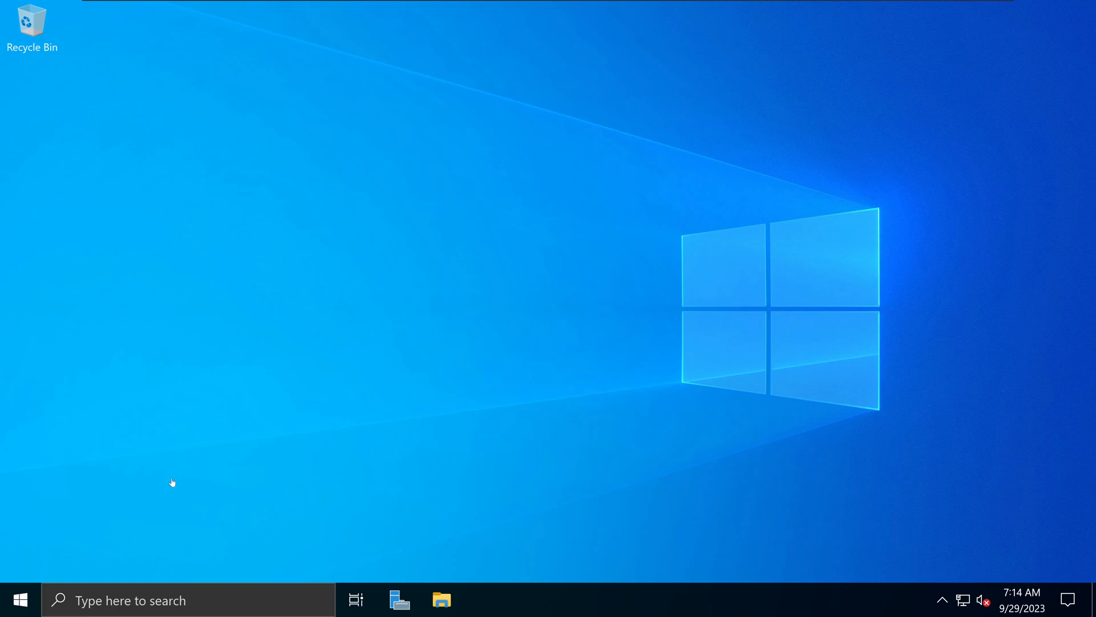
Step: Open Server Manager on the Windows Server 2022 VM and show its Tools menu
{"action": "left_click", "coordinate": [20, 601]}
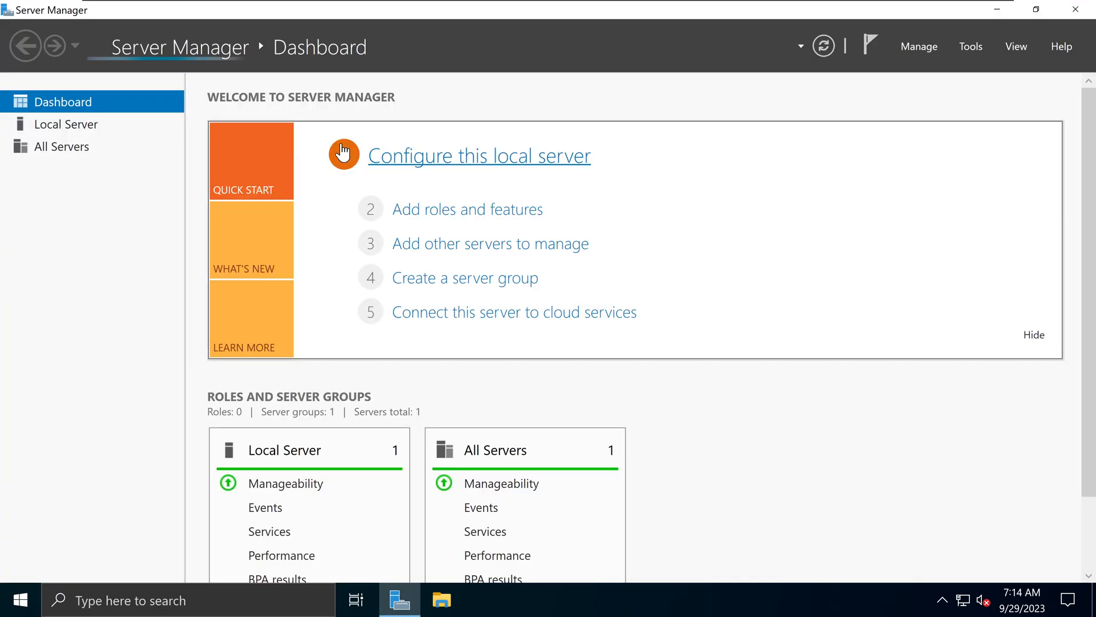
{"action": "left_click", "coordinate": [971, 46]}
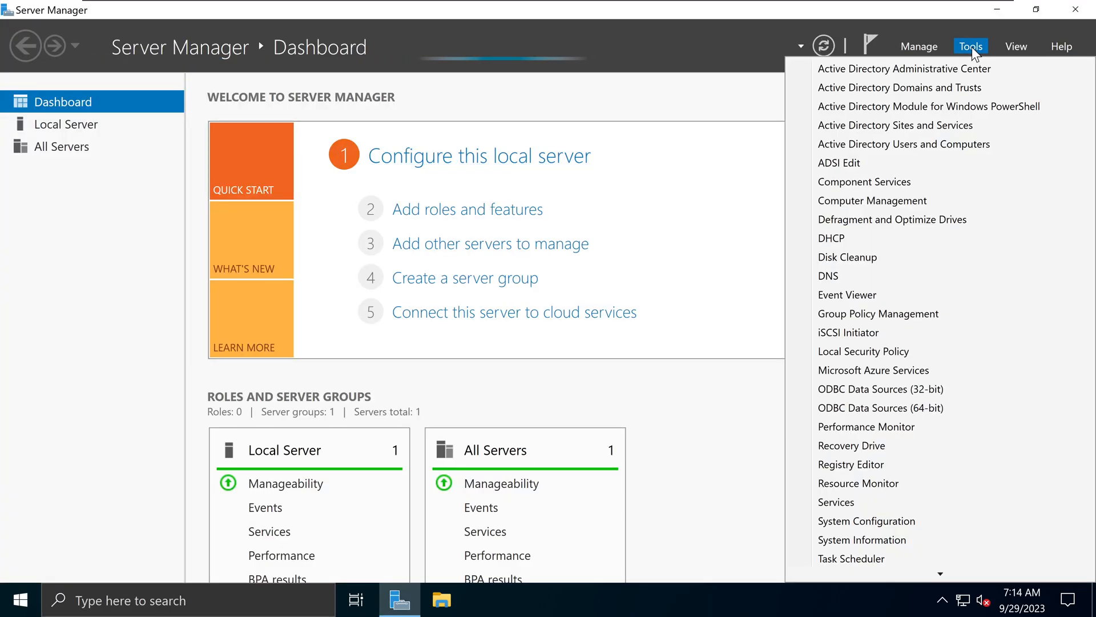
{"action": "mouse_move", "coordinate": [878, 313]}
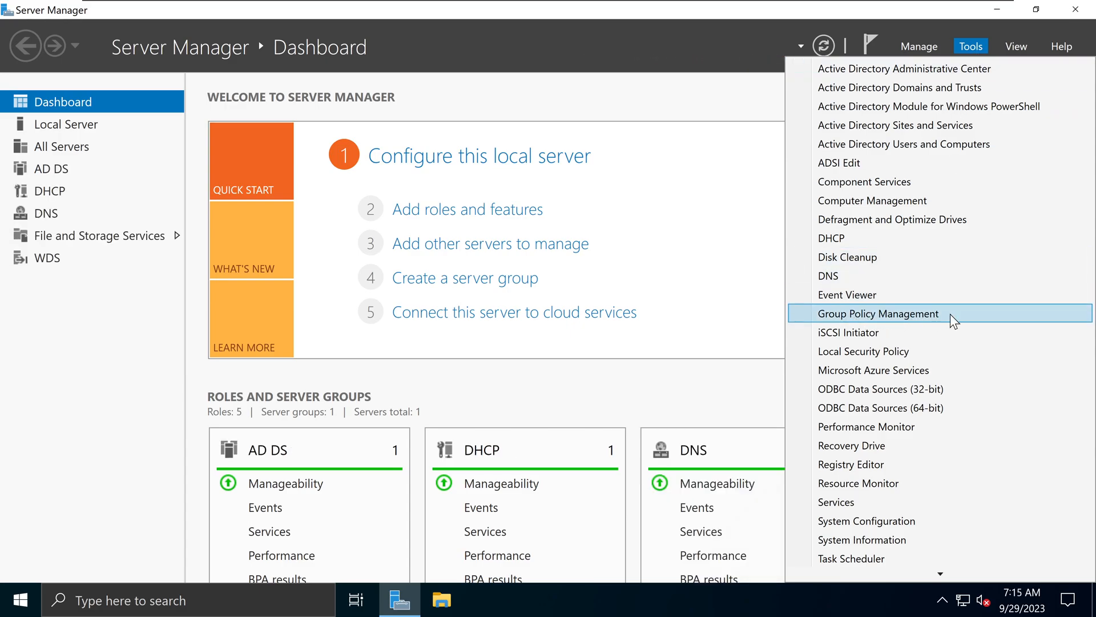
Step: Launch Group Policy Management and view the GPOs linked to the NetITGeeks OU
{"action": "left_click", "coordinate": [879, 313]}
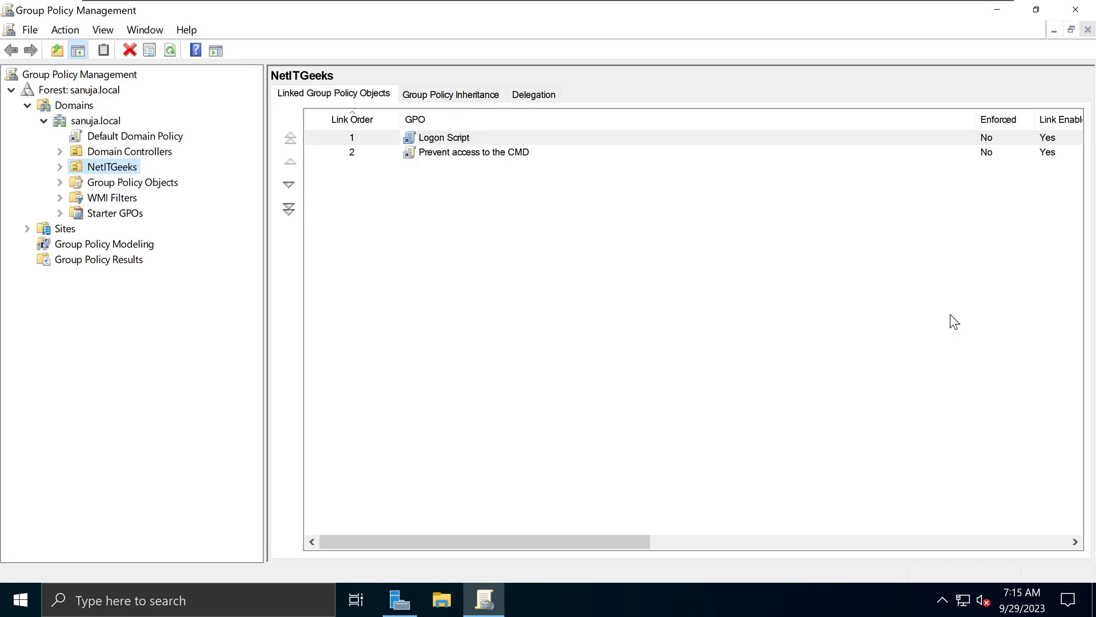
{"action": "mouse_move", "coordinate": [347, 361]}
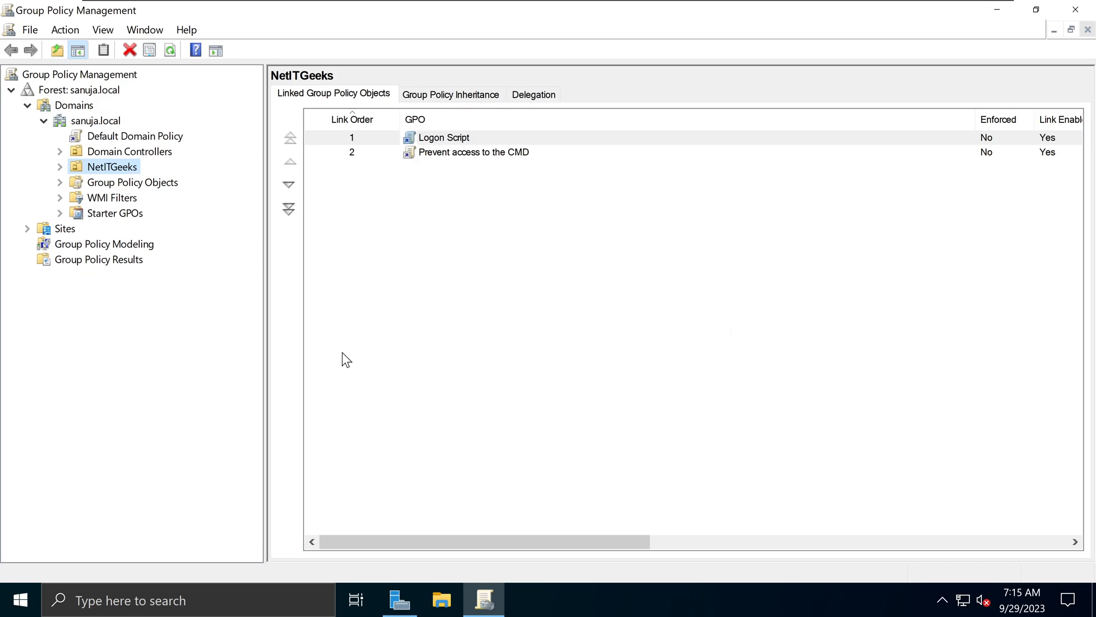
{"action": "mouse_move", "coordinate": [477, 366]}
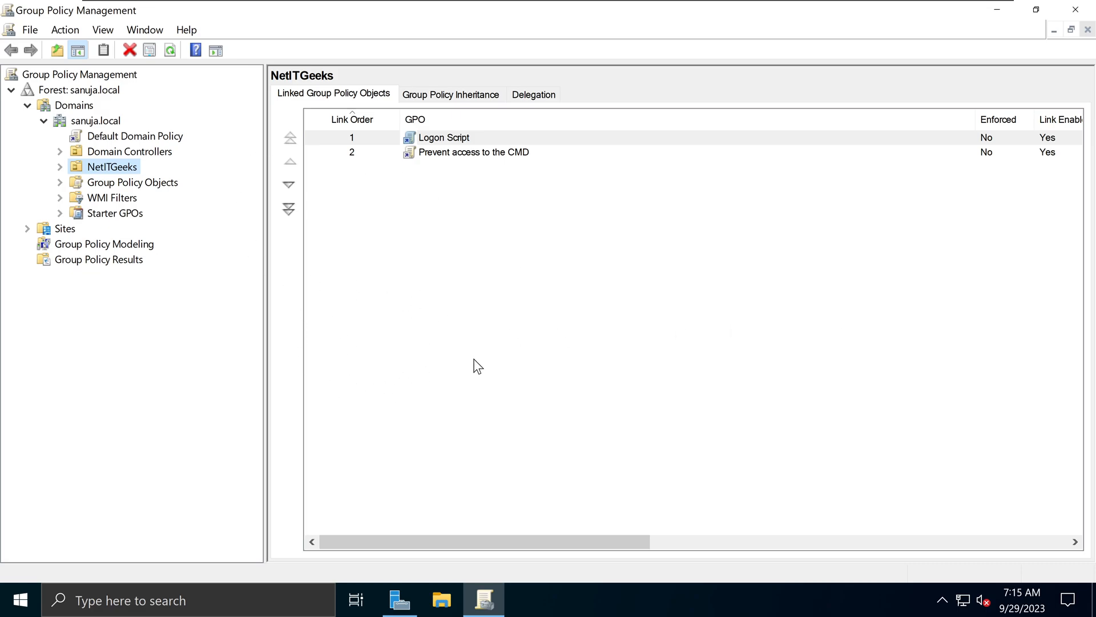
{"action": "mouse_move", "coordinate": [327, 374]}
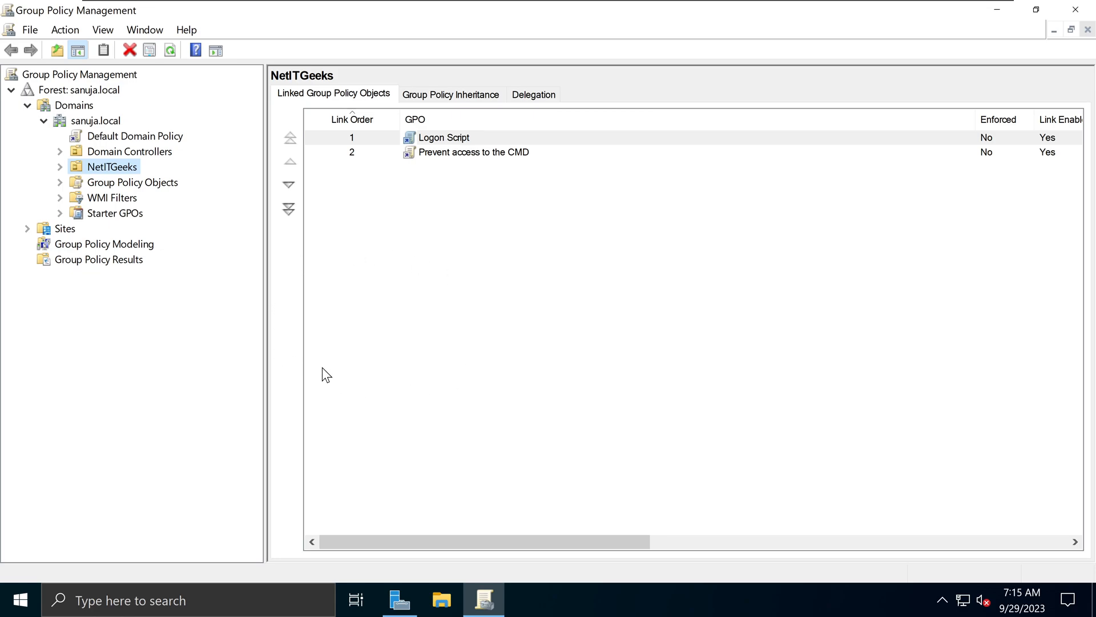
{"action": "mouse_move", "coordinate": [174, 222]}
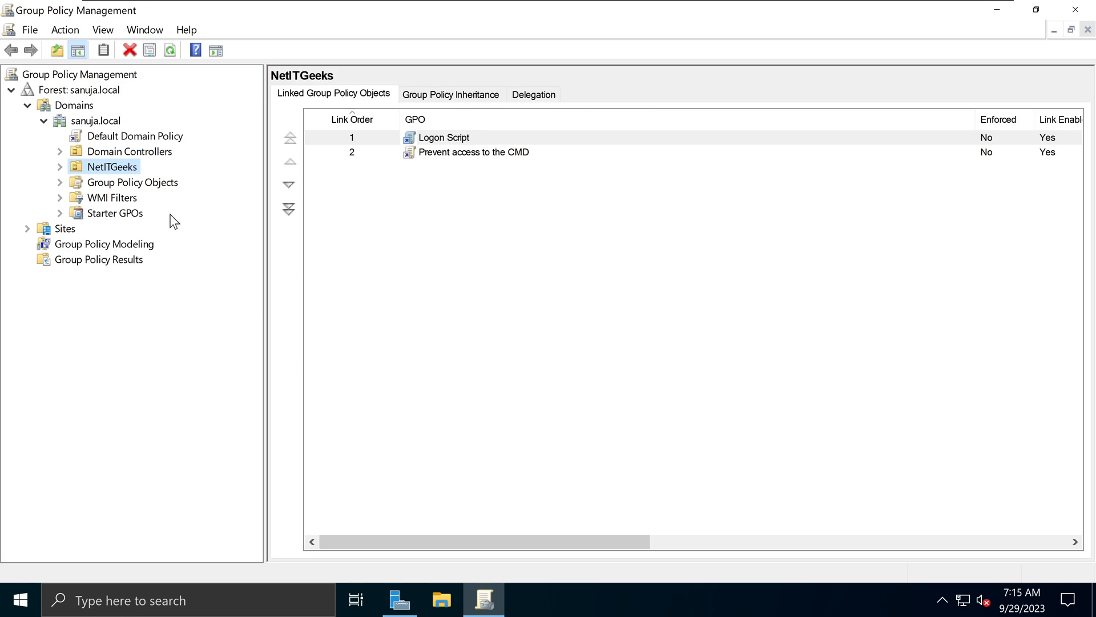
{"action": "mouse_move", "coordinate": [125, 156]}
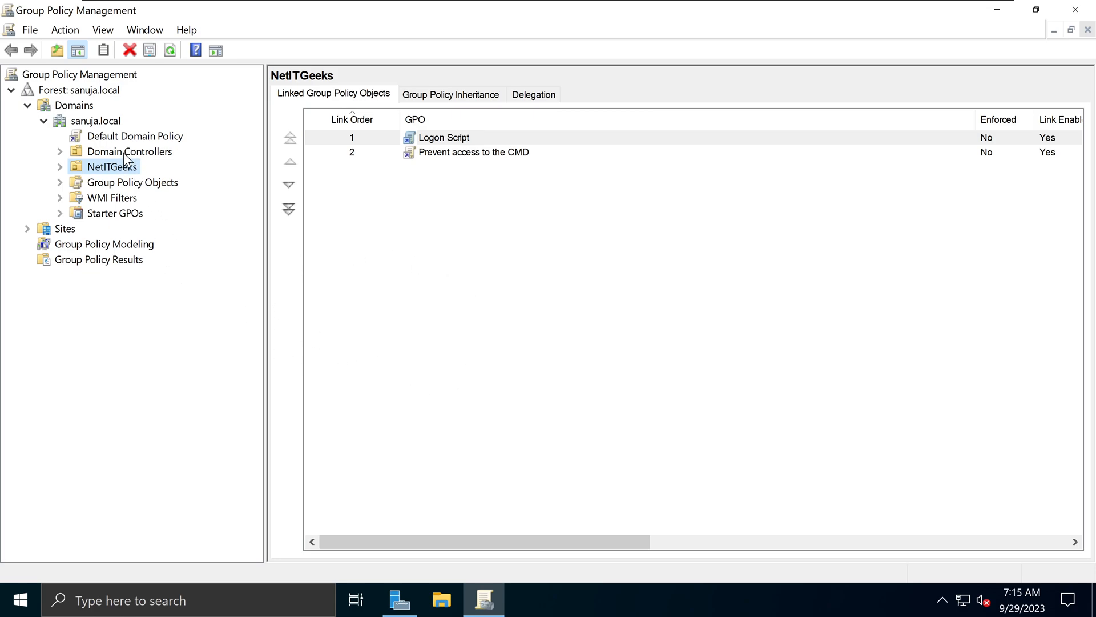
{"action": "left_click", "coordinate": [133, 181]}
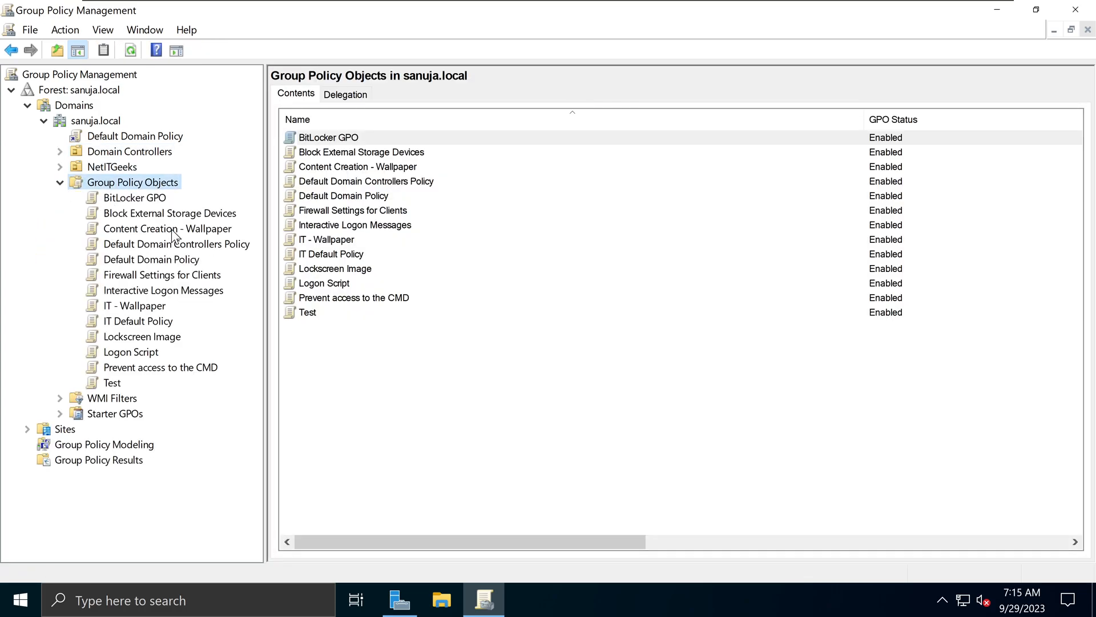
{"action": "mouse_move", "coordinate": [134, 344]}
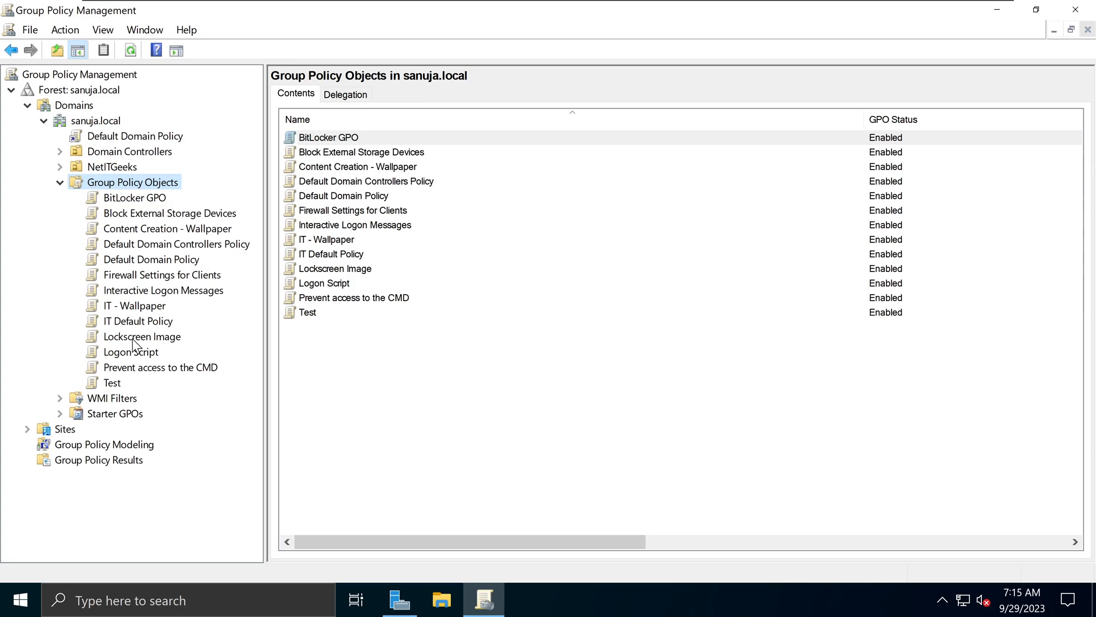
{"action": "mouse_move", "coordinate": [65, 175]}
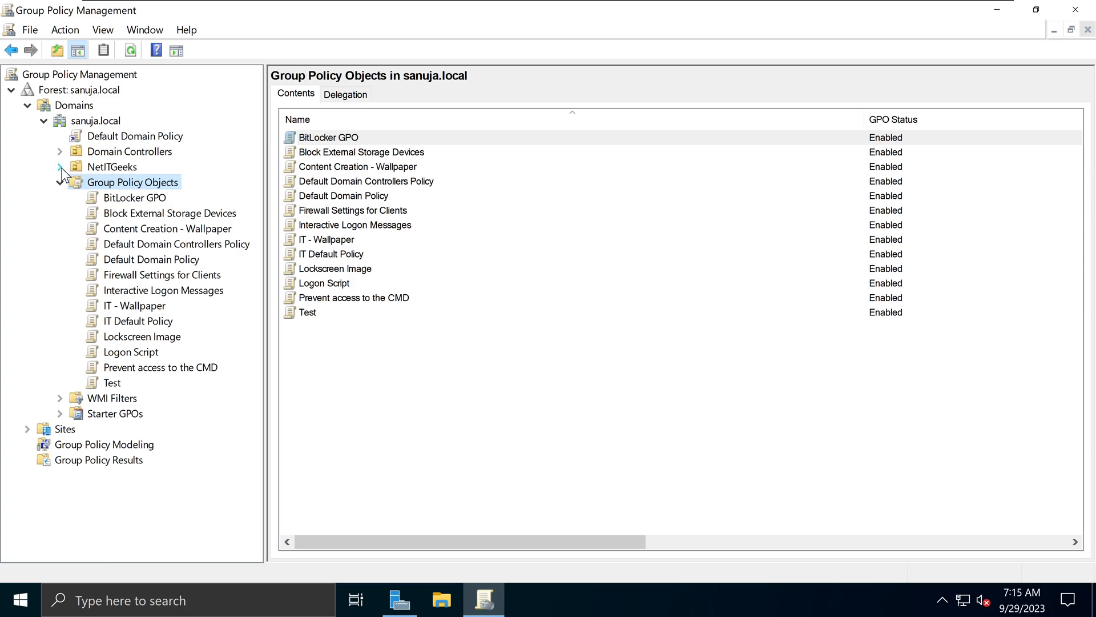
{"action": "left_click", "coordinate": [60, 167]}
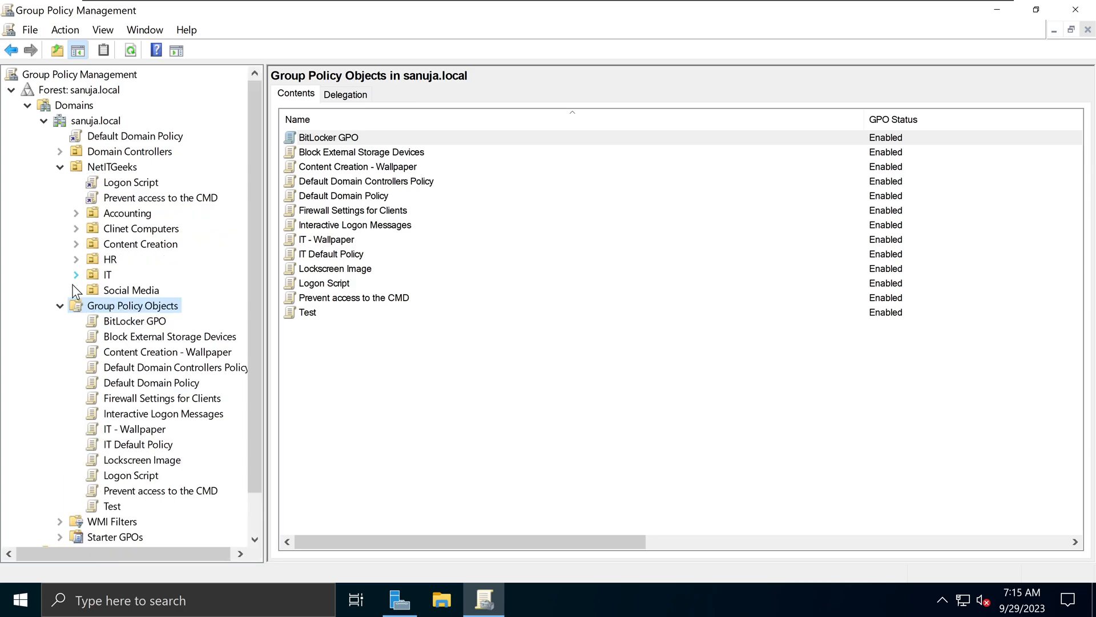
{"action": "left_click", "coordinate": [112, 166]}
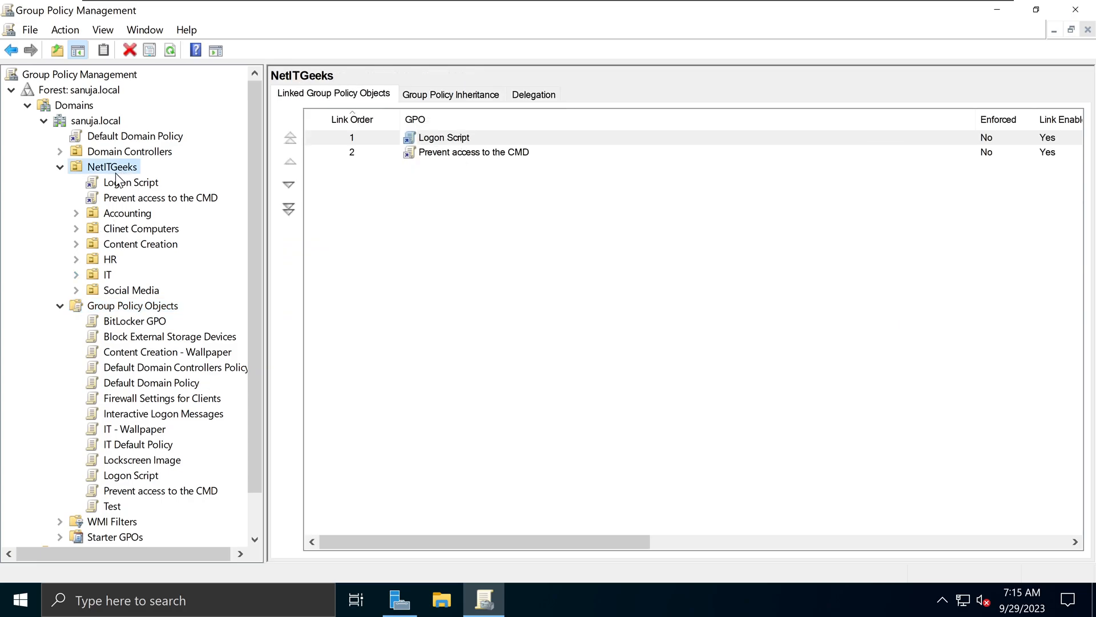
{"action": "mouse_move", "coordinate": [125, 180]}
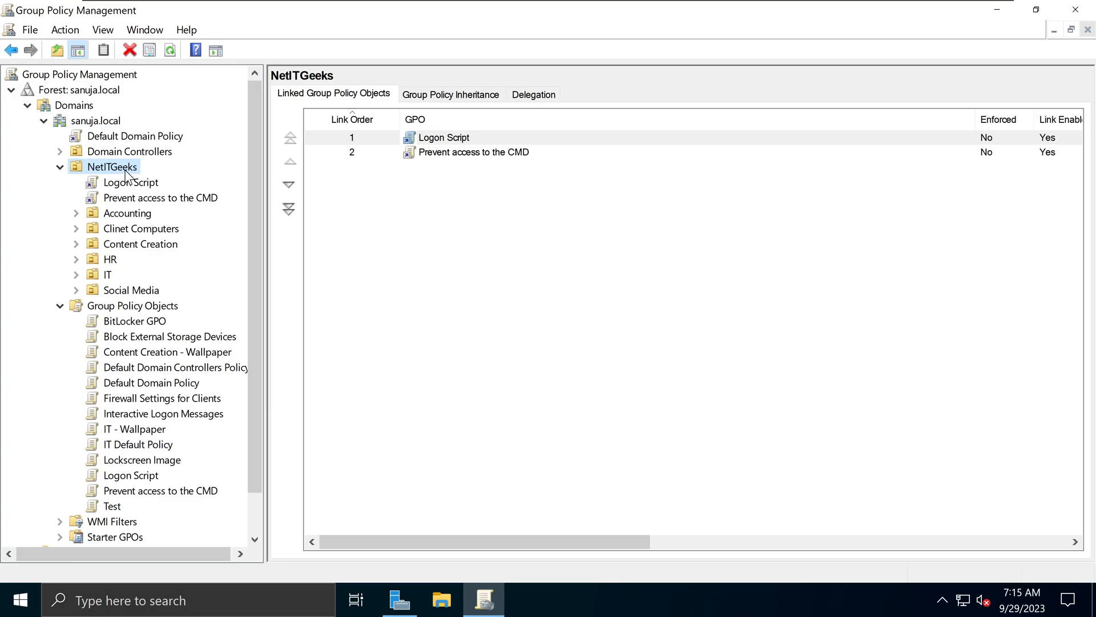
{"action": "mouse_move", "coordinate": [164, 256]}
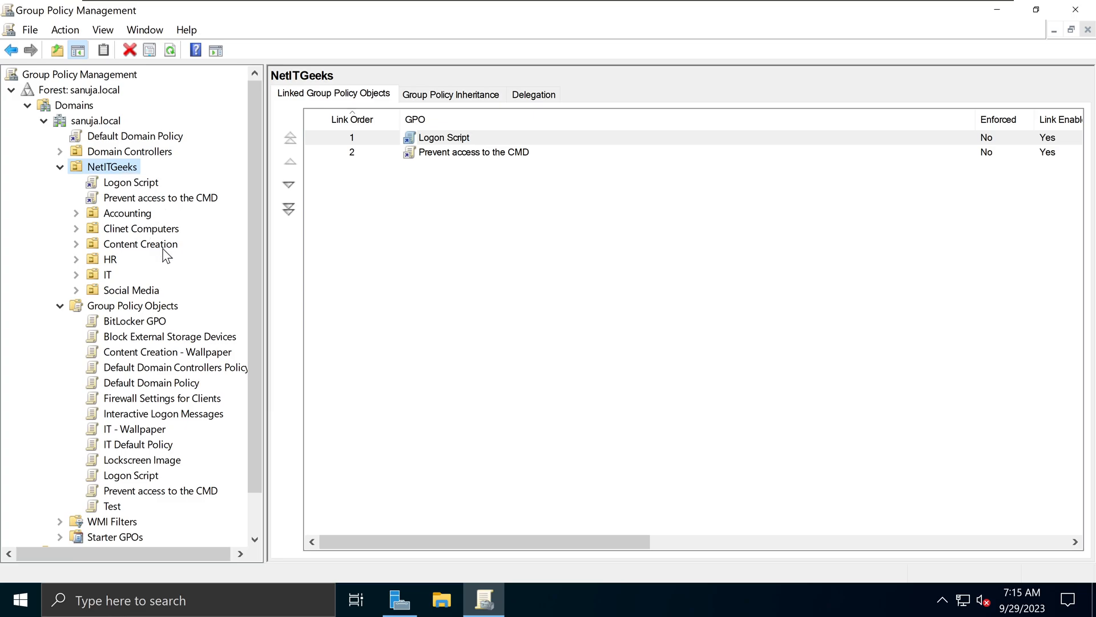
{"action": "mouse_move", "coordinate": [171, 308]}
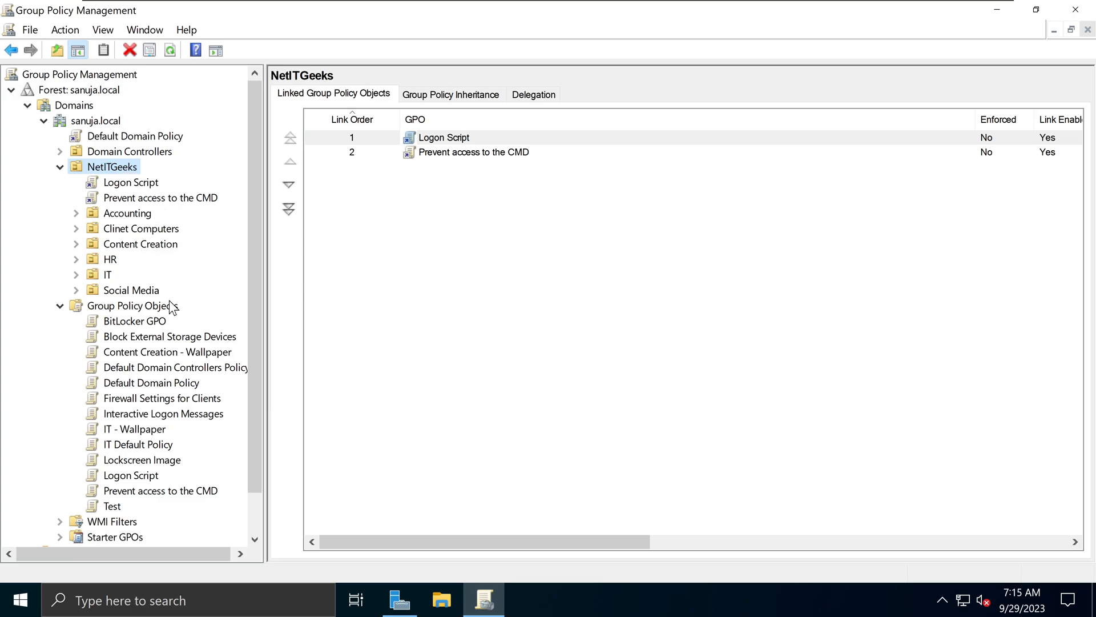
{"action": "mouse_move", "coordinate": [138, 313]}
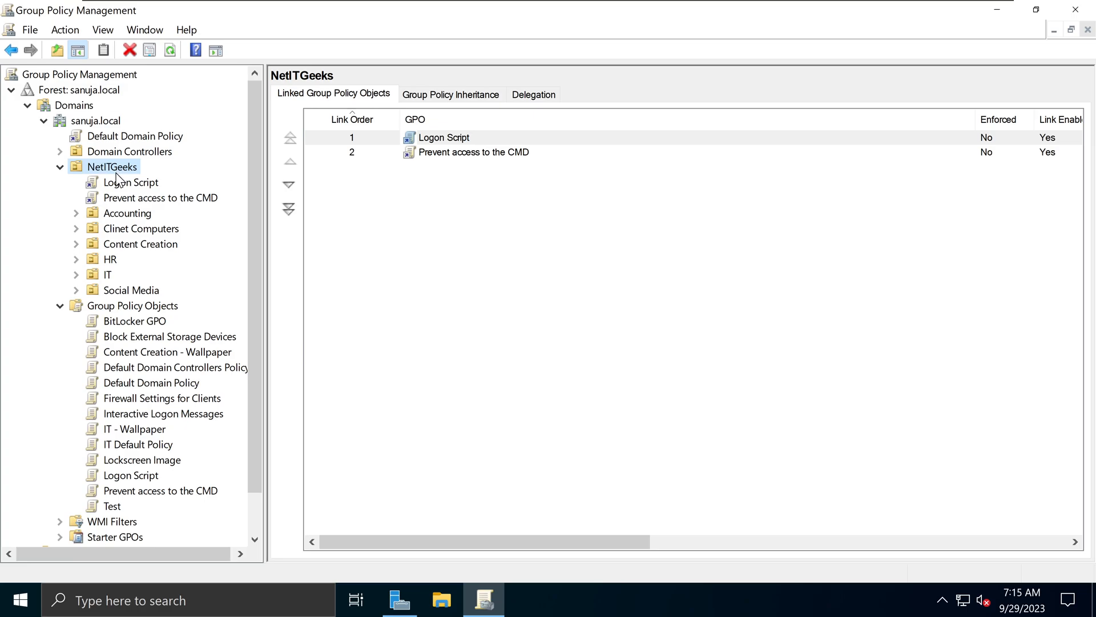
{"action": "mouse_move", "coordinate": [99, 273]}
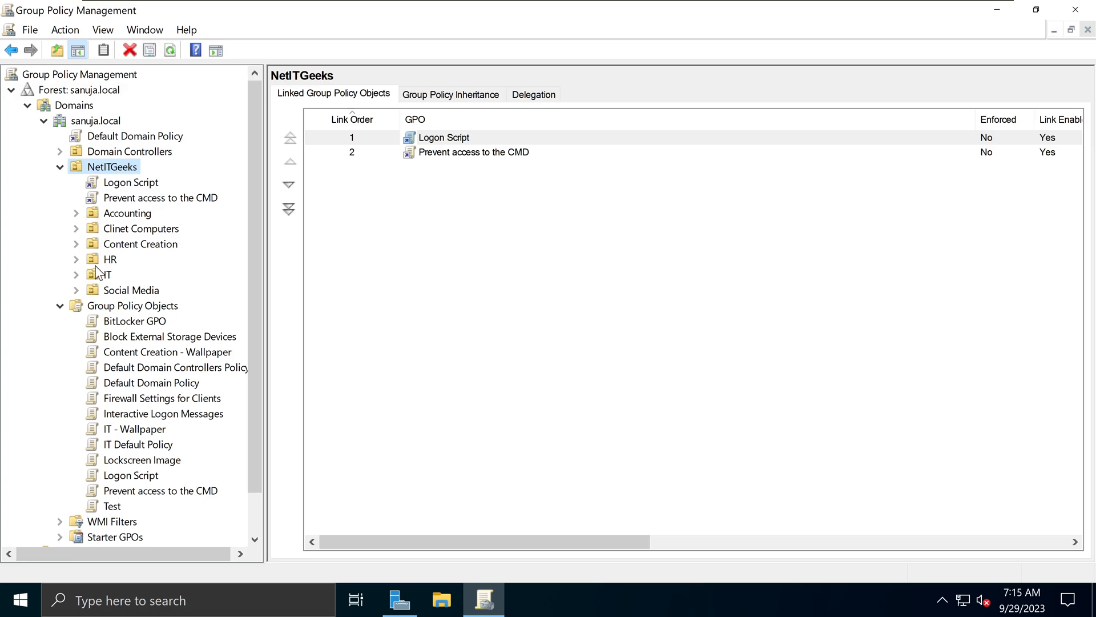
{"action": "mouse_move", "coordinate": [106, 246]}
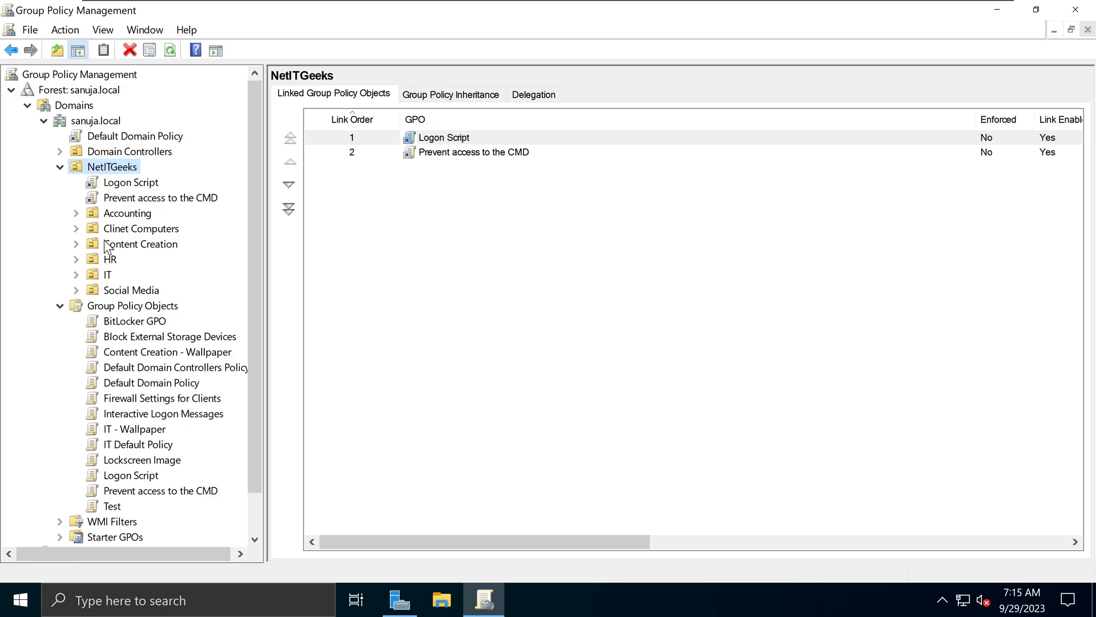
{"action": "mouse_move", "coordinate": [173, 239]}
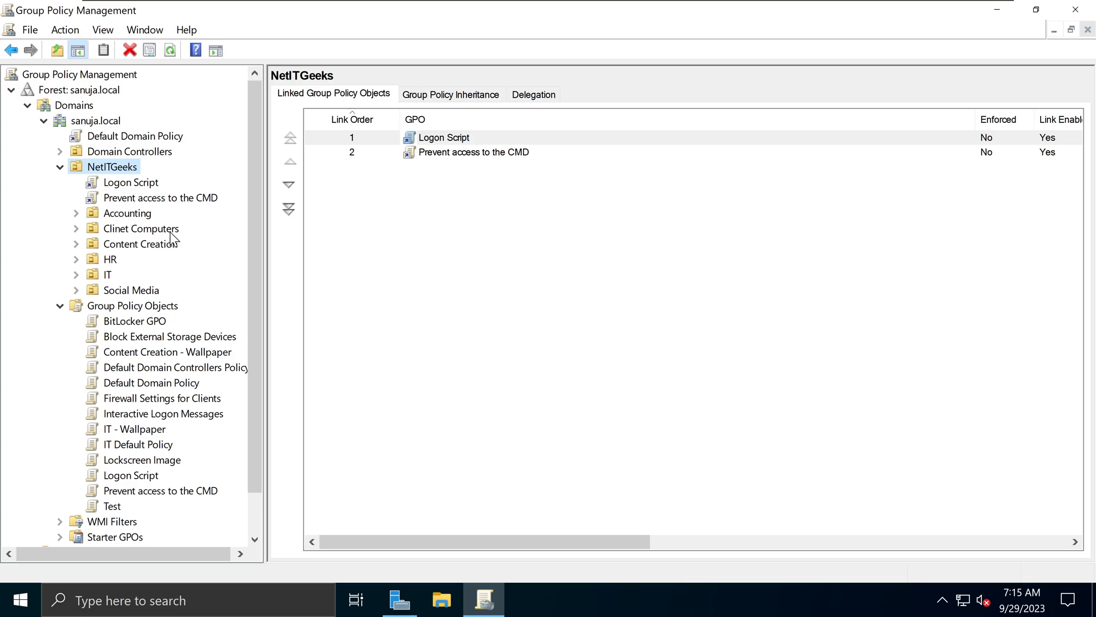
{"action": "mouse_move", "coordinate": [134, 250]}
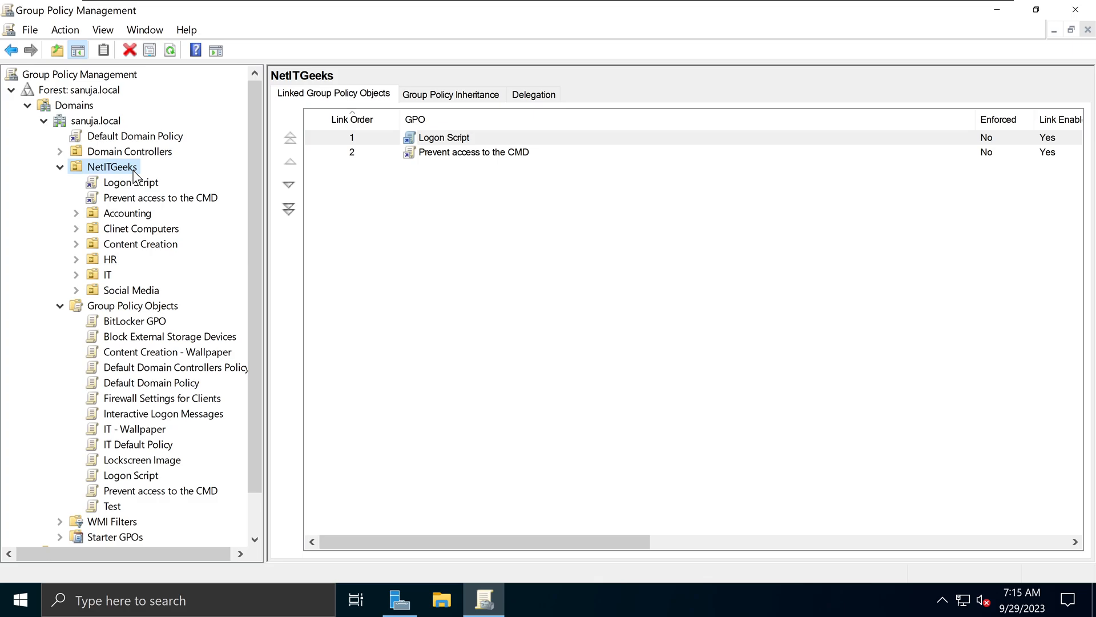
Step: Create a GPO named 'Prevent Registry Editor' linked to NetITGeeks as link order 3
{"action": "right_click", "coordinate": [111, 167]}
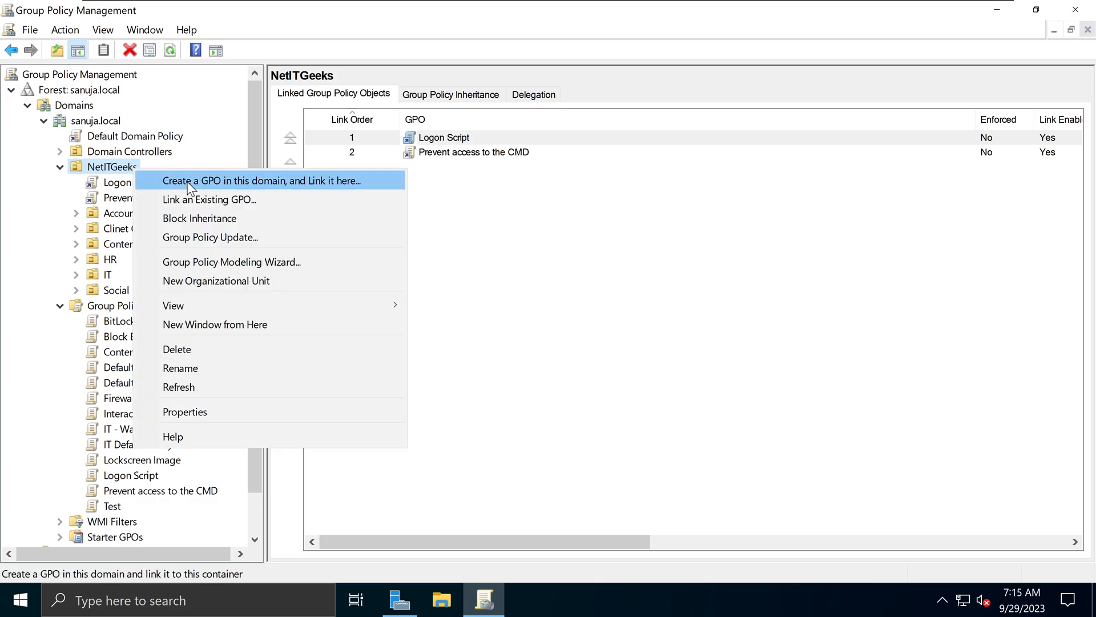
{"action": "mouse_move", "coordinate": [241, 190]}
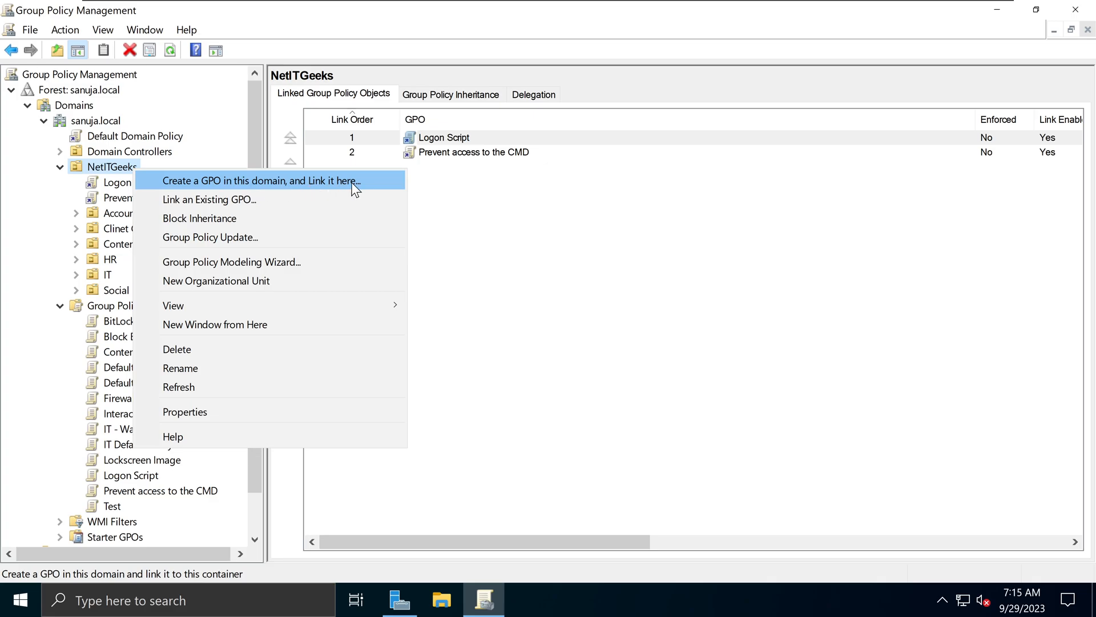
{"action": "left_click", "coordinate": [259, 180]}
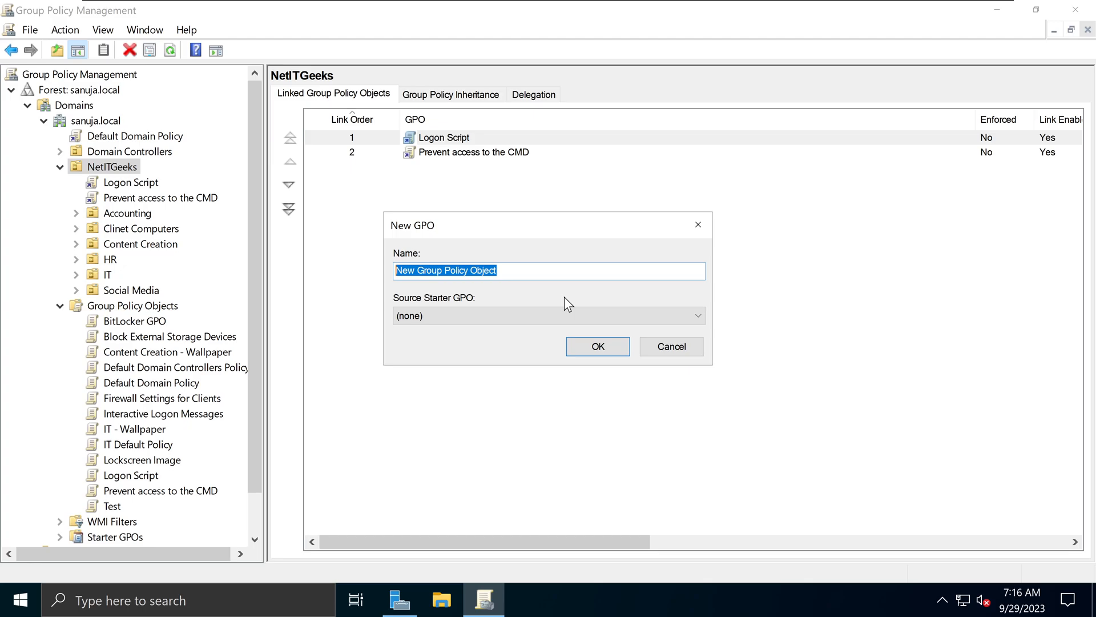
{"action": "type", "text": "Registry"}
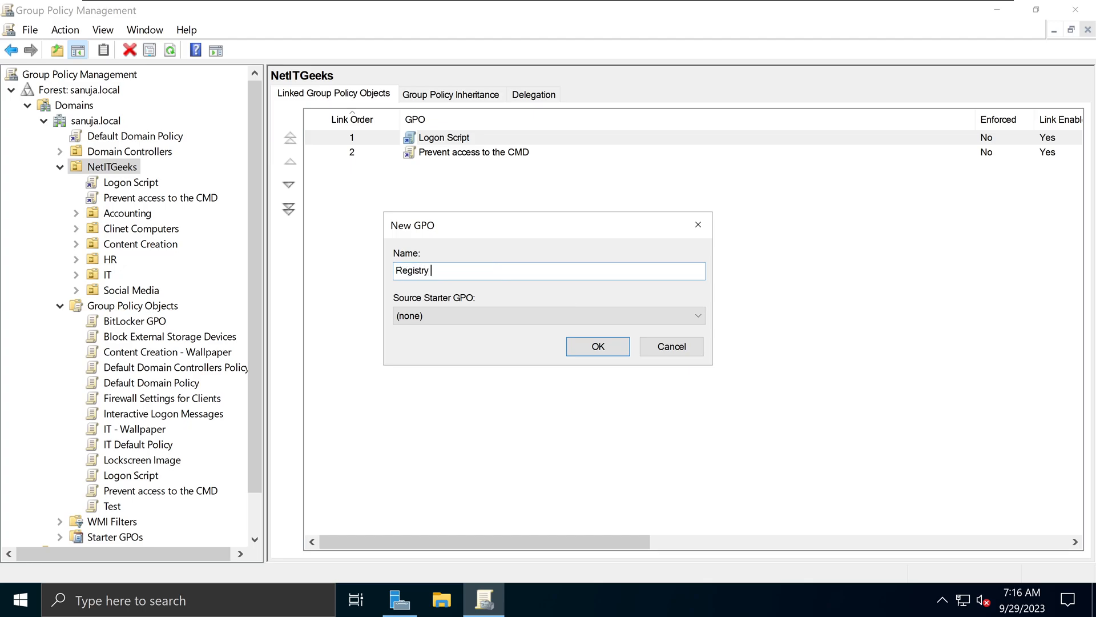
{"action": "type", "text": "Key"}
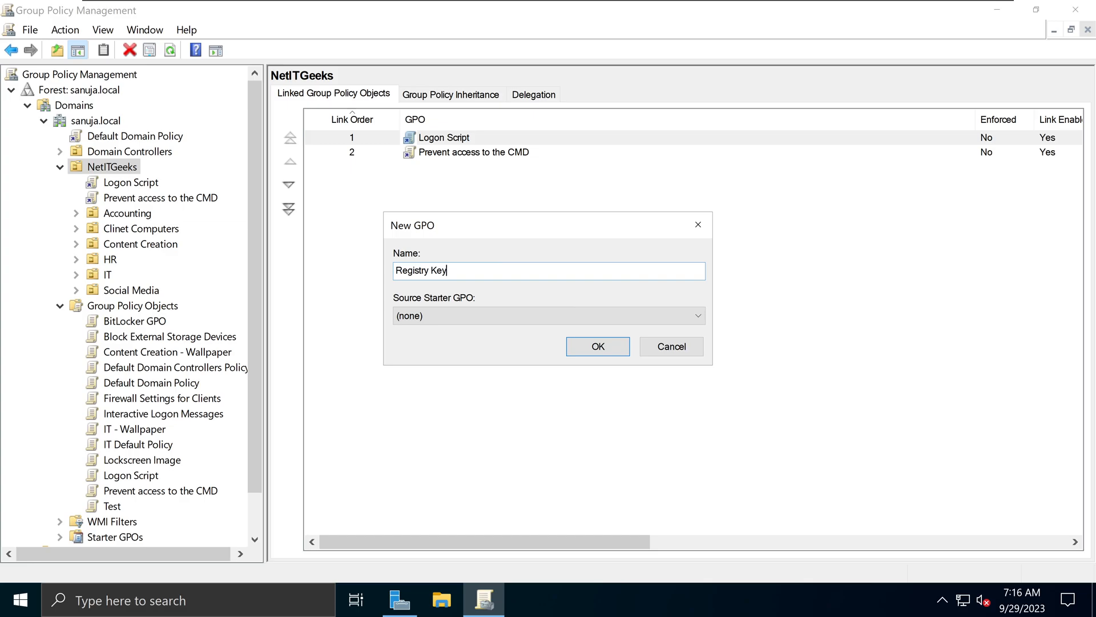
{"action": "key", "text": "Backspace"}
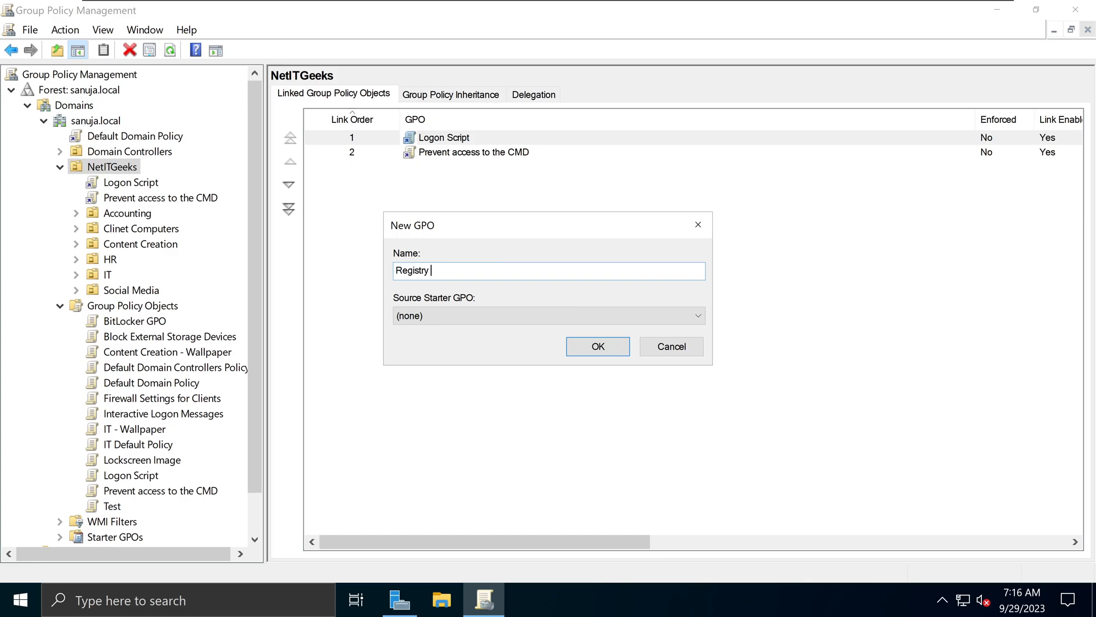
{"action": "type", "text": "Editor"}
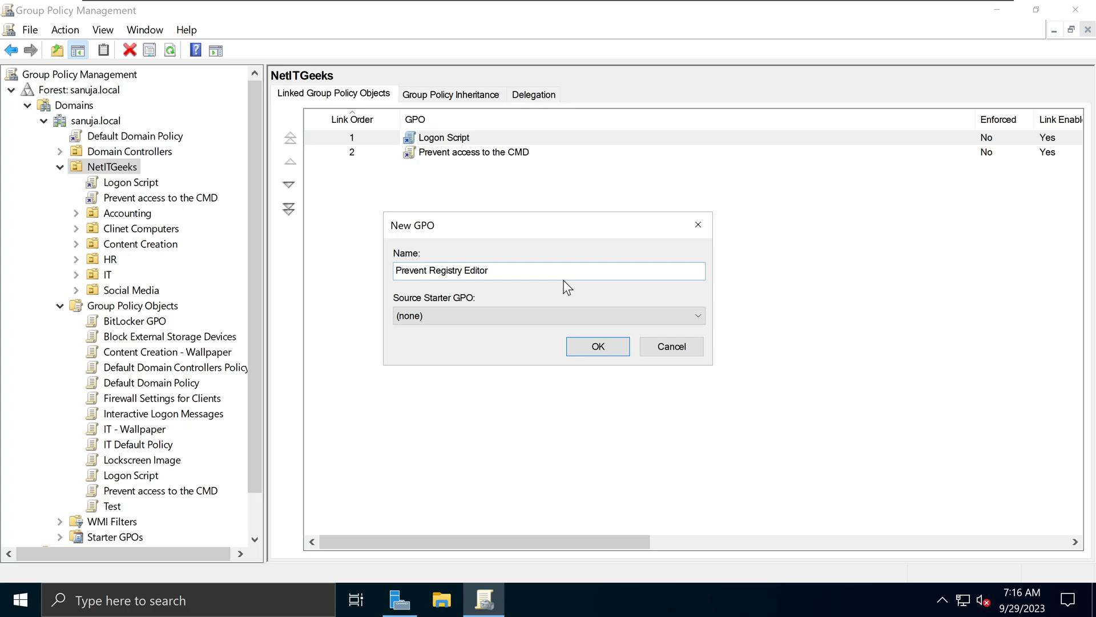
{"action": "left_click", "coordinate": [596, 346]}
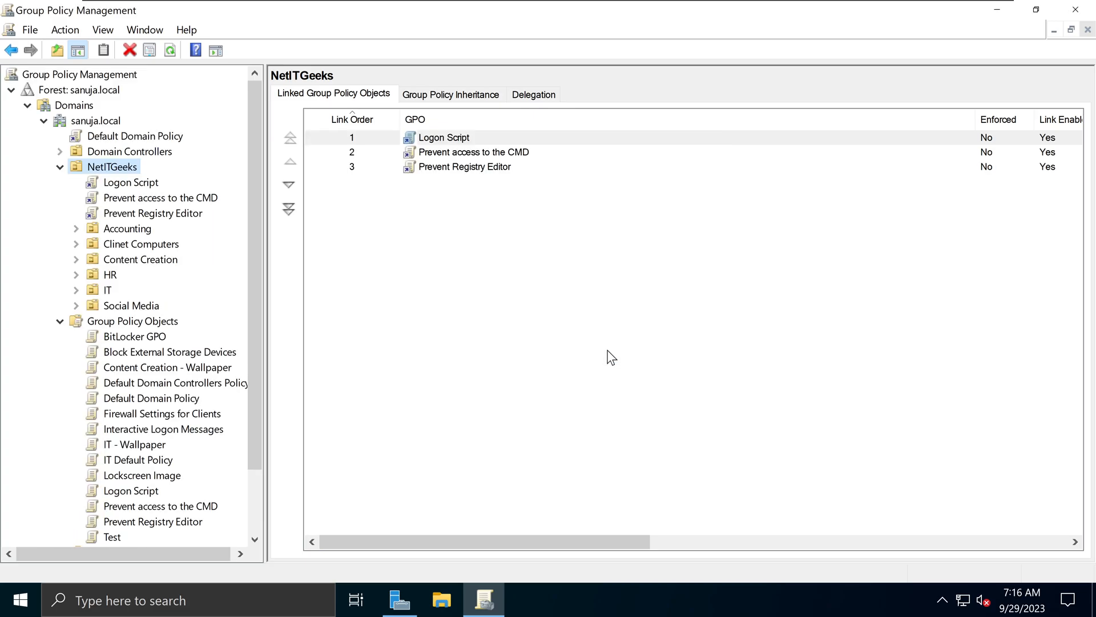
{"action": "mouse_move", "coordinate": [202, 235]}
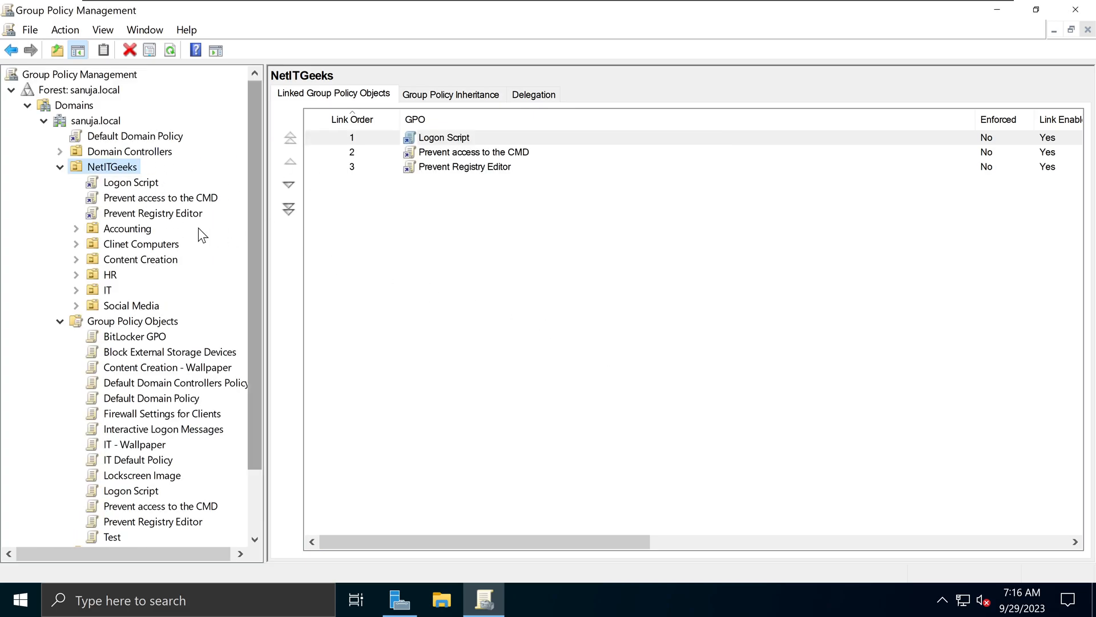
{"action": "mouse_move", "coordinate": [154, 220]}
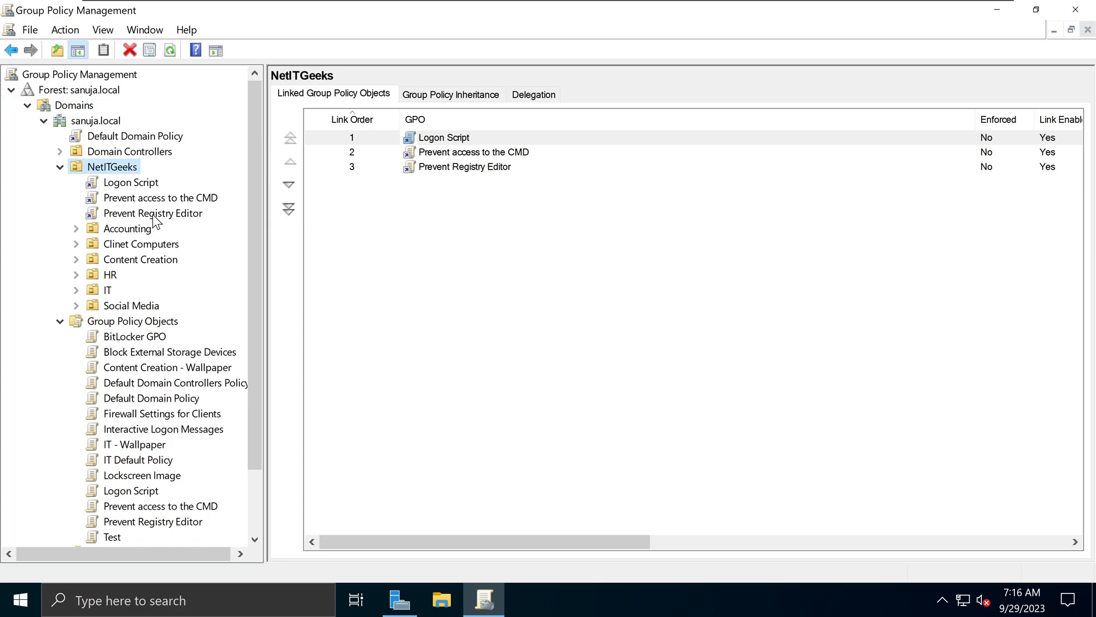
{"action": "mouse_move", "coordinate": [190, 223]}
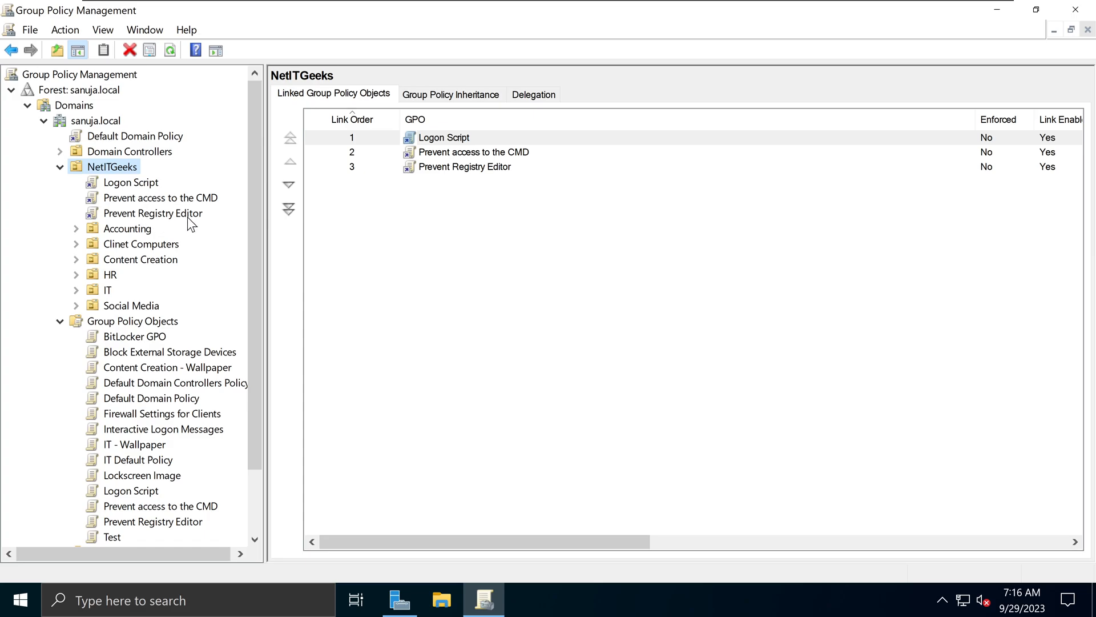
{"action": "left_click", "coordinate": [152, 212]}
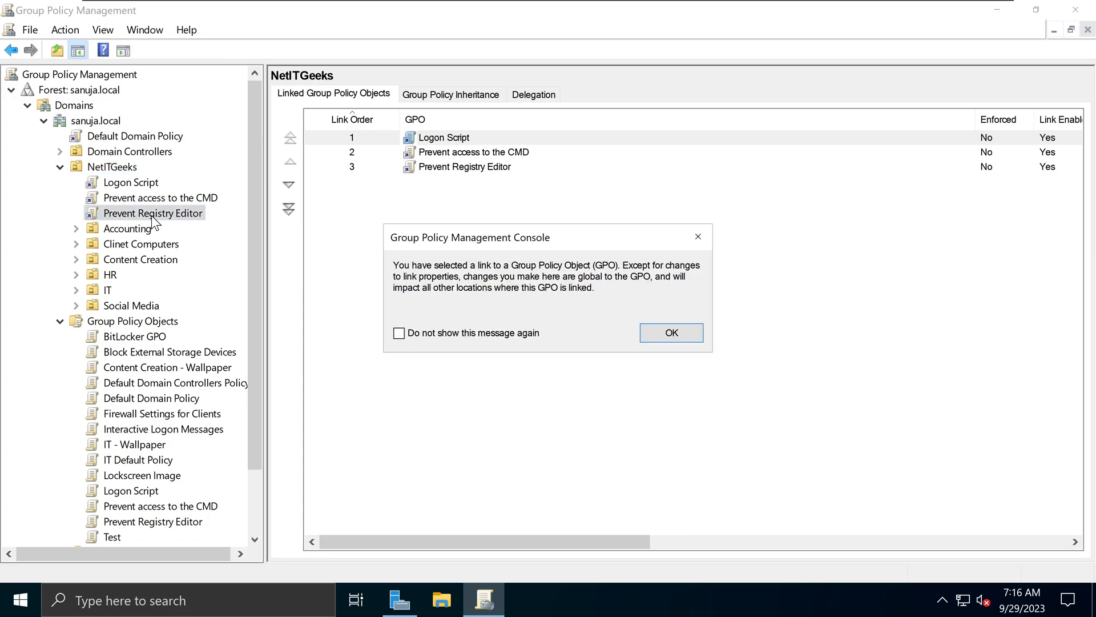
{"action": "left_click", "coordinate": [670, 332]}
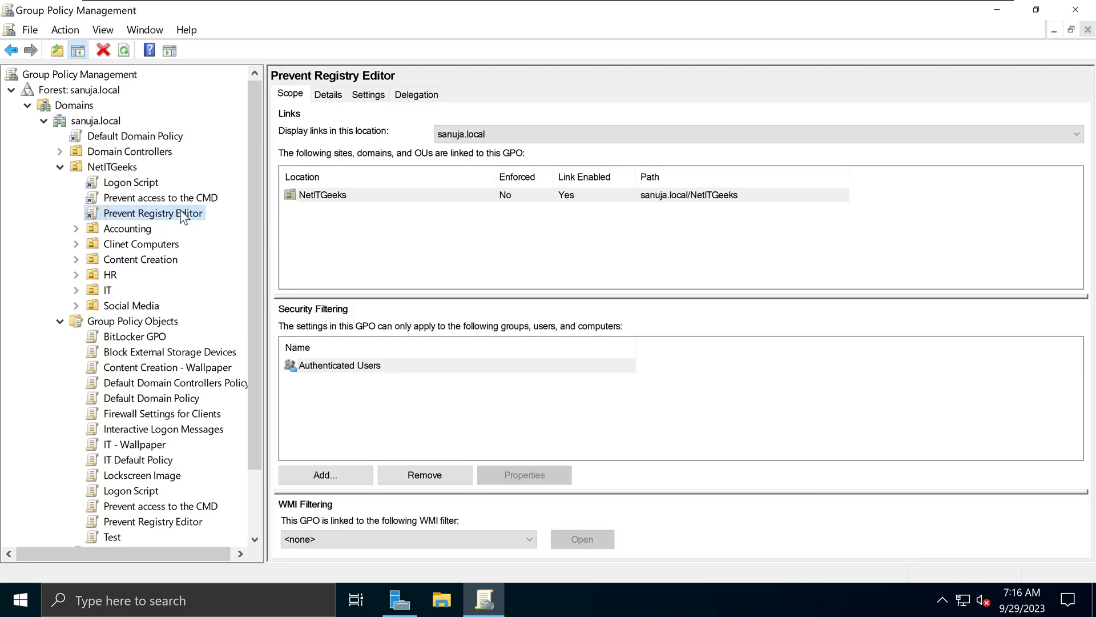
{"action": "mouse_move", "coordinate": [678, 205]}
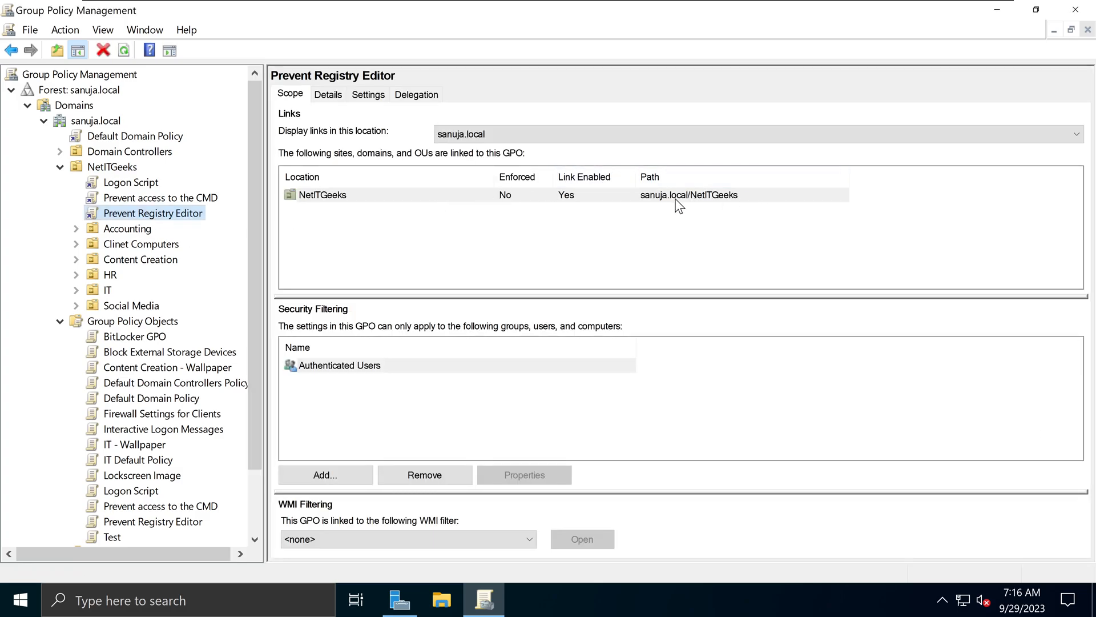
{"action": "mouse_move", "coordinate": [703, 208]}
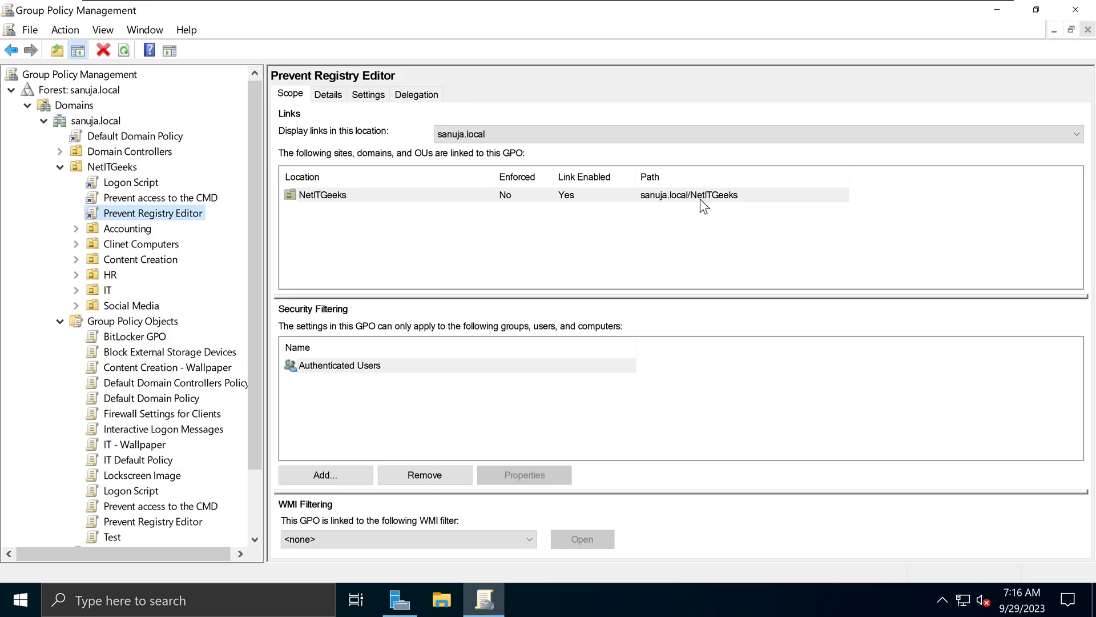
{"action": "mouse_move", "coordinate": [143, 373]}
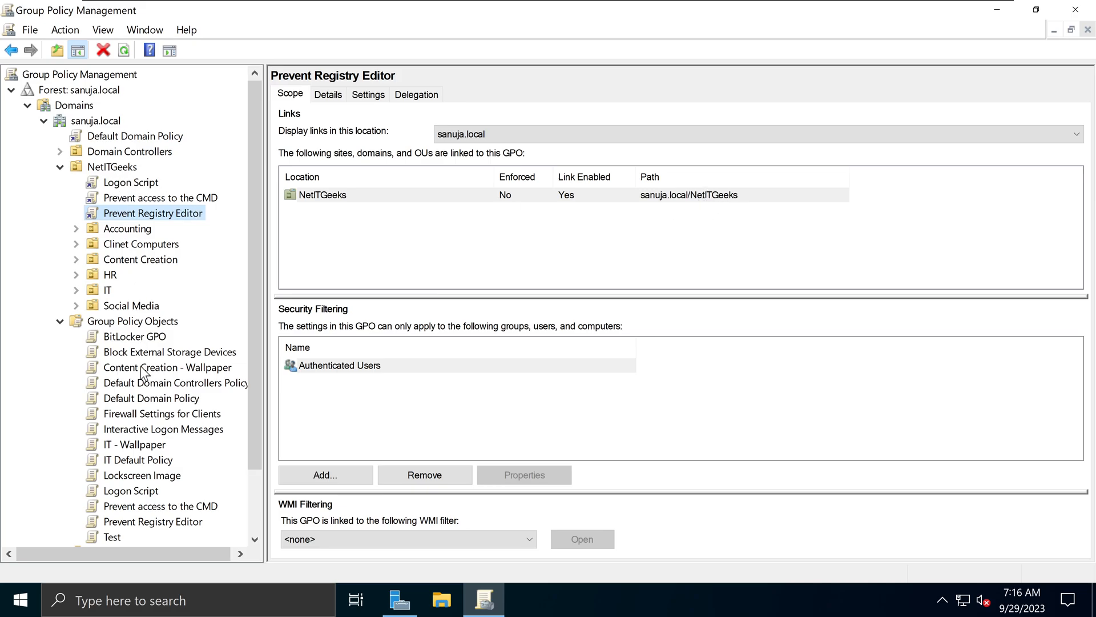
{"action": "mouse_move", "coordinate": [144, 230]}
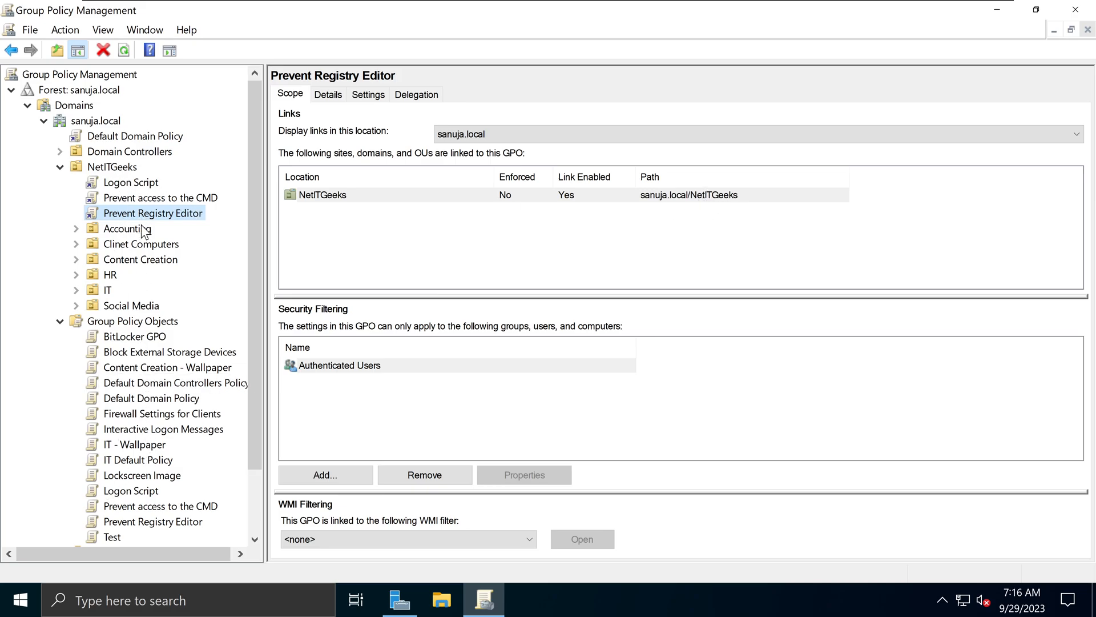
{"action": "mouse_move", "coordinate": [234, 225]}
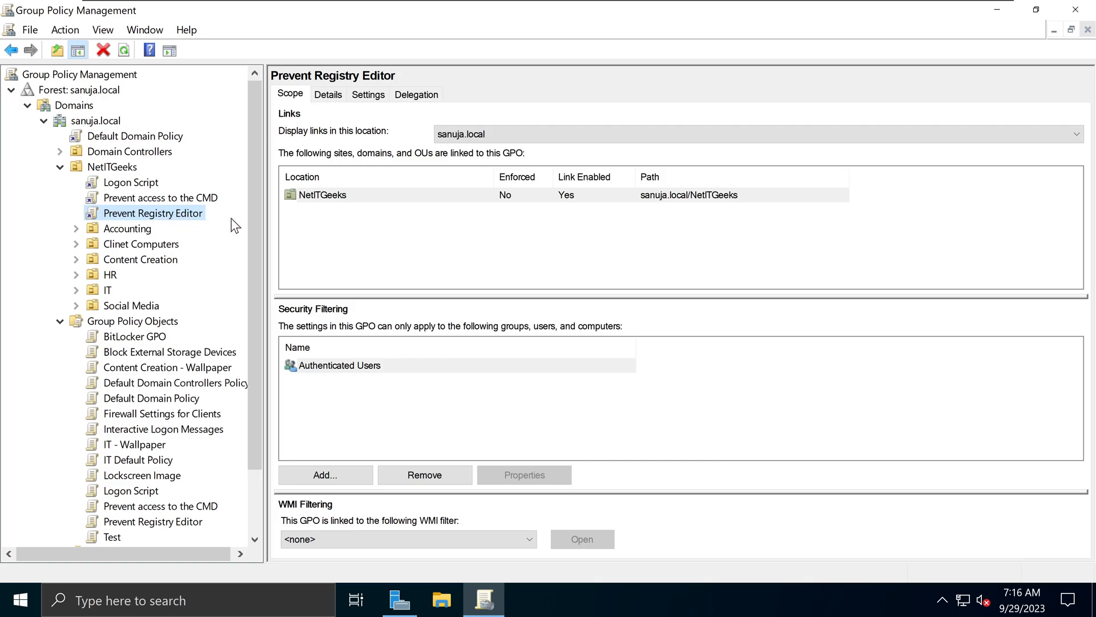
{"action": "mouse_move", "coordinate": [166, 206]}
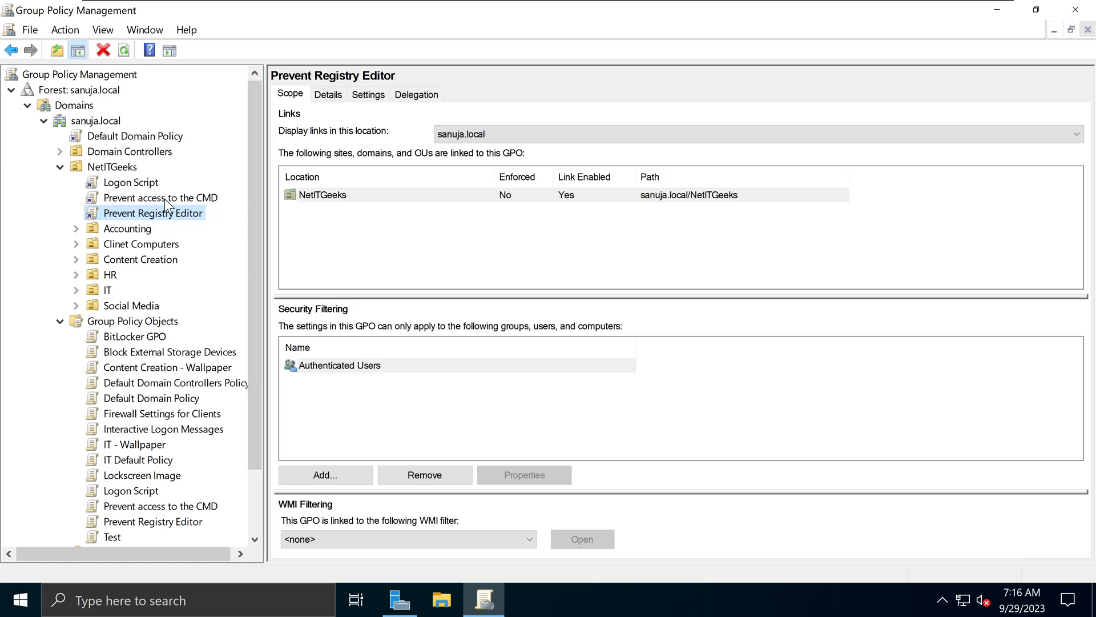
{"action": "mouse_move", "coordinate": [184, 221]}
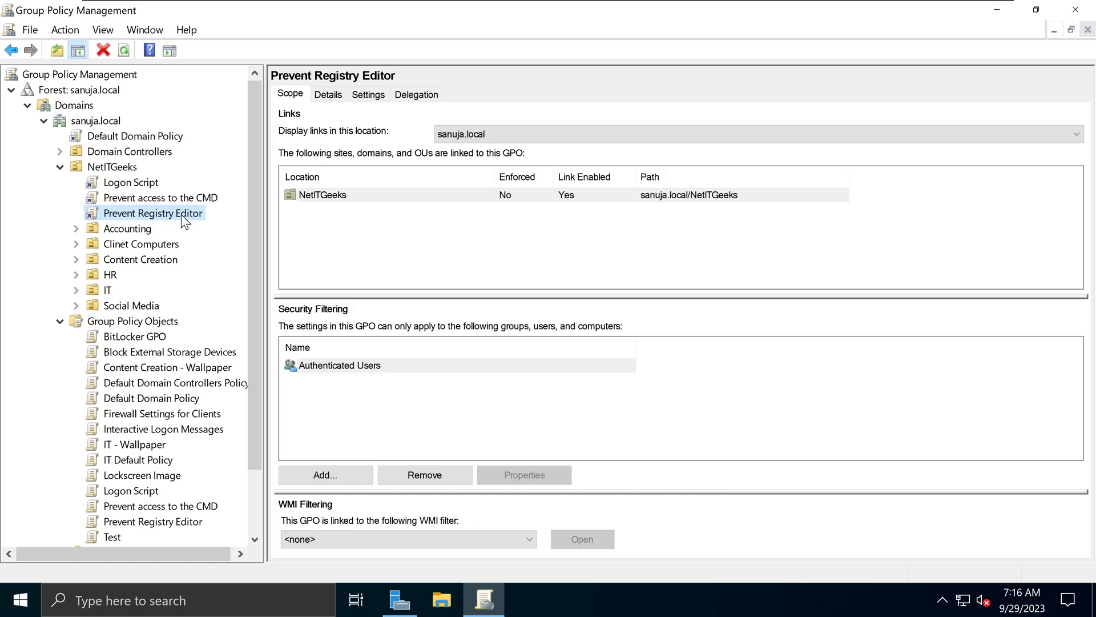
Step: Edit the Prevent Registry Editor GPO in Group Policy Management Editor
{"action": "right_click", "coordinate": [152, 213]}
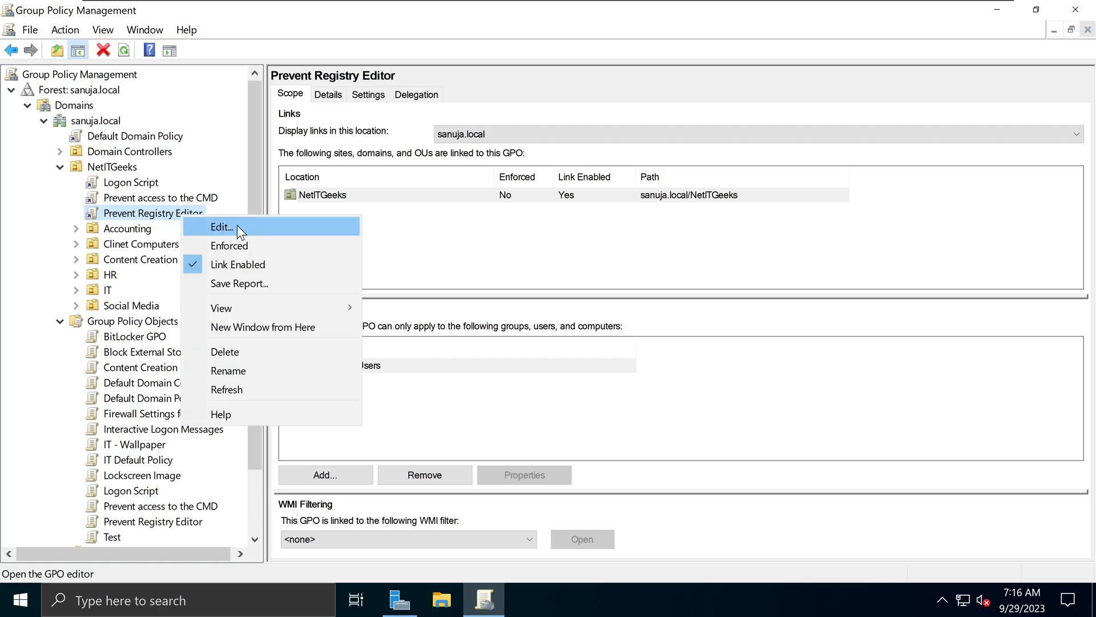
{"action": "left_click", "coordinate": [223, 227]}
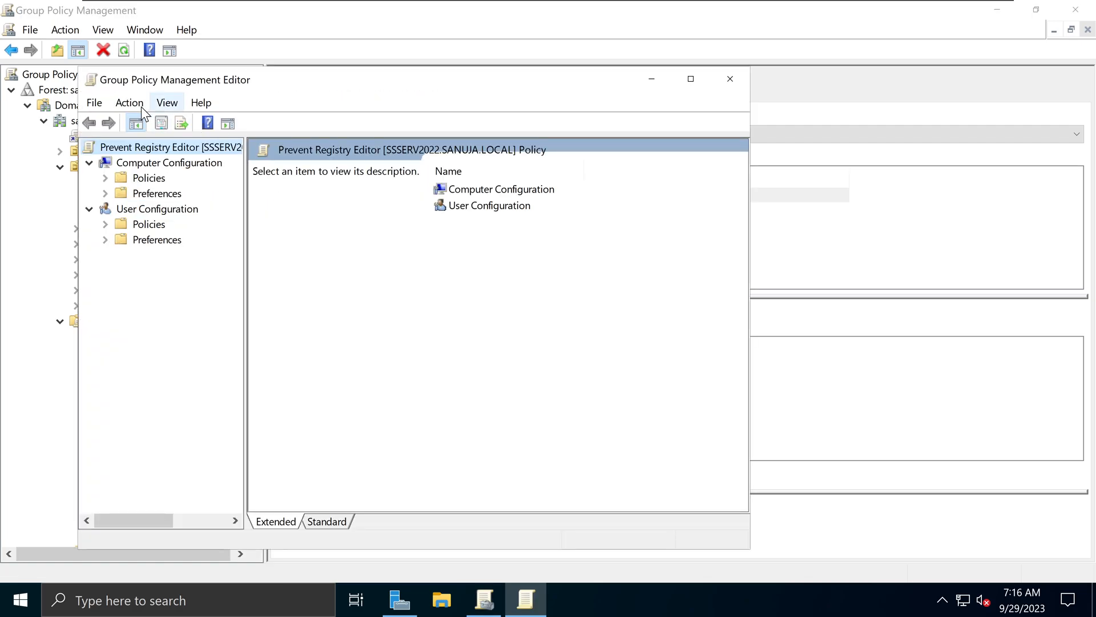
{"action": "mouse_move", "coordinate": [520, 90]}
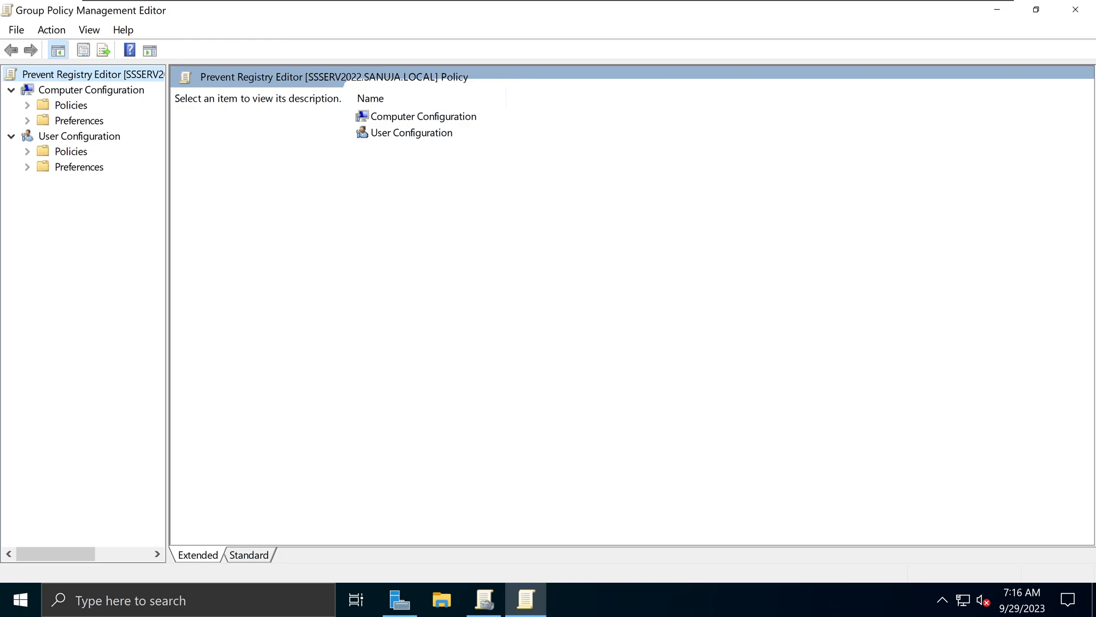
{"action": "mouse_move", "coordinate": [76, 149]}
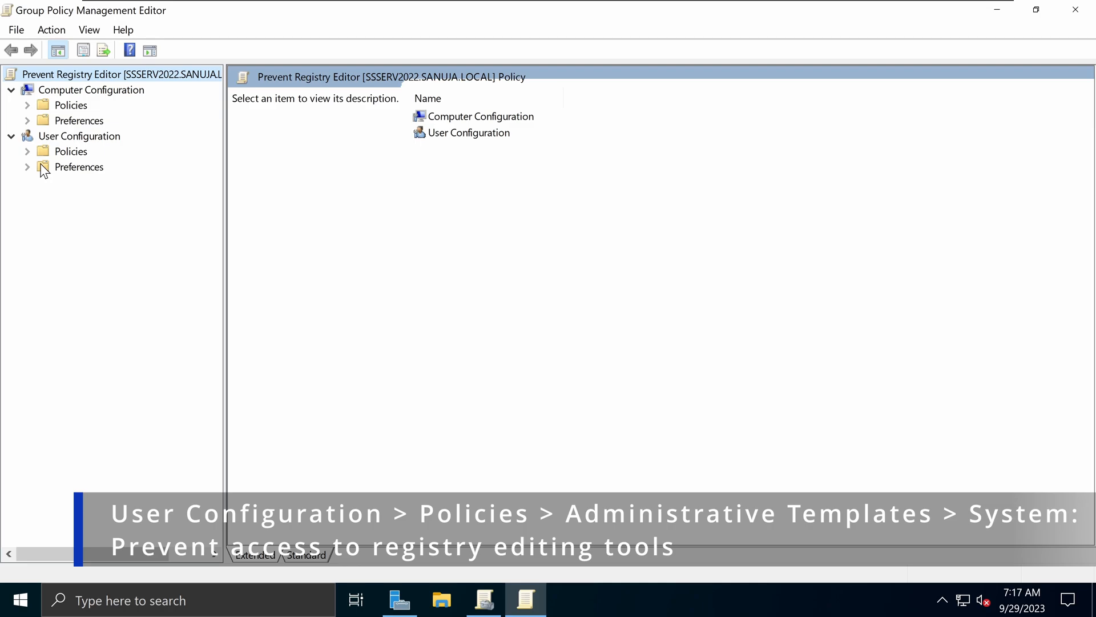
{"action": "mouse_move", "coordinate": [34, 157]}
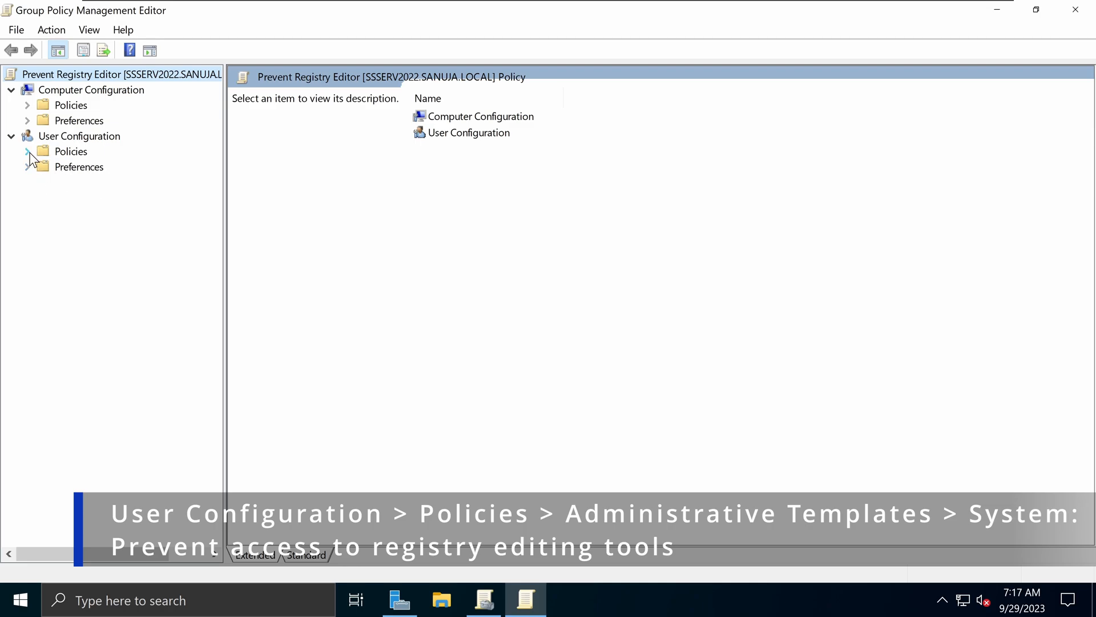
Step: Browse to User Configuration > Administrative Templates > System and select 'Prevent access to registry editing tools'
{"action": "left_click", "coordinate": [27, 151]}
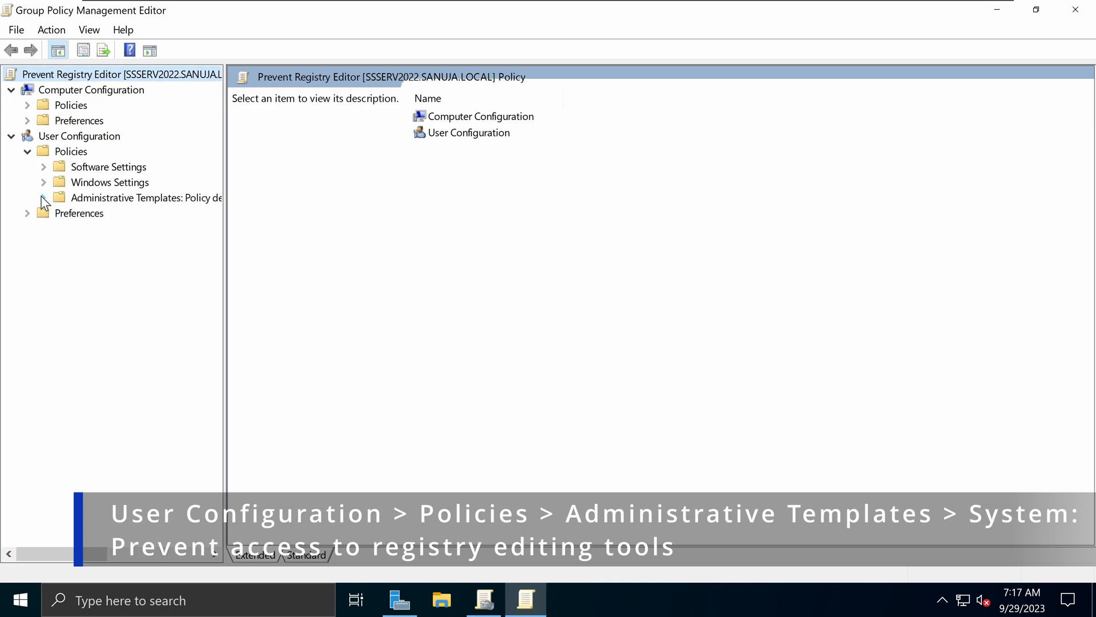
{"action": "left_click", "coordinate": [42, 197]}
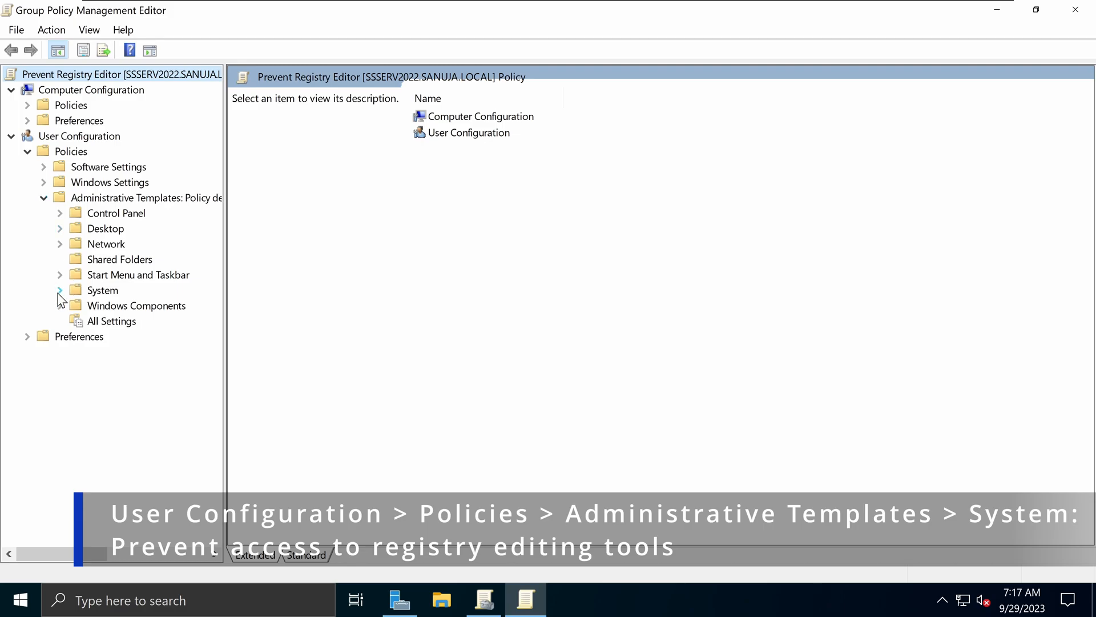
{"action": "left_click", "coordinate": [60, 289]}
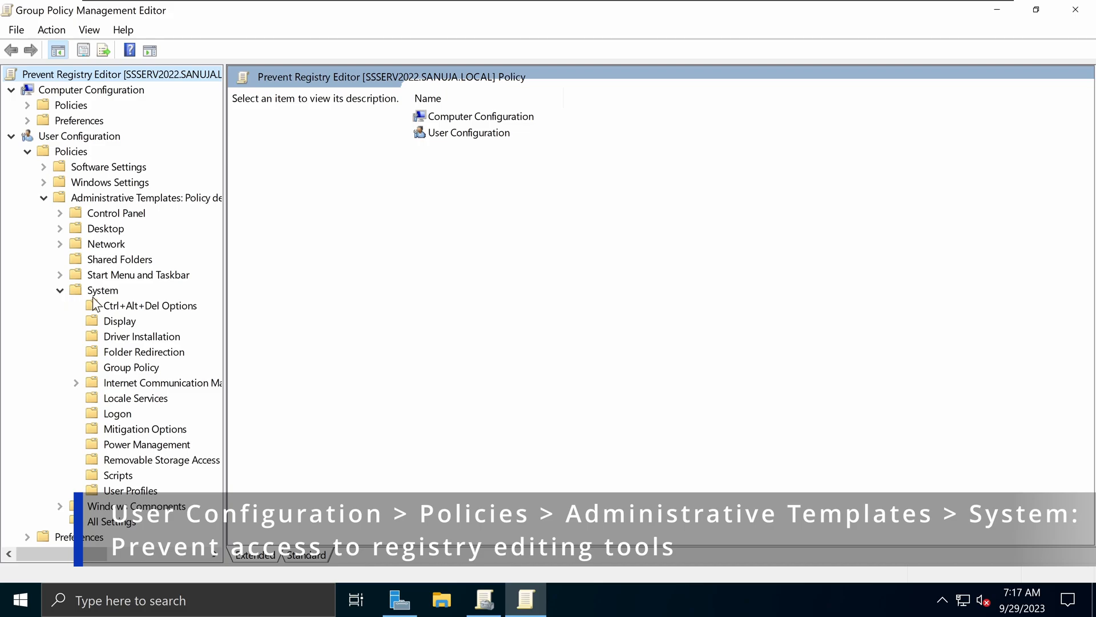
{"action": "left_click", "coordinate": [102, 289]}
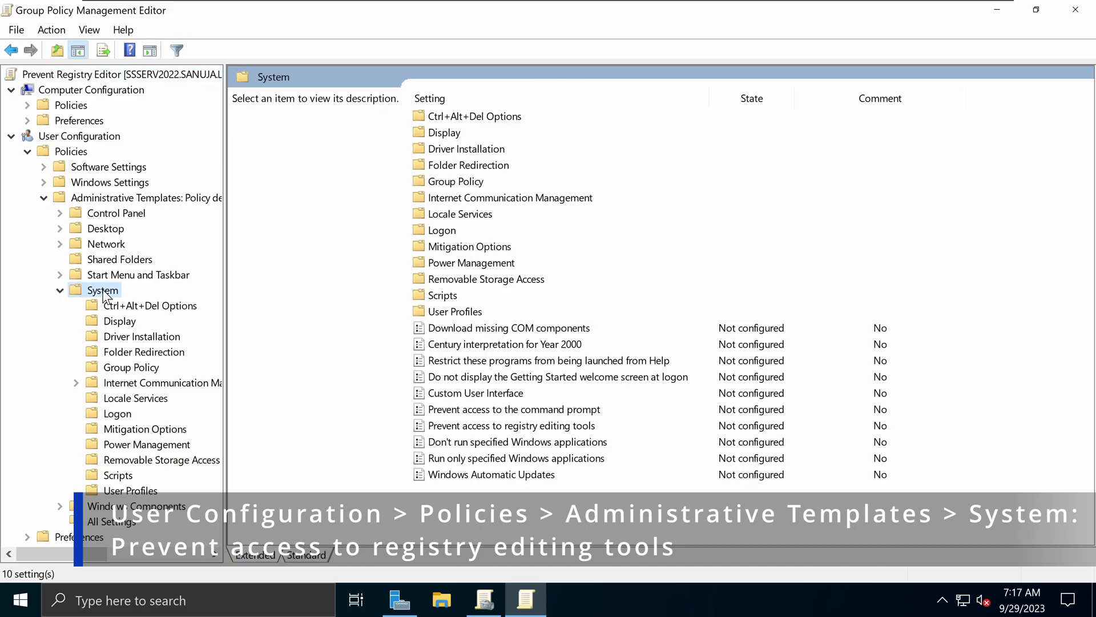
{"action": "mouse_move", "coordinate": [604, 461]}
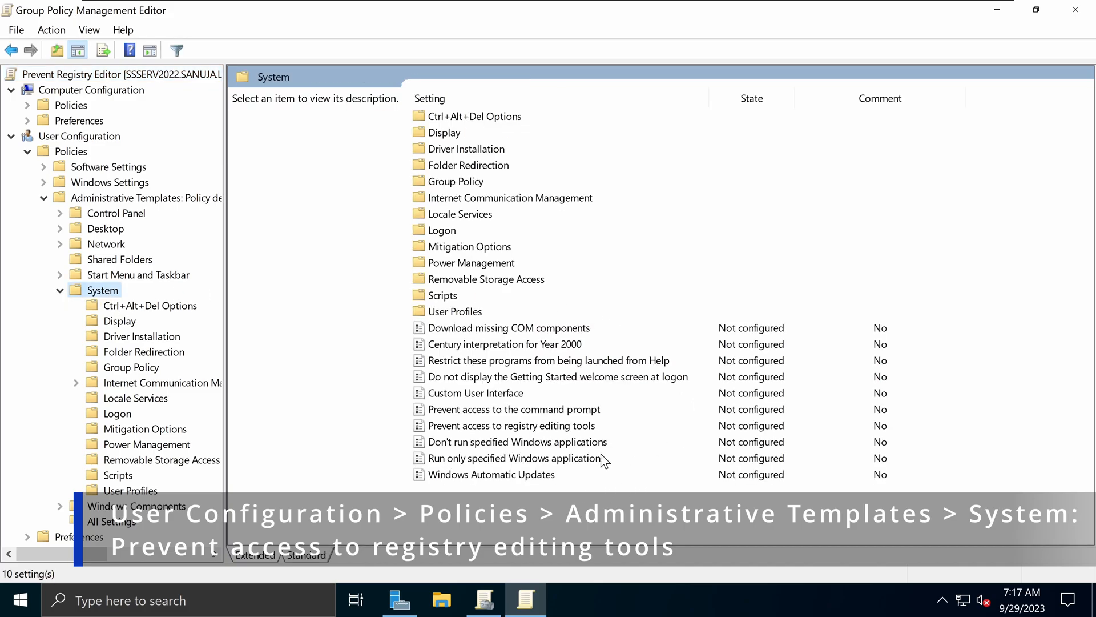
{"action": "mouse_move", "coordinate": [515, 461]}
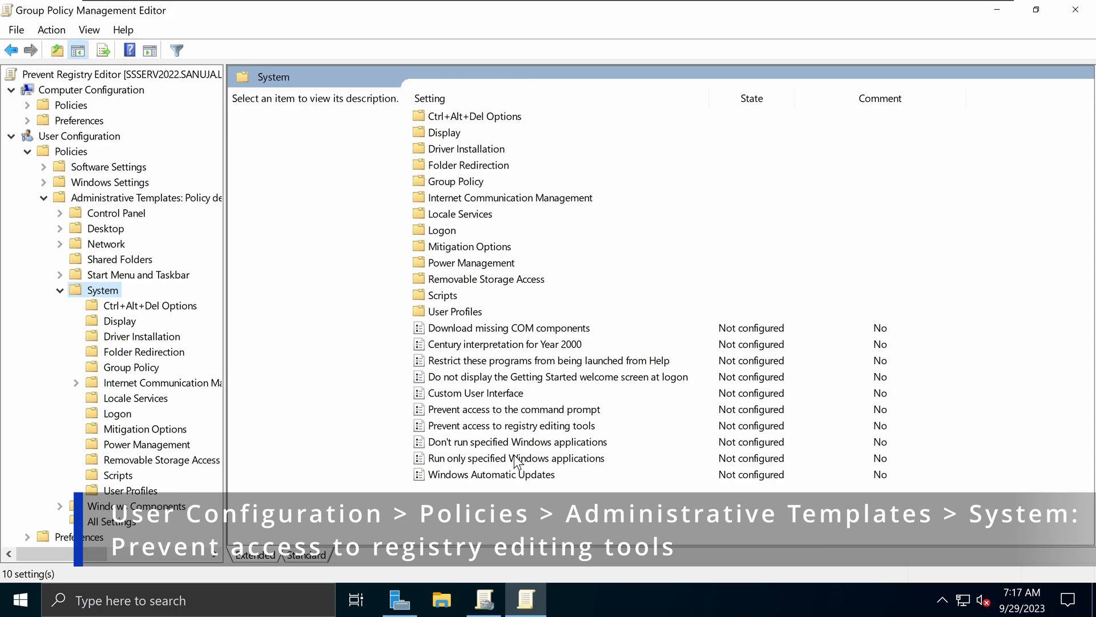
{"action": "mouse_move", "coordinate": [493, 417]}
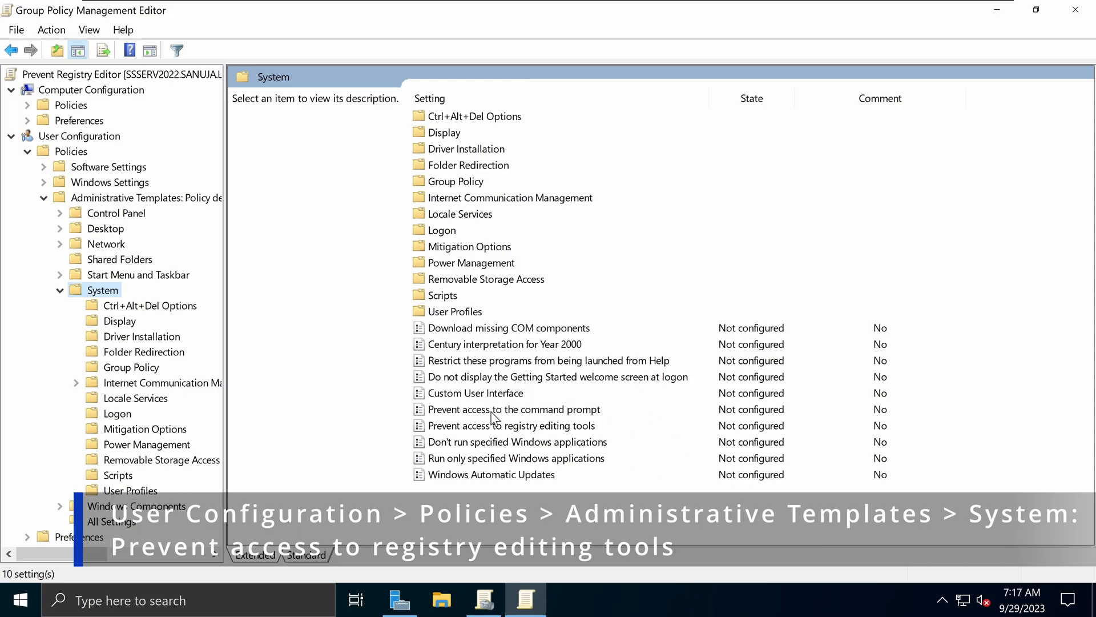
{"action": "mouse_move", "coordinate": [545, 437]}
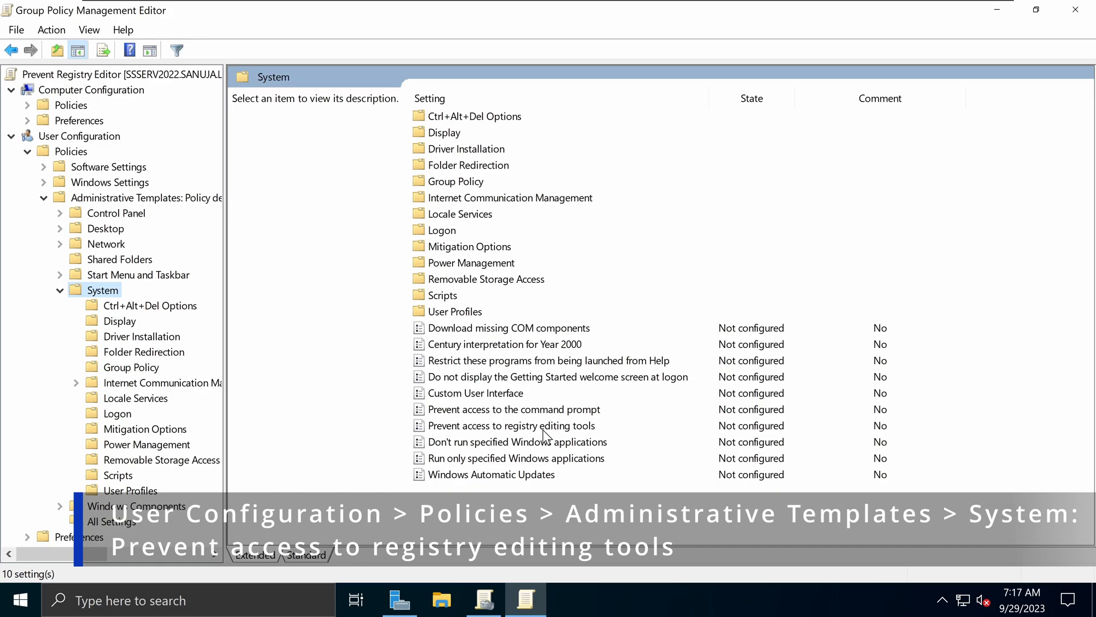
{"action": "left_click", "coordinate": [511, 425]}
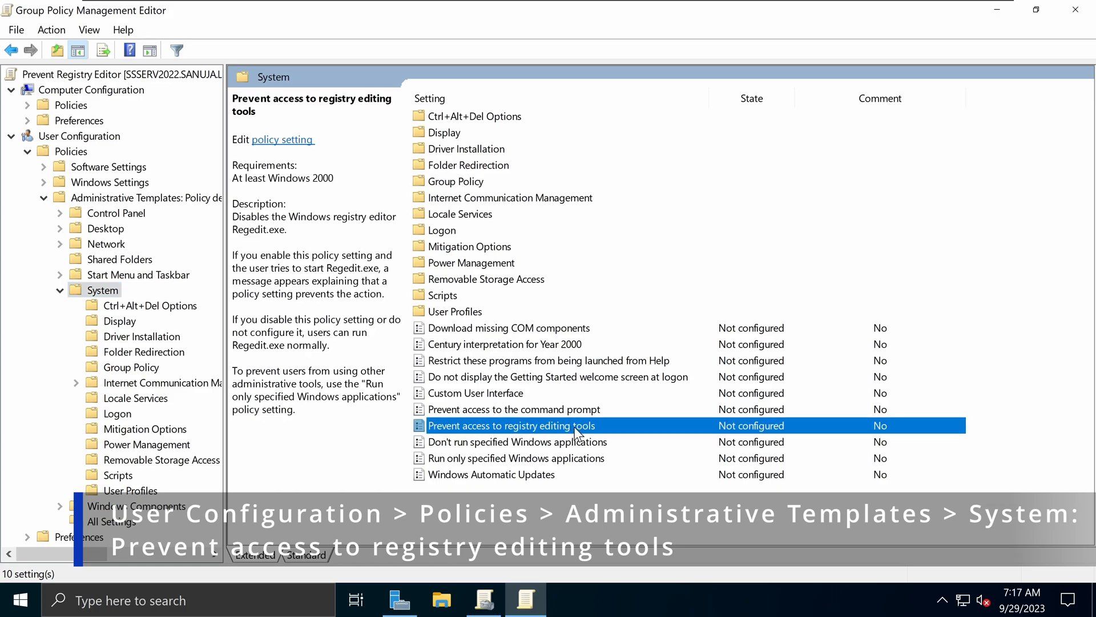
{"action": "mouse_move", "coordinate": [94, 224]}
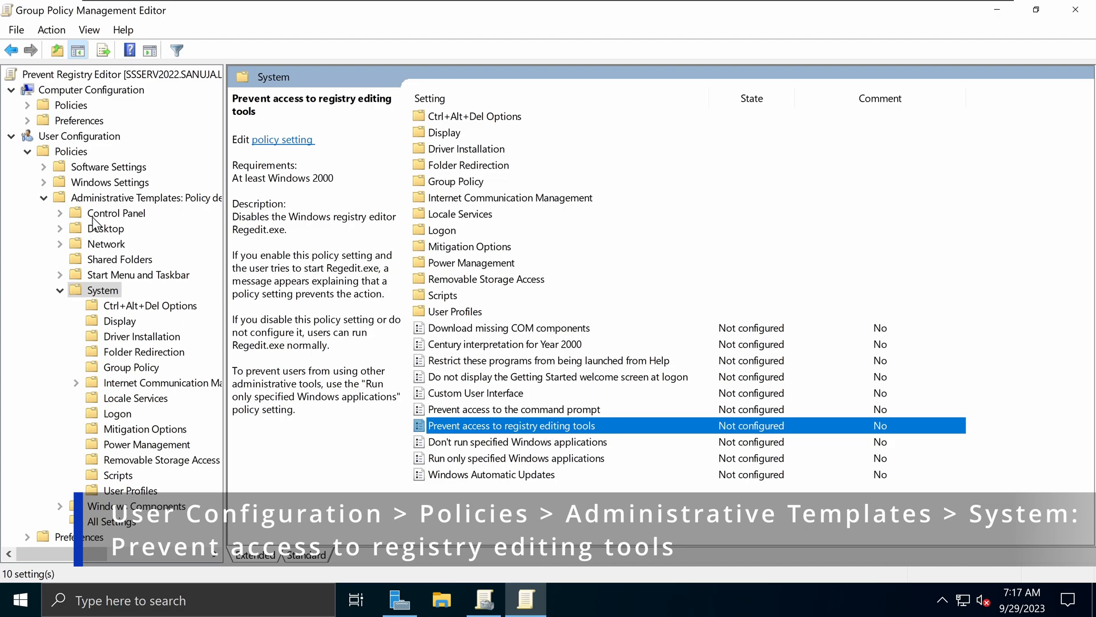
{"action": "mouse_move", "coordinate": [129, 148]}
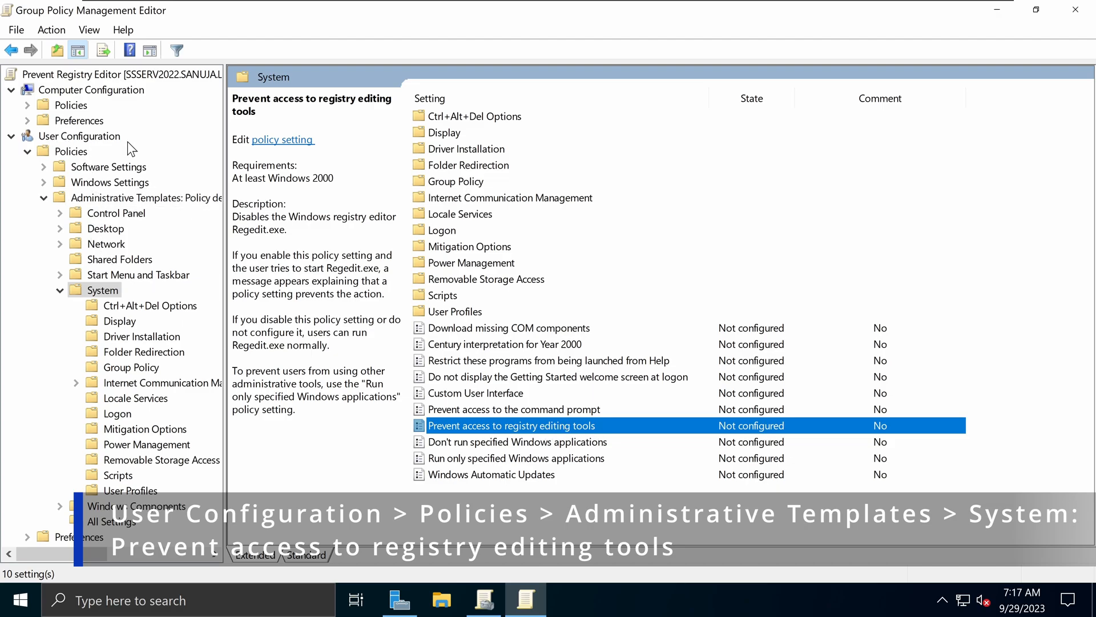
{"action": "mouse_move", "coordinate": [194, 213]}
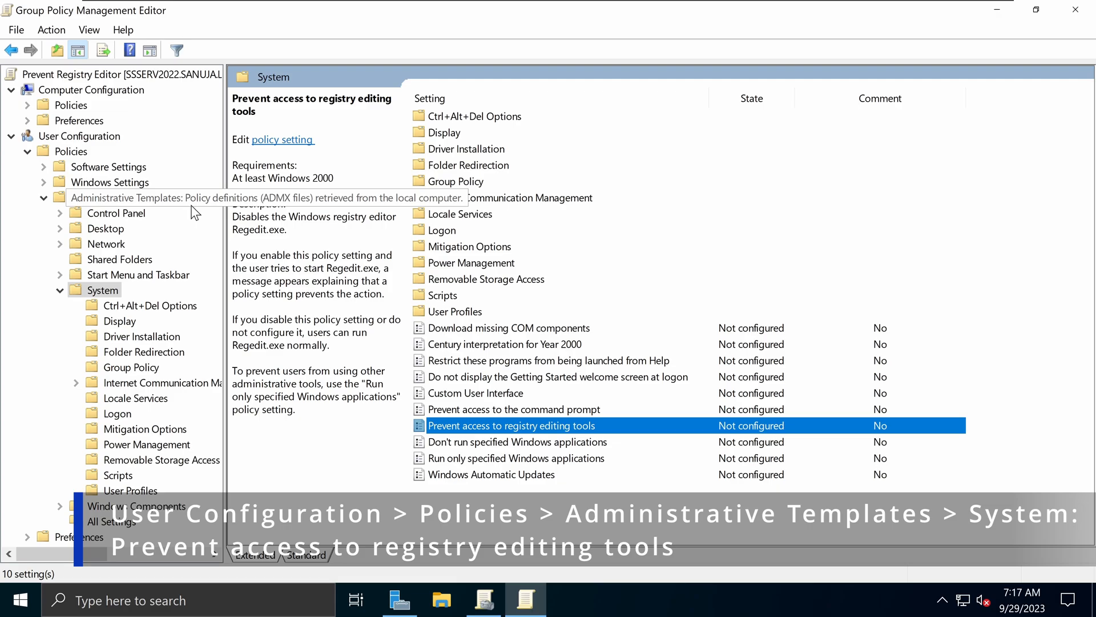
{"action": "mouse_move", "coordinate": [106, 298]}
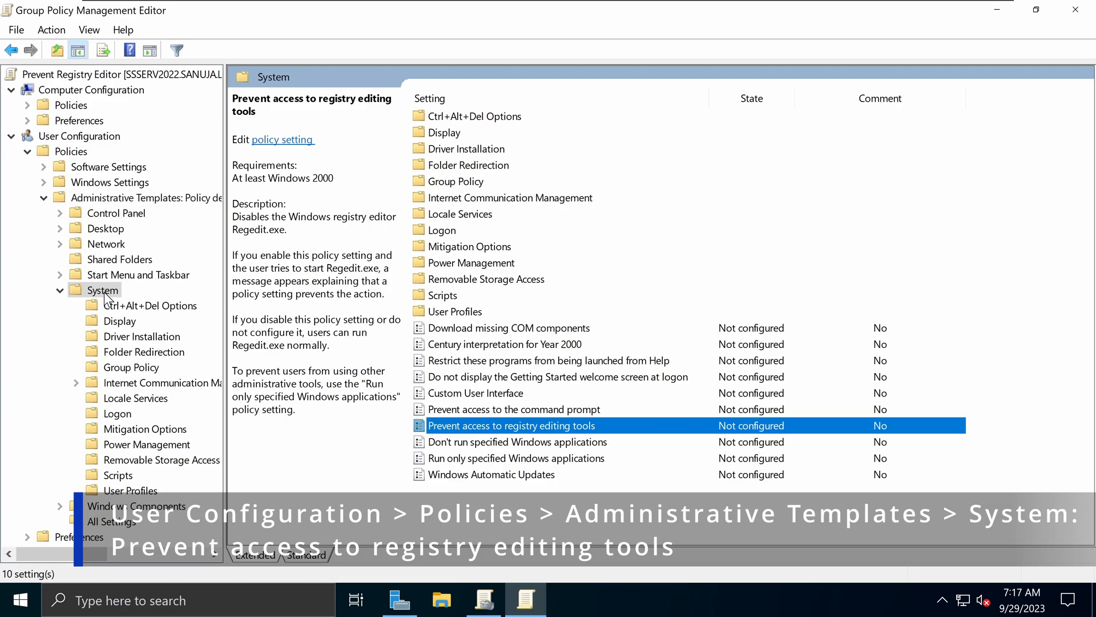
{"action": "mouse_move", "coordinate": [483, 194]}
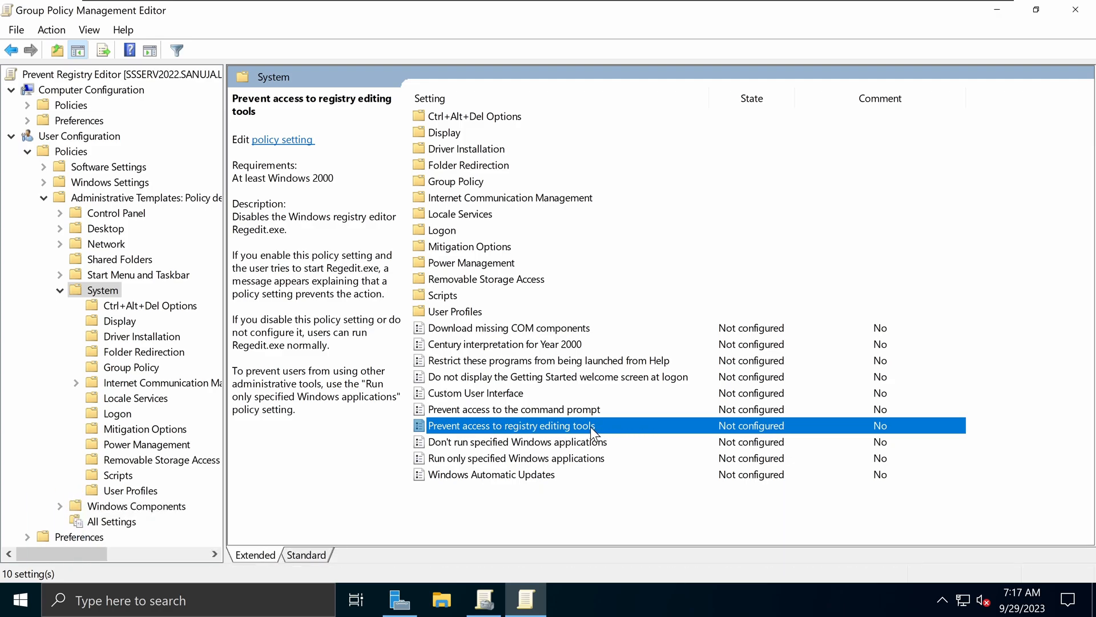
Step: Enable 'Prevent access to registry editing tools' with silent regedit blocking set to Yes
{"action": "double_click", "coordinate": [513, 425]}
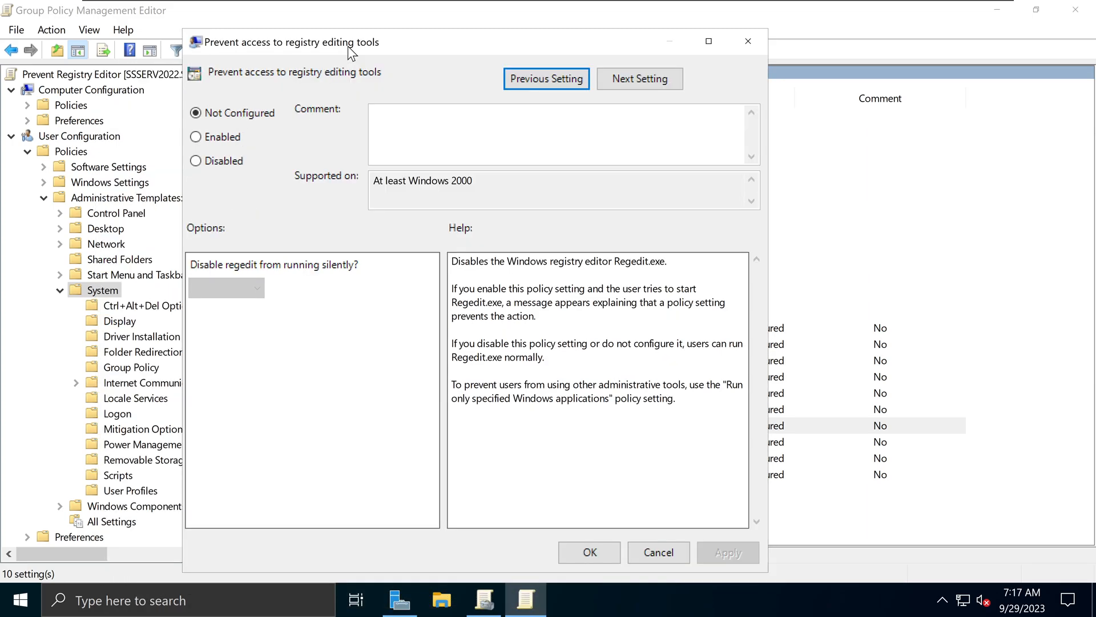
{"action": "mouse_move", "coordinate": [271, 146]}
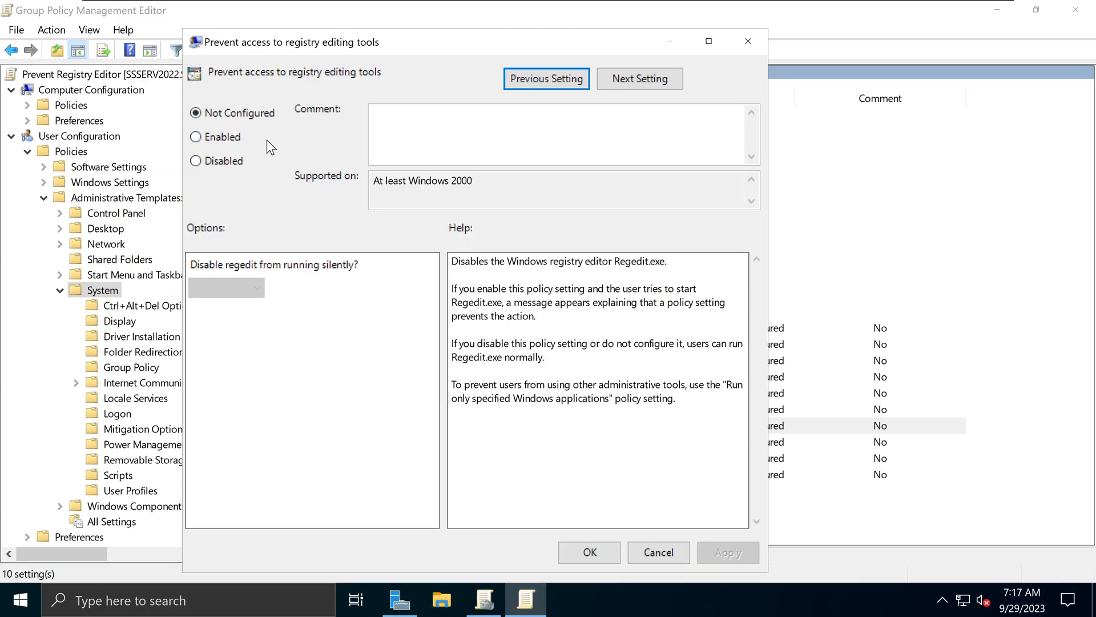
{"action": "left_click", "coordinate": [196, 137]}
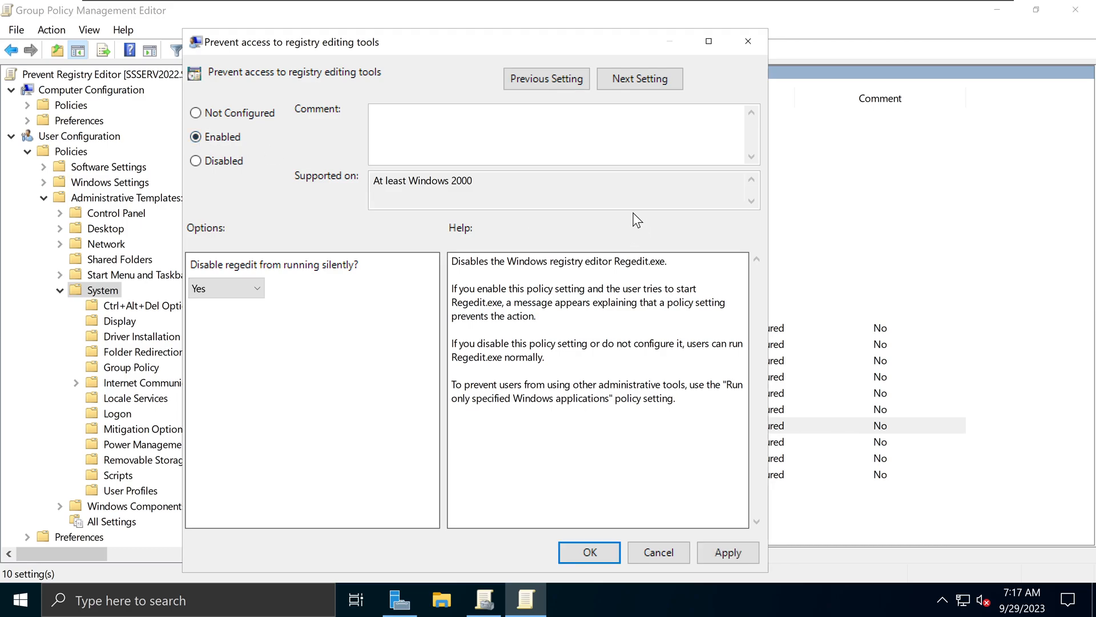
{"action": "mouse_move", "coordinate": [344, 365]}
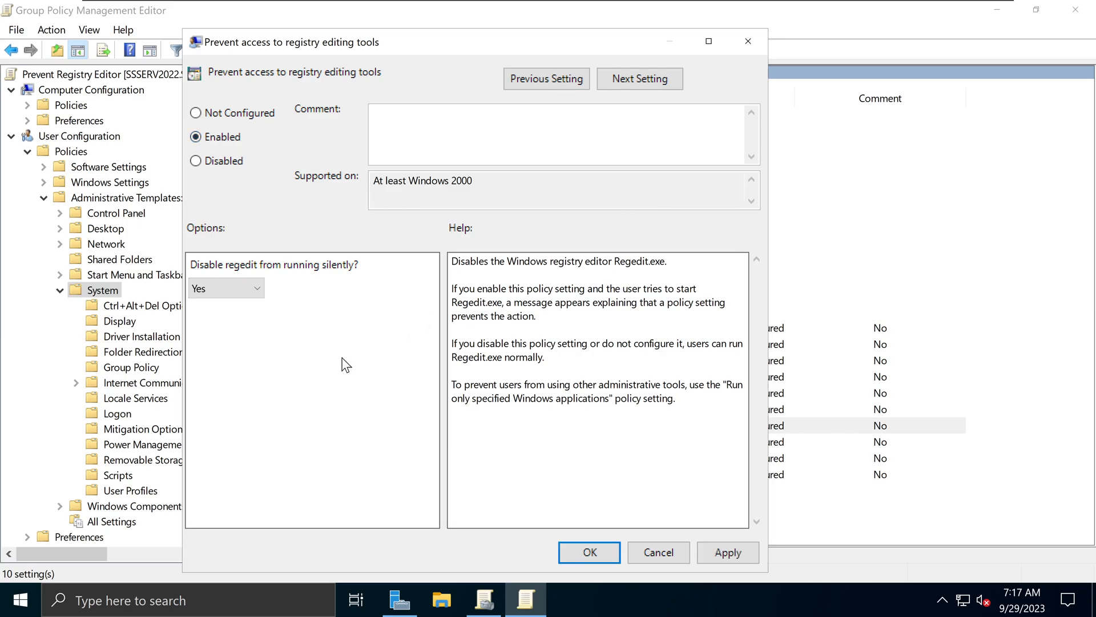
{"action": "mouse_move", "coordinate": [283, 290]}
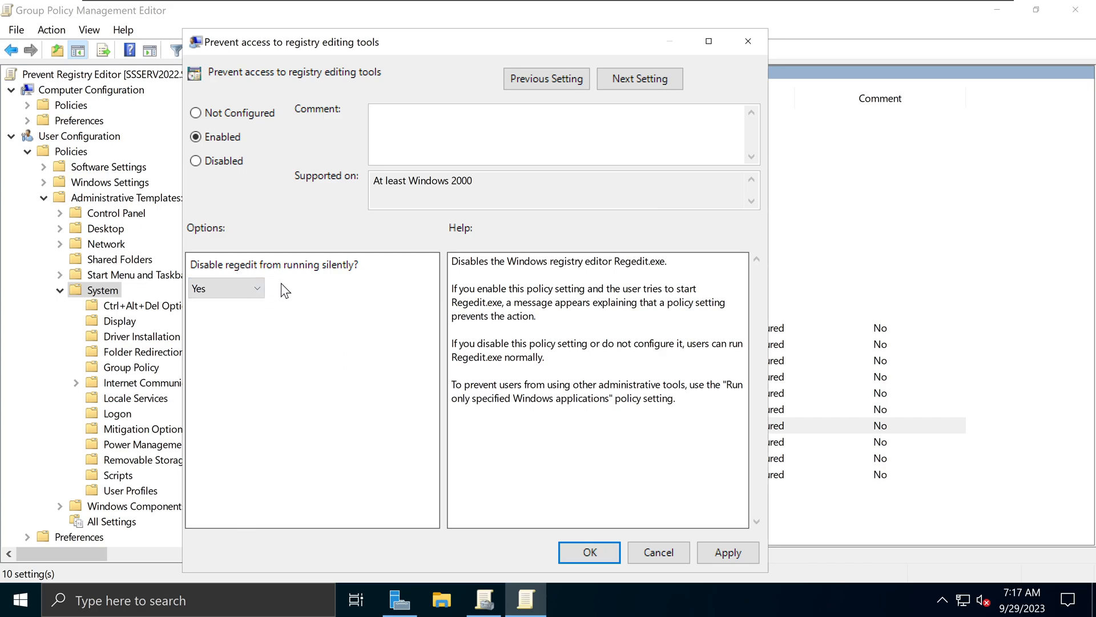
{"action": "mouse_move", "coordinate": [264, 281]}
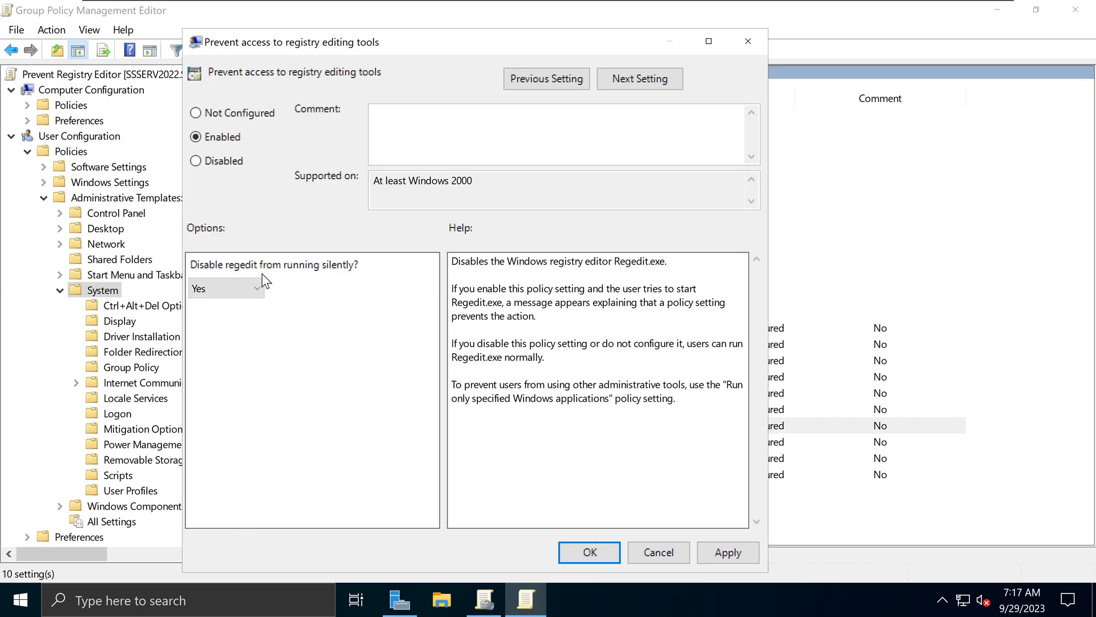
{"action": "left_click", "coordinate": [256, 287]}
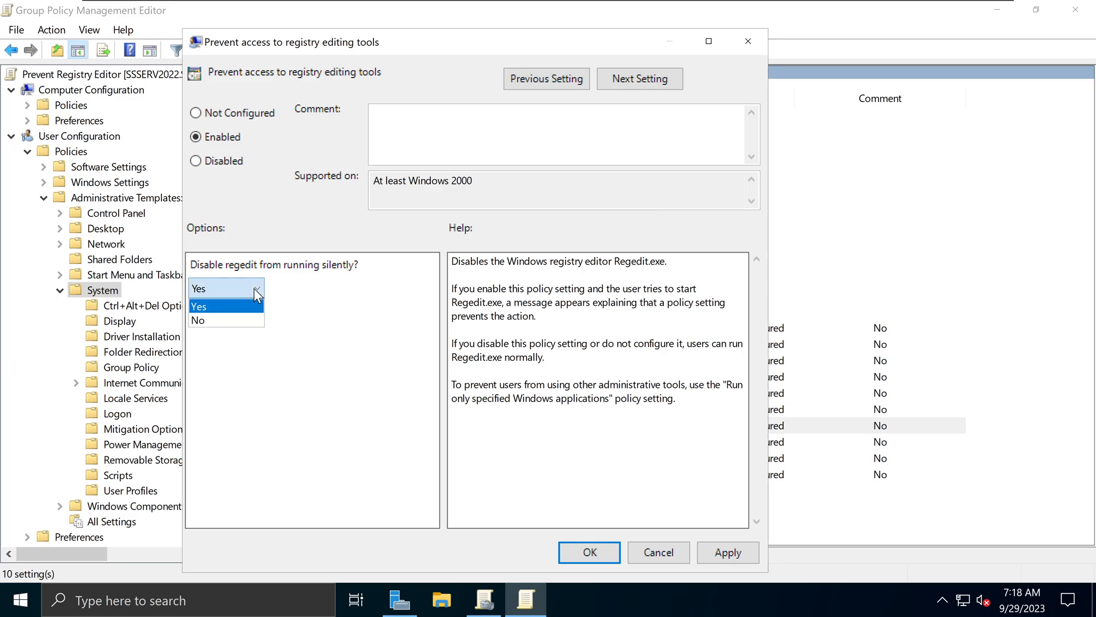
{"action": "mouse_move", "coordinate": [206, 319]}
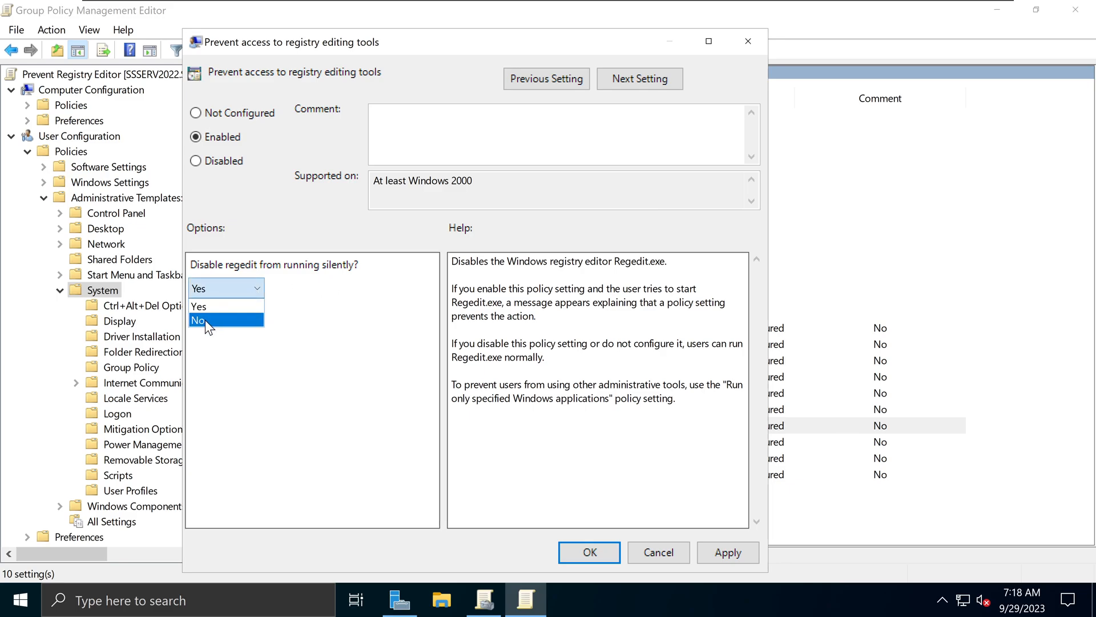
{"action": "left_click", "coordinate": [201, 321]}
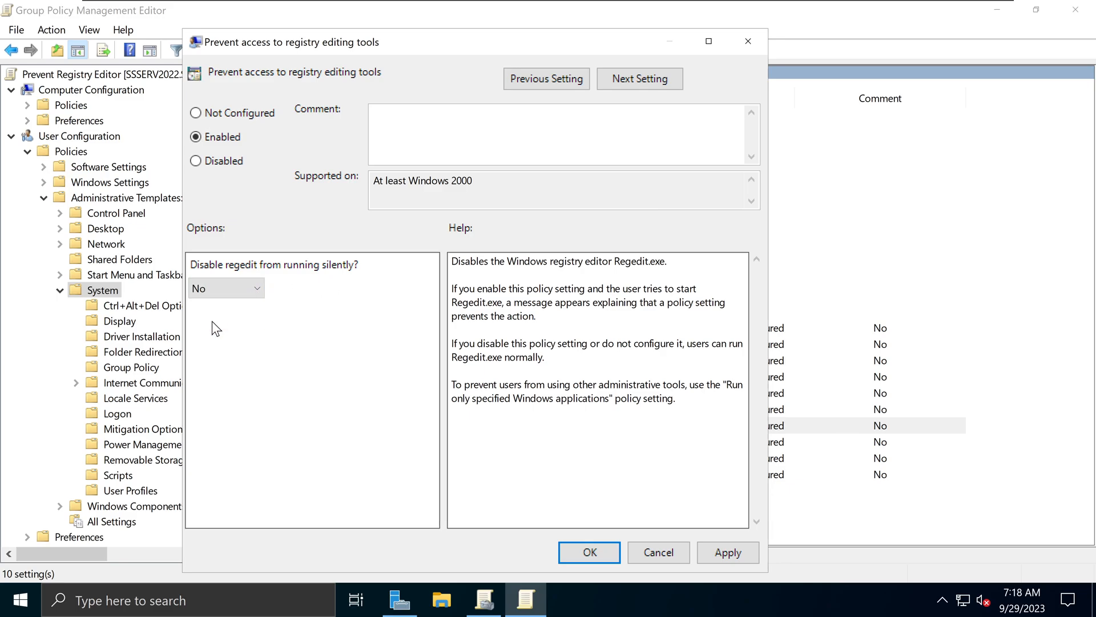
{"action": "left_click", "coordinate": [225, 287]}
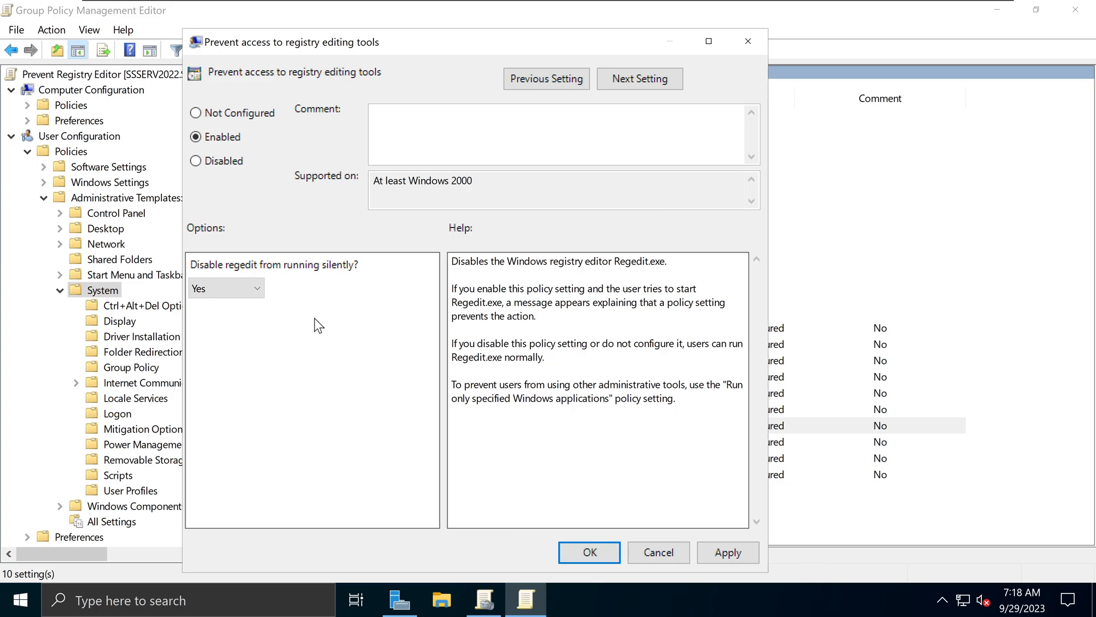
{"action": "mouse_move", "coordinate": [312, 322]}
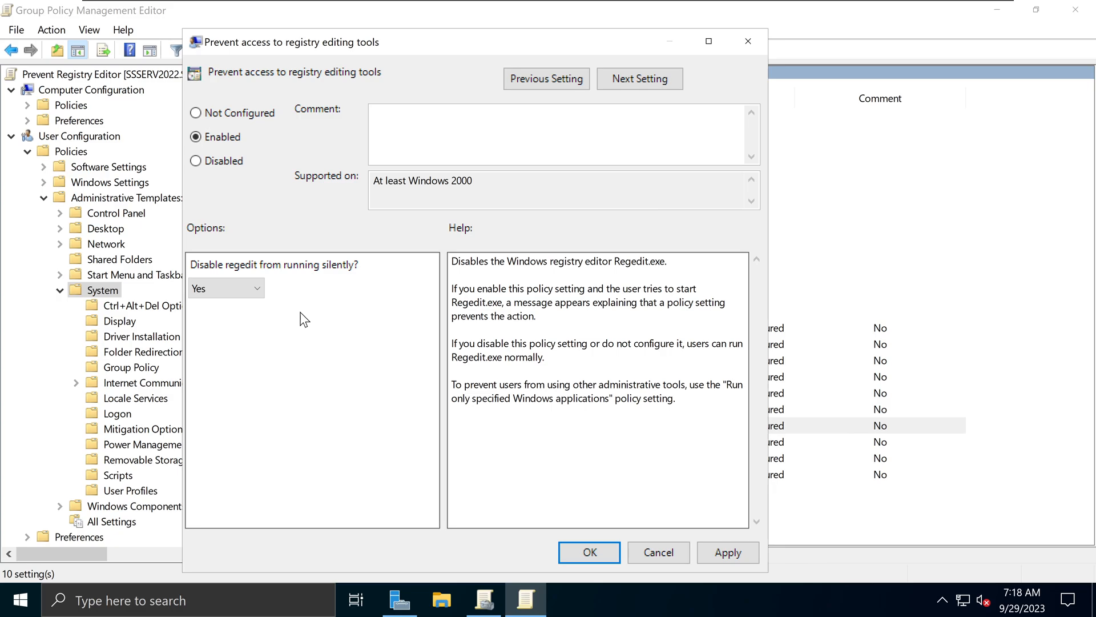
{"action": "mouse_move", "coordinate": [308, 299]}
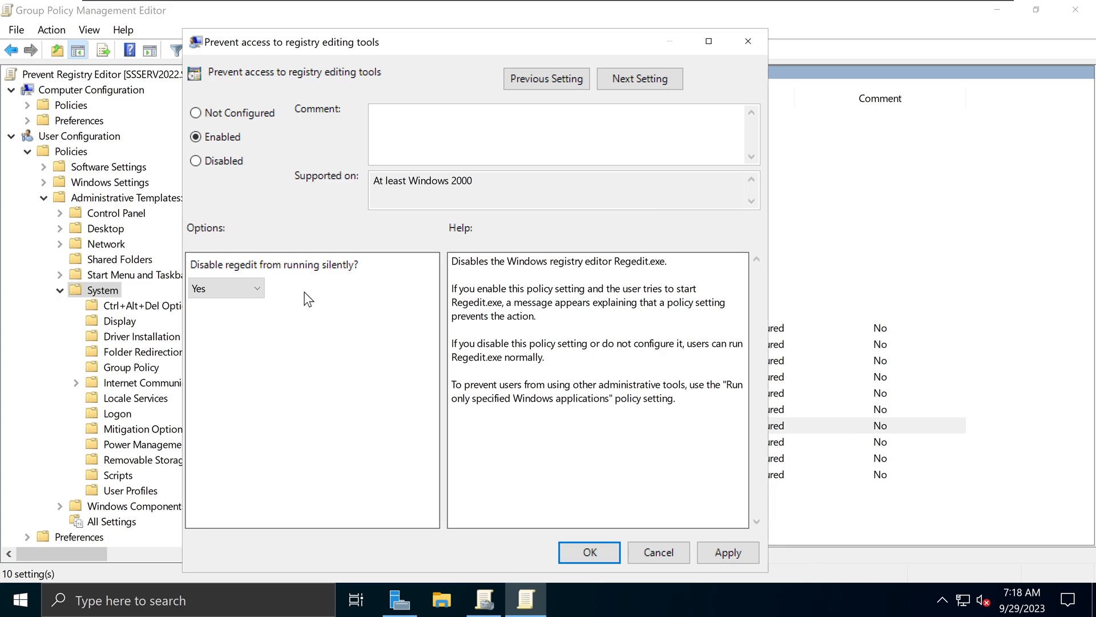
{"action": "mouse_move", "coordinate": [304, 249]}
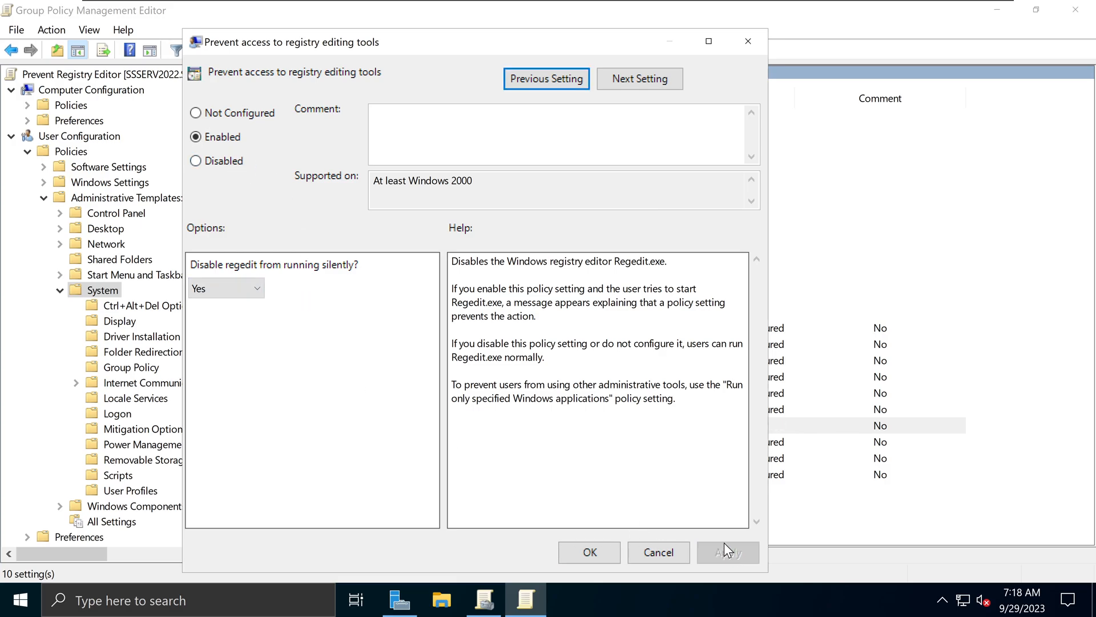
{"action": "left_click", "coordinate": [589, 551]}
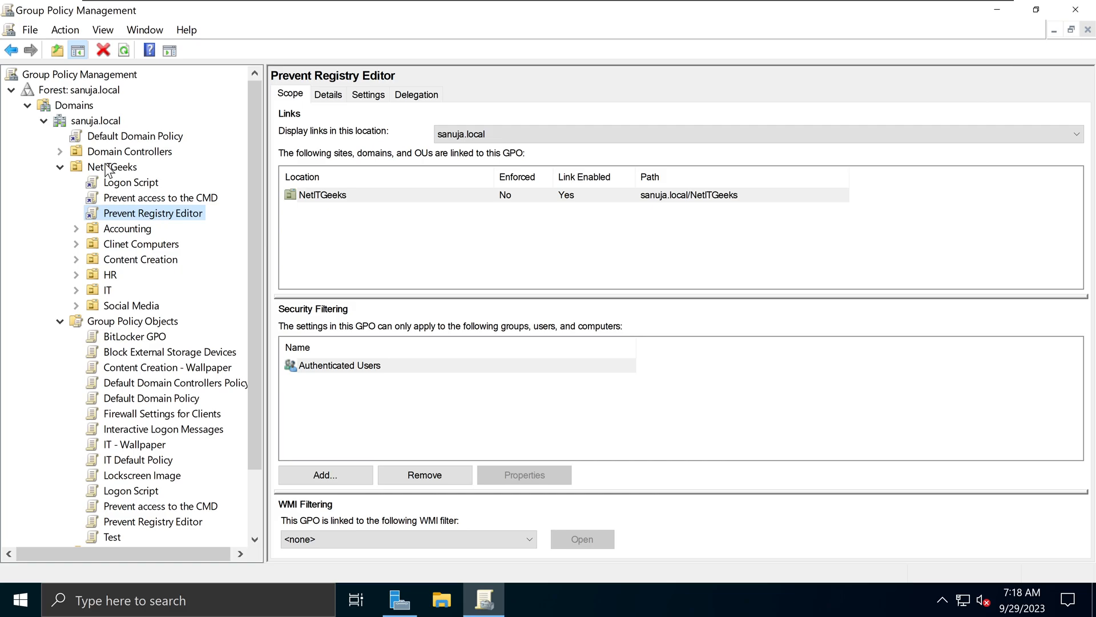
{"action": "mouse_move", "coordinate": [114, 174]}
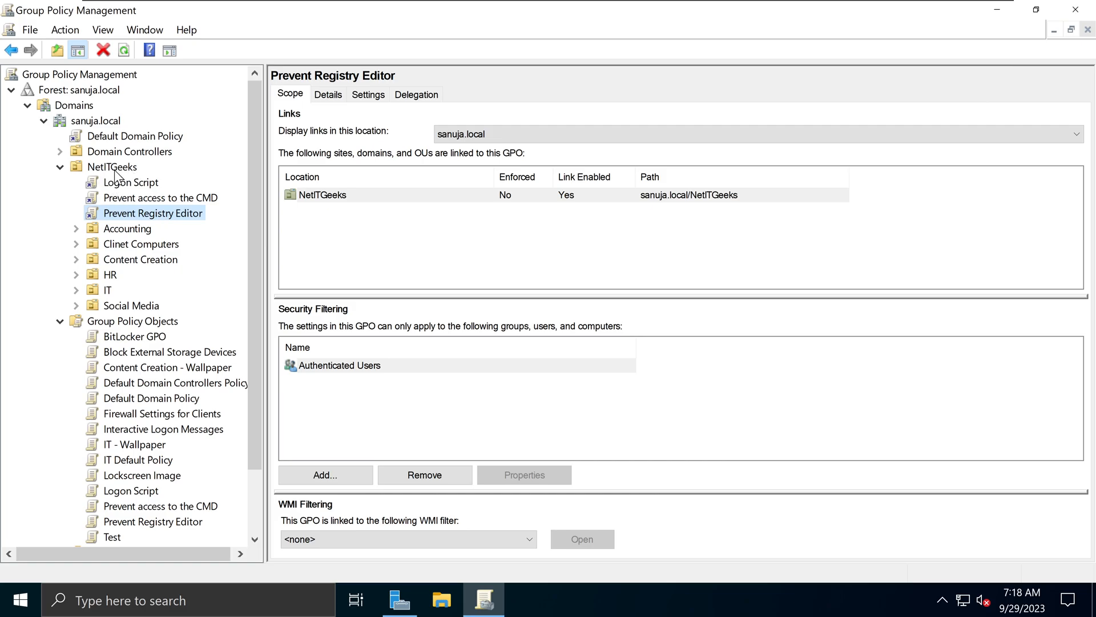
{"action": "mouse_move", "coordinate": [131, 185]}
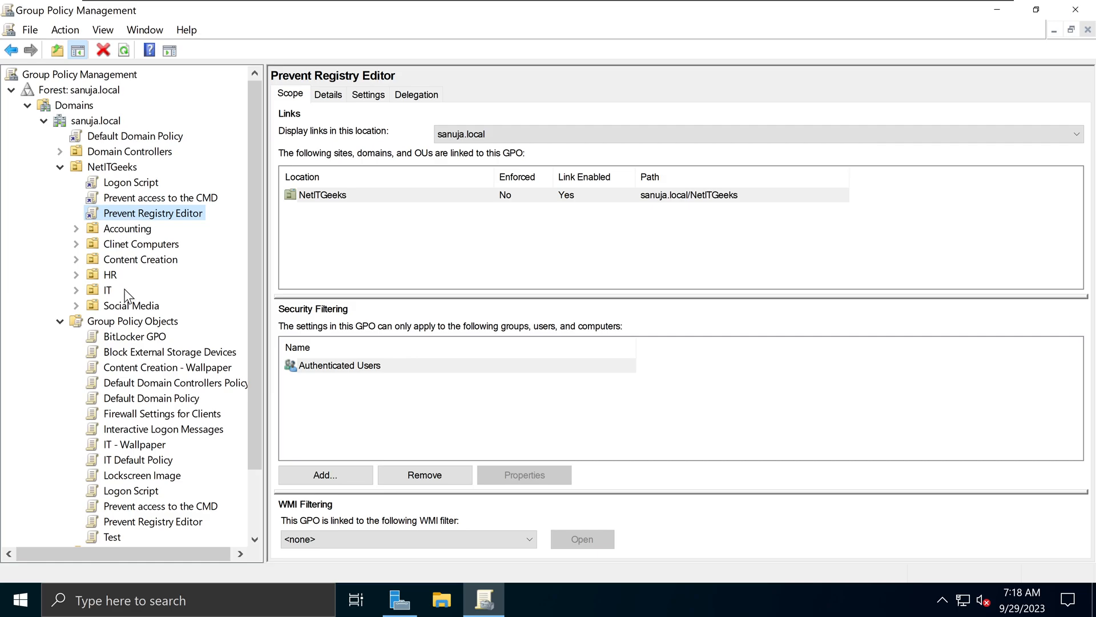
{"action": "mouse_move", "coordinate": [117, 233]}
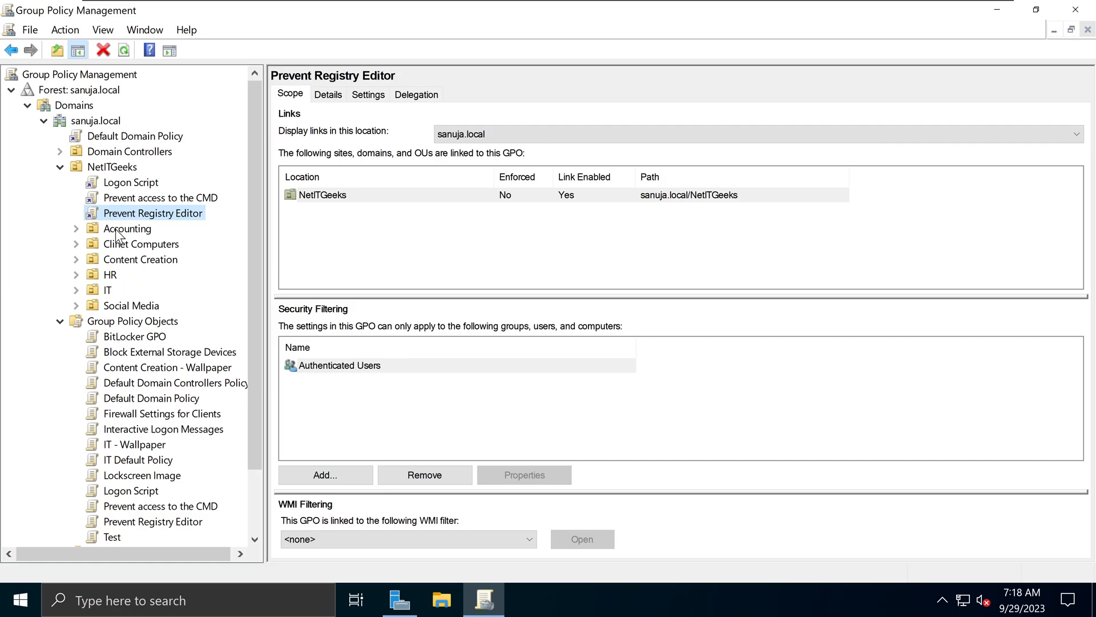
{"action": "mouse_move", "coordinate": [134, 257]}
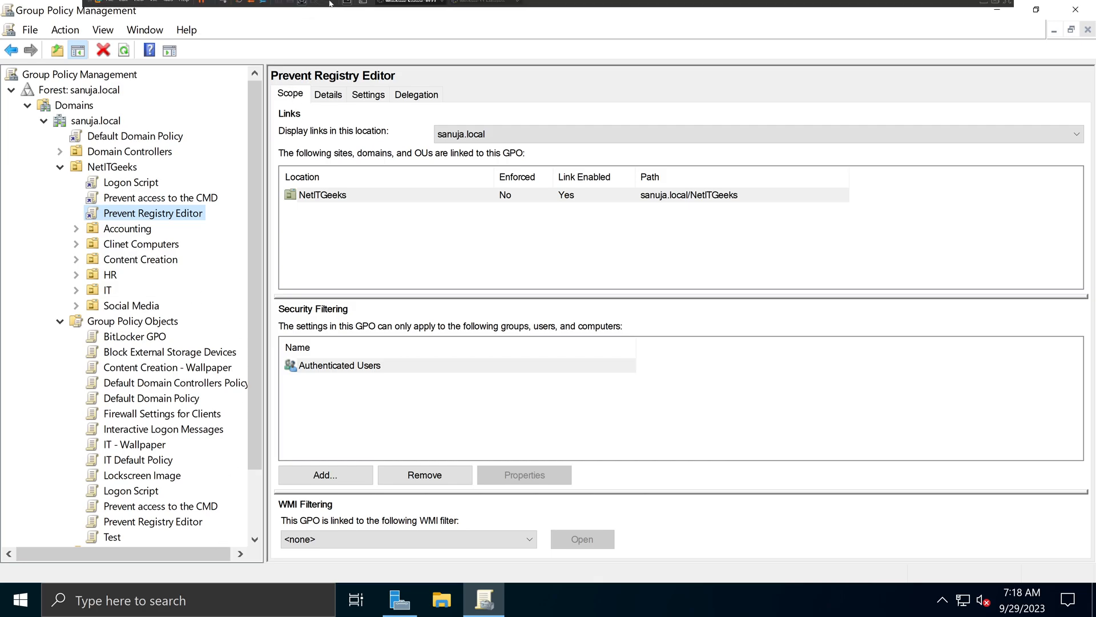
Step: Search 'registry Editor' in the Windows 11 client's Start menu and try launching it
{"action": "left_click", "coordinate": [414, 599]}
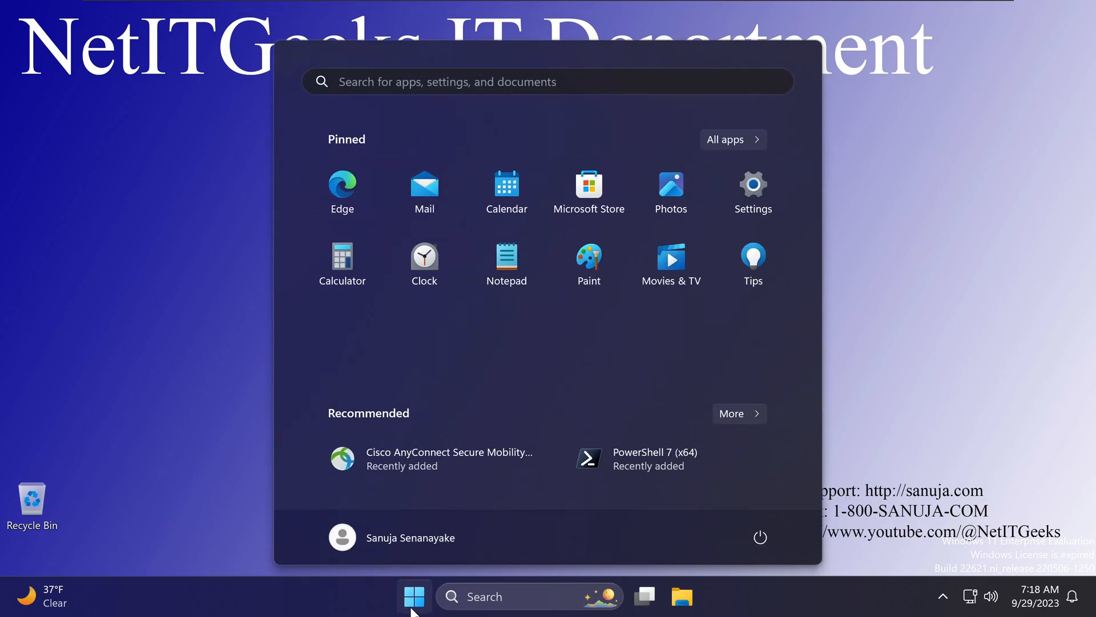
{"action": "type", "text": "registry Editor"}
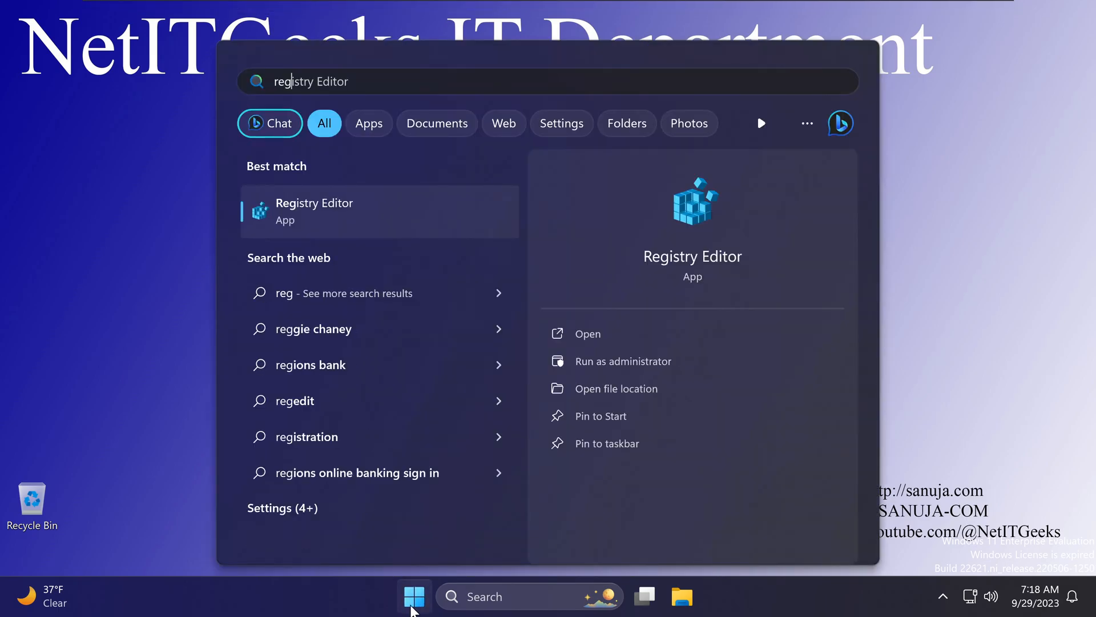
{"action": "left_click", "coordinate": [588, 333]}
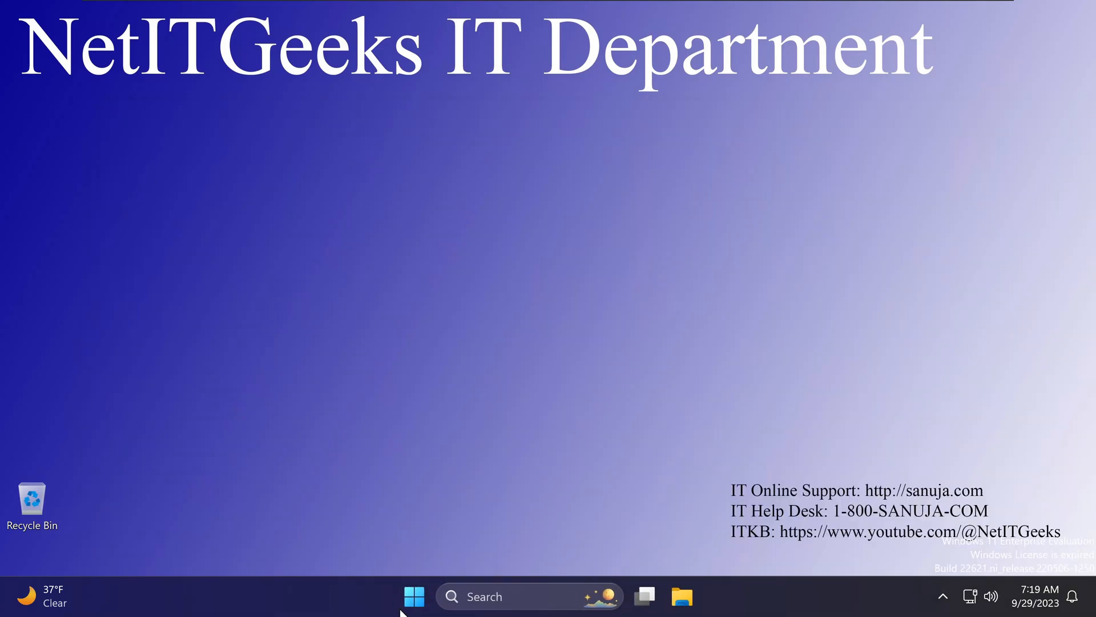
{"action": "left_click", "coordinate": [414, 596]}
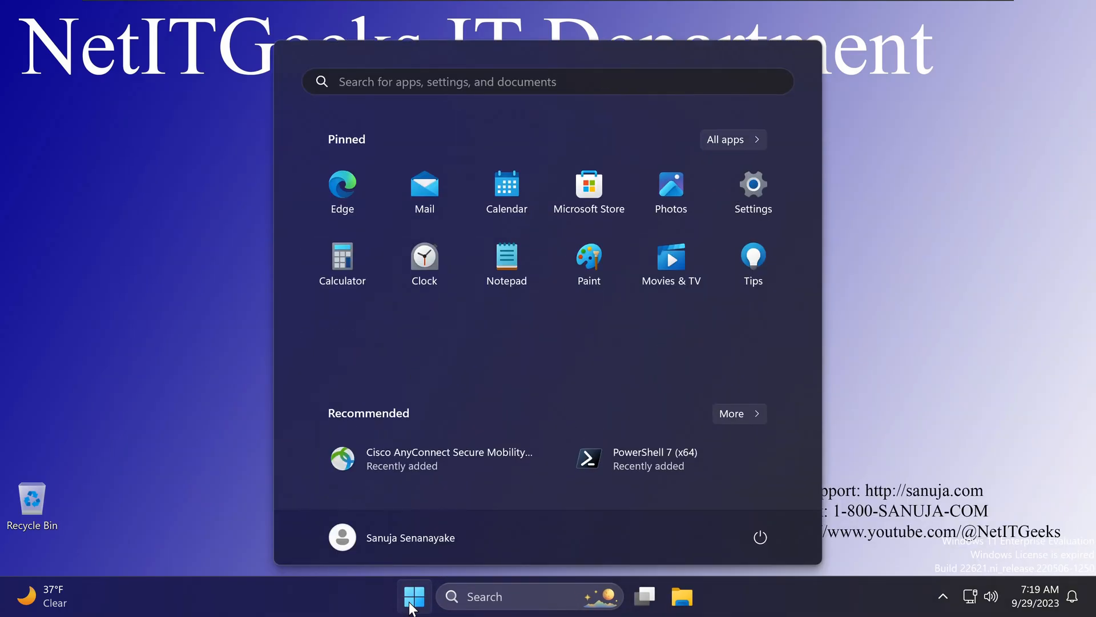
{"action": "left_click", "coordinate": [414, 595]}
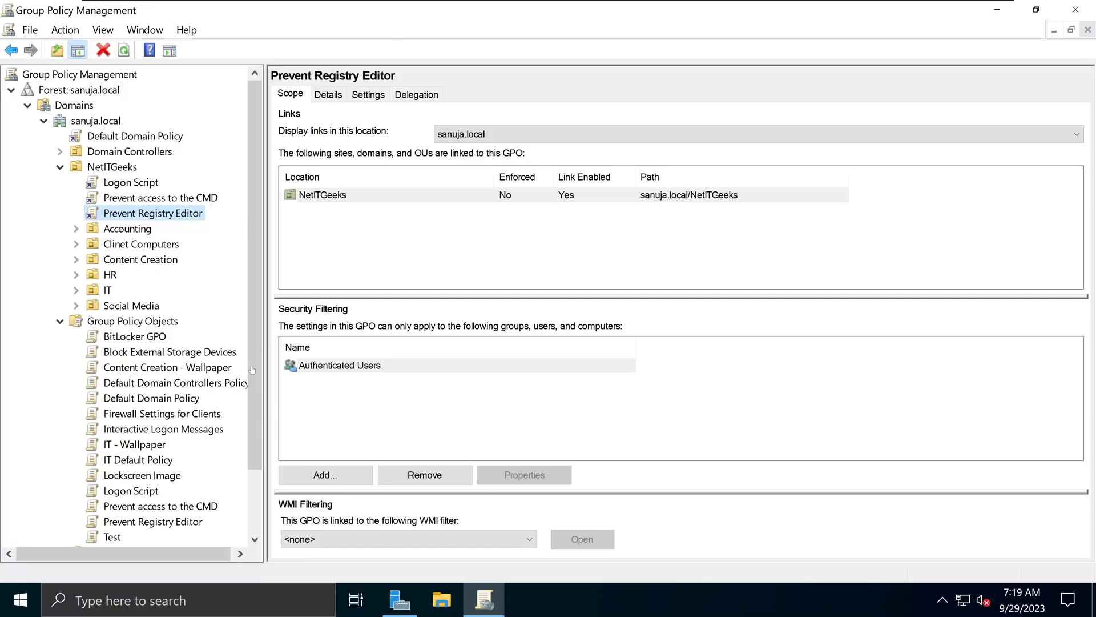
Step: Select the 'Prevent access to the CMD' link under NetITGeeks and dismiss the link warning
{"action": "scroll", "scroll_direction": "down", "scroll_amount": 3}
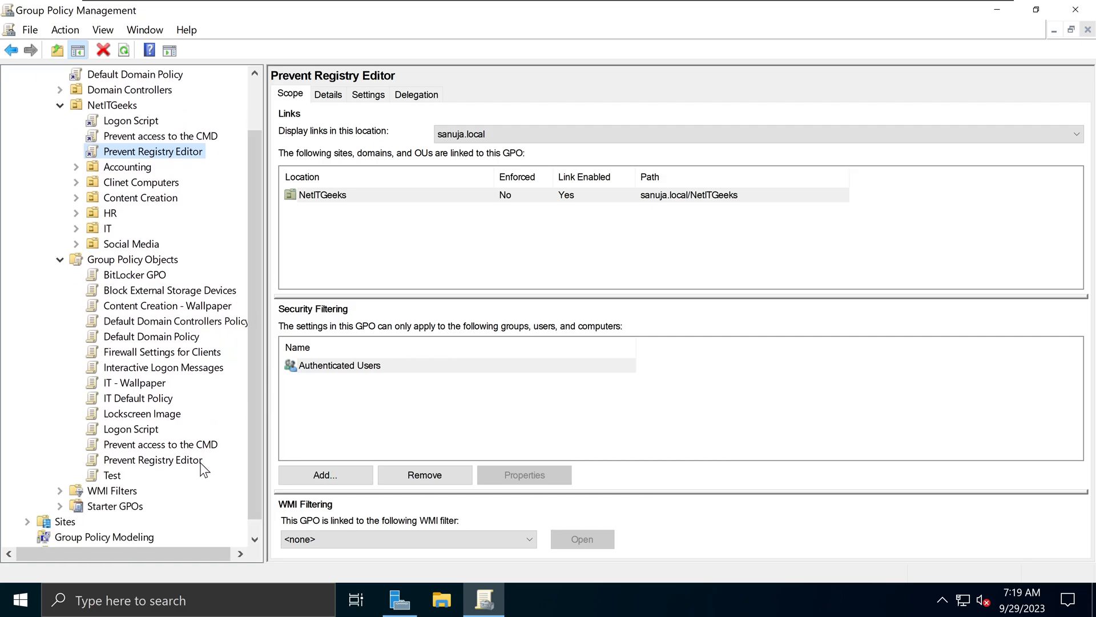
{"action": "left_click", "coordinate": [159, 444]}
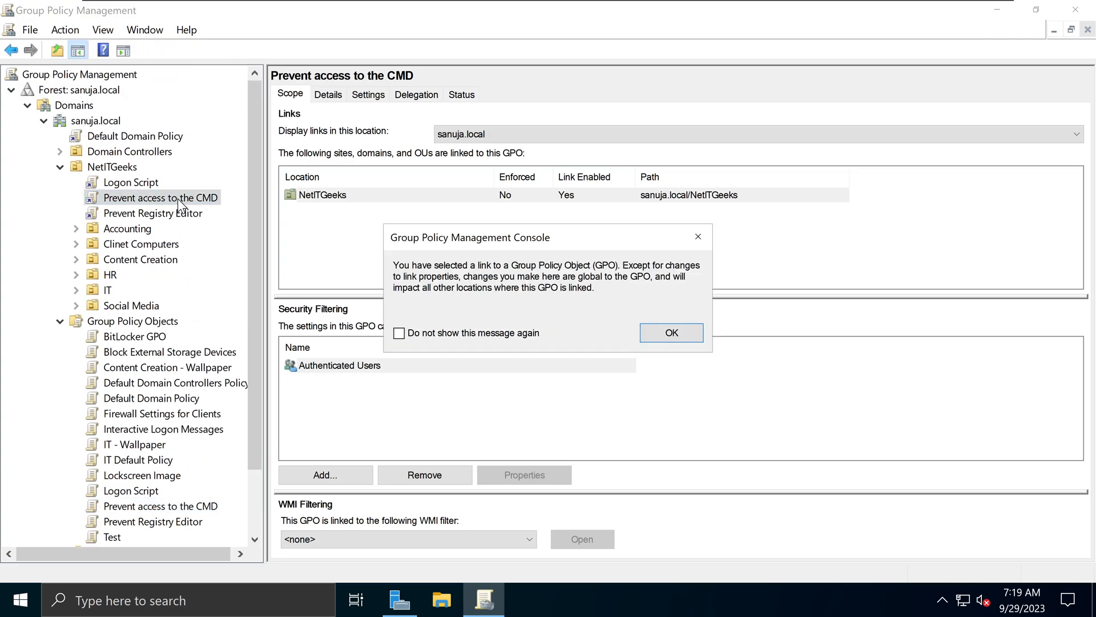
{"action": "left_click", "coordinate": [669, 332]}
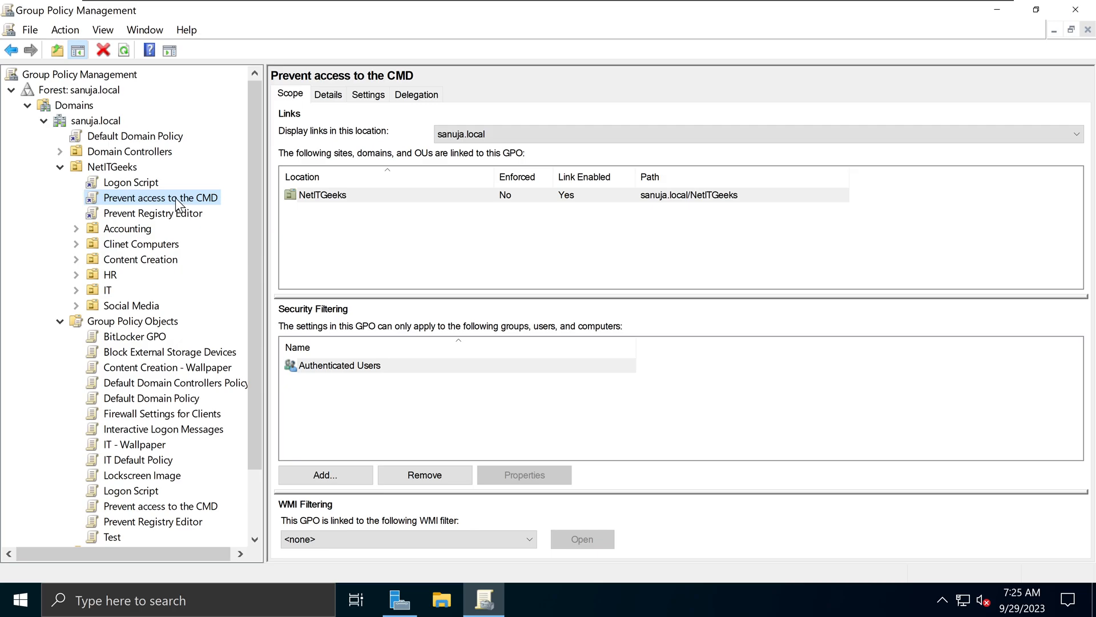
{"action": "mouse_move", "coordinate": [187, 203]}
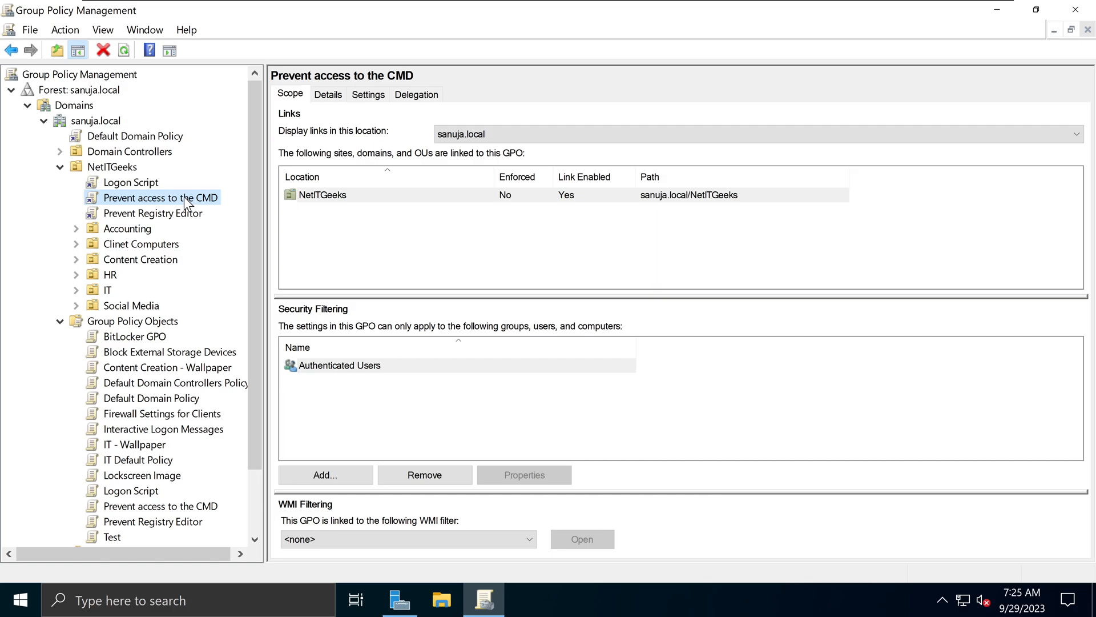
{"action": "mouse_move", "coordinate": [181, 203]}
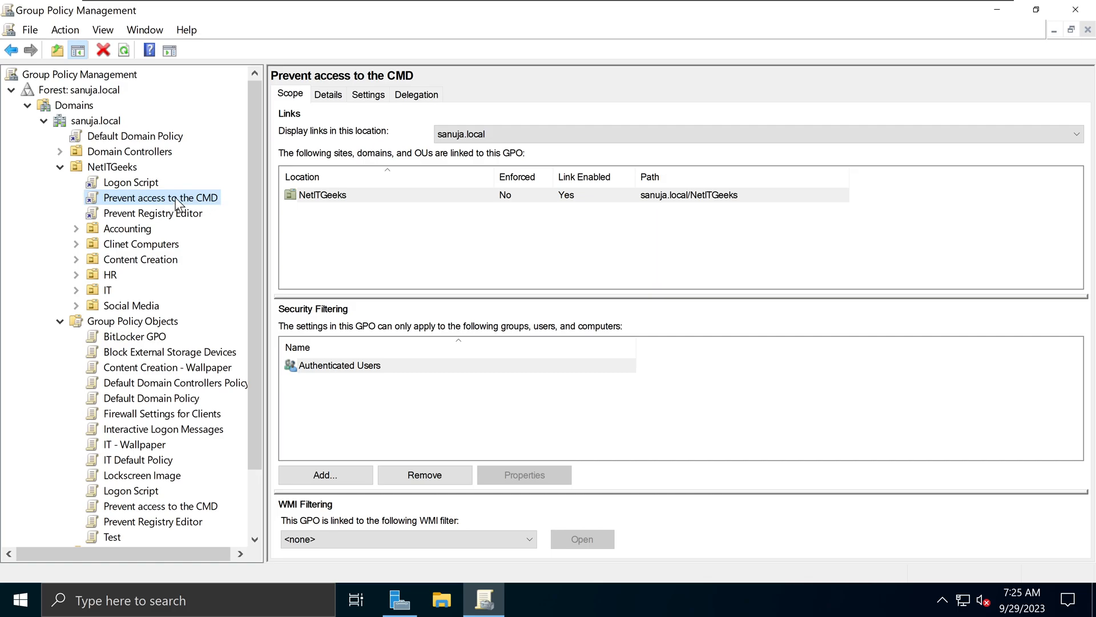
Step: Uncheck Link Enabled on the 'Prevent access to the CMD' link under NetITGeeks
{"action": "right_click", "coordinate": [159, 197]}
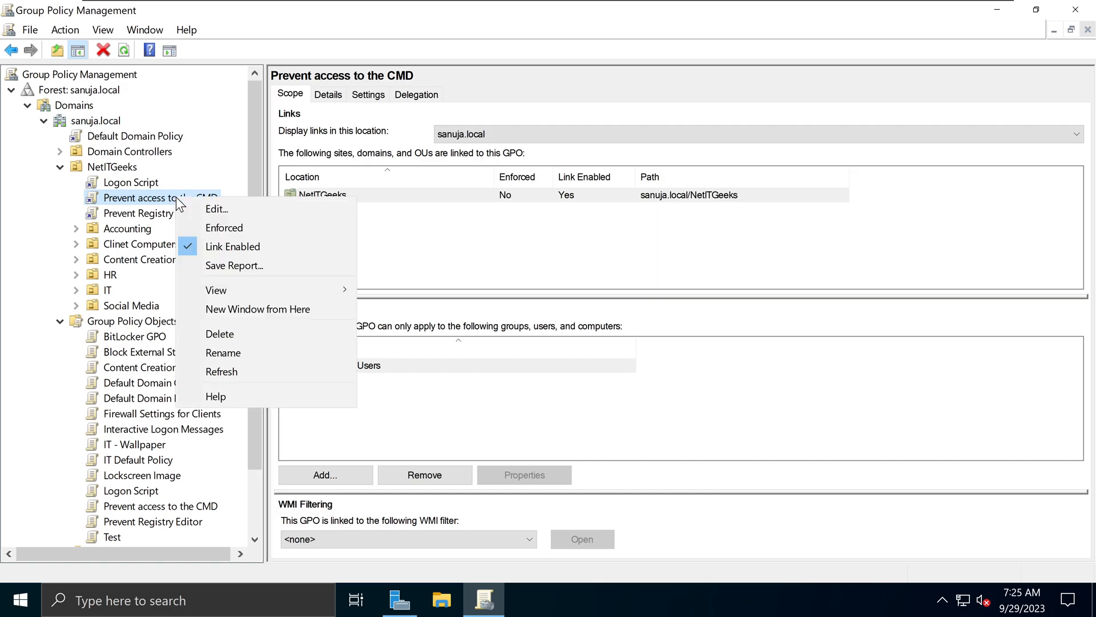
{"action": "mouse_move", "coordinate": [233, 246]}
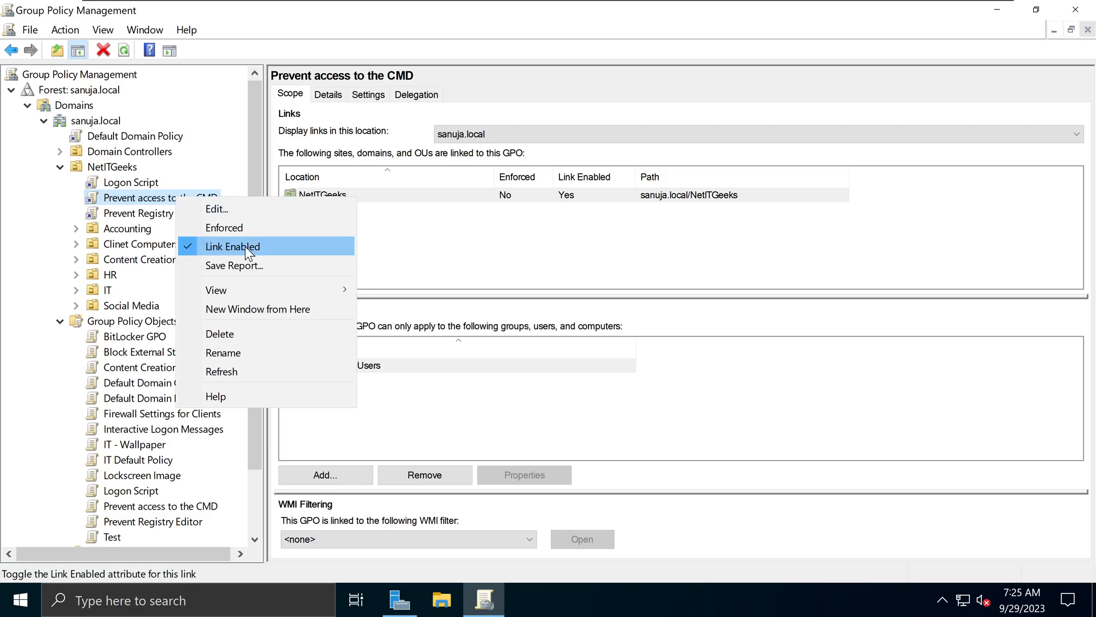
{"action": "mouse_move", "coordinate": [202, 253]}
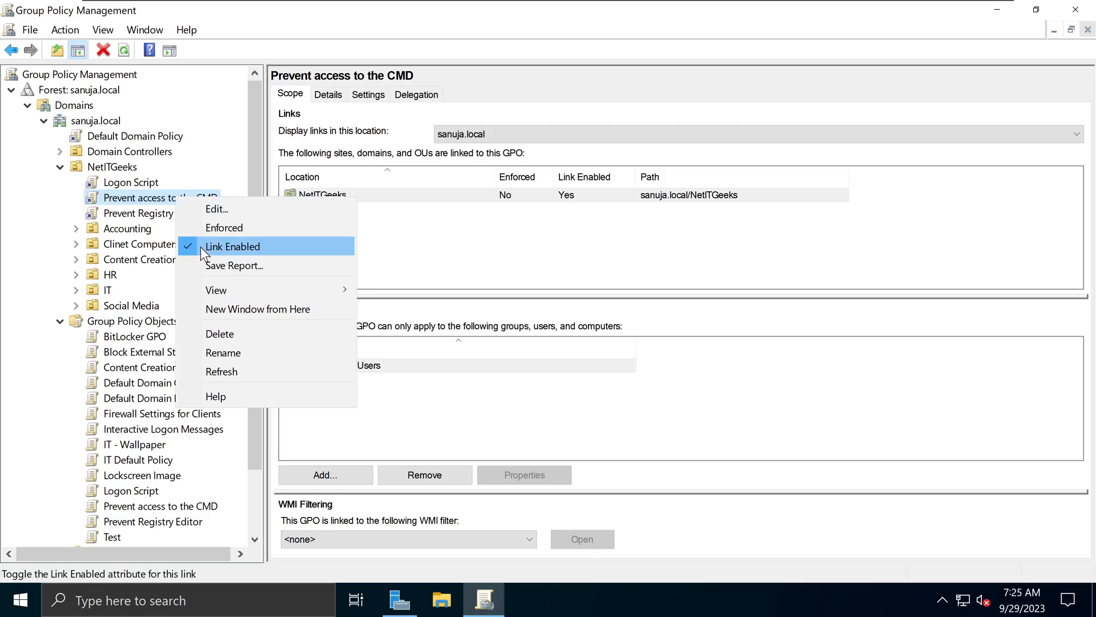
{"action": "mouse_move", "coordinate": [234, 261]}
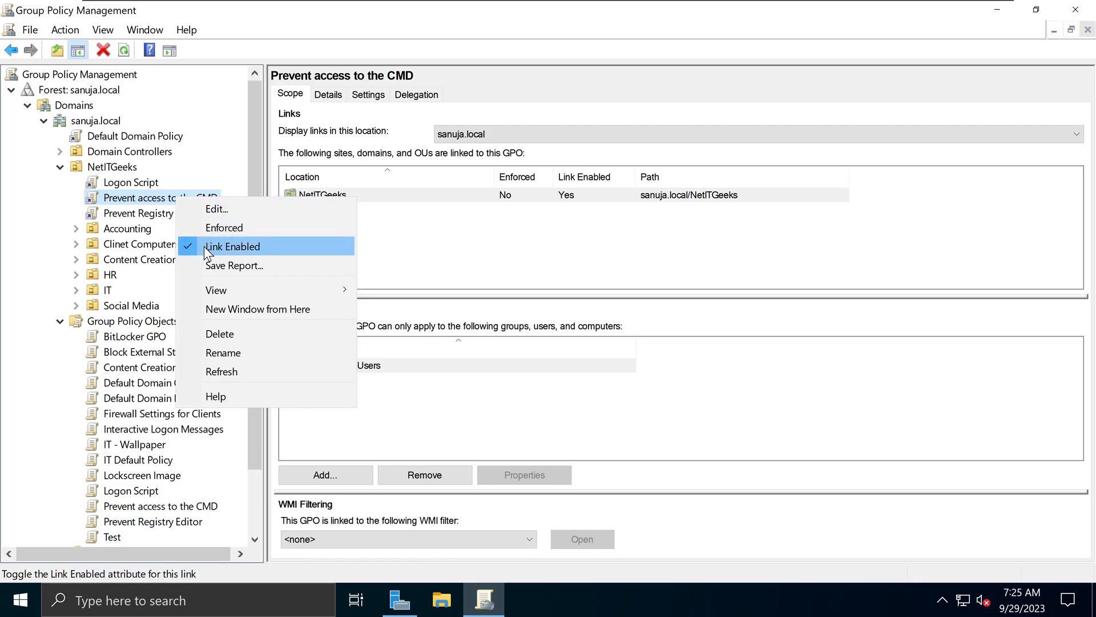
{"action": "left_click", "coordinate": [231, 246]}
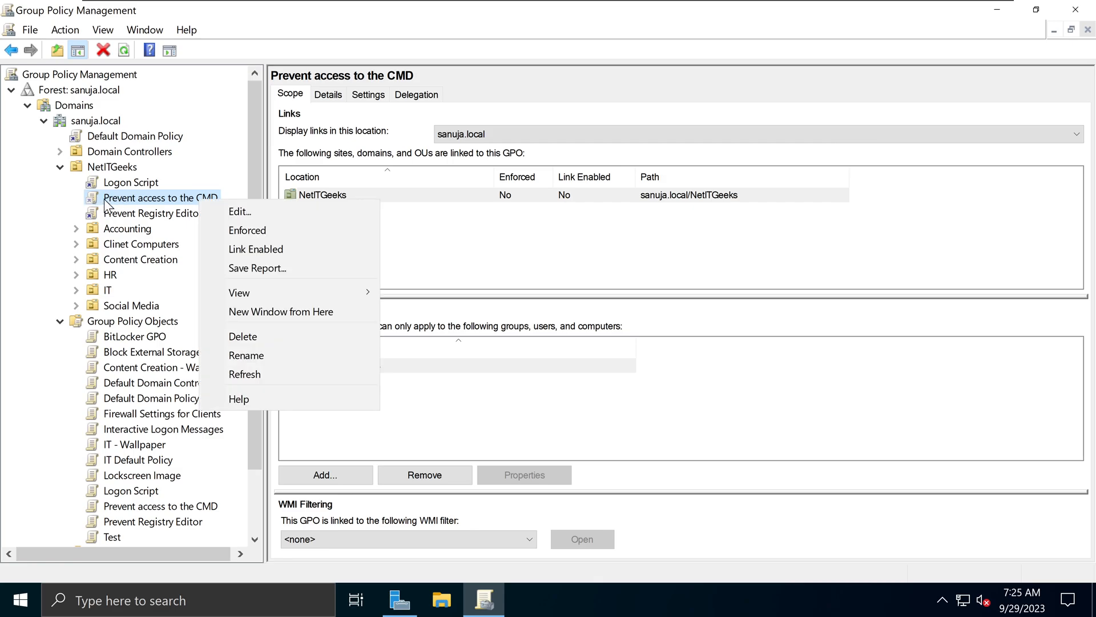
{"action": "mouse_move", "coordinate": [259, 231]}
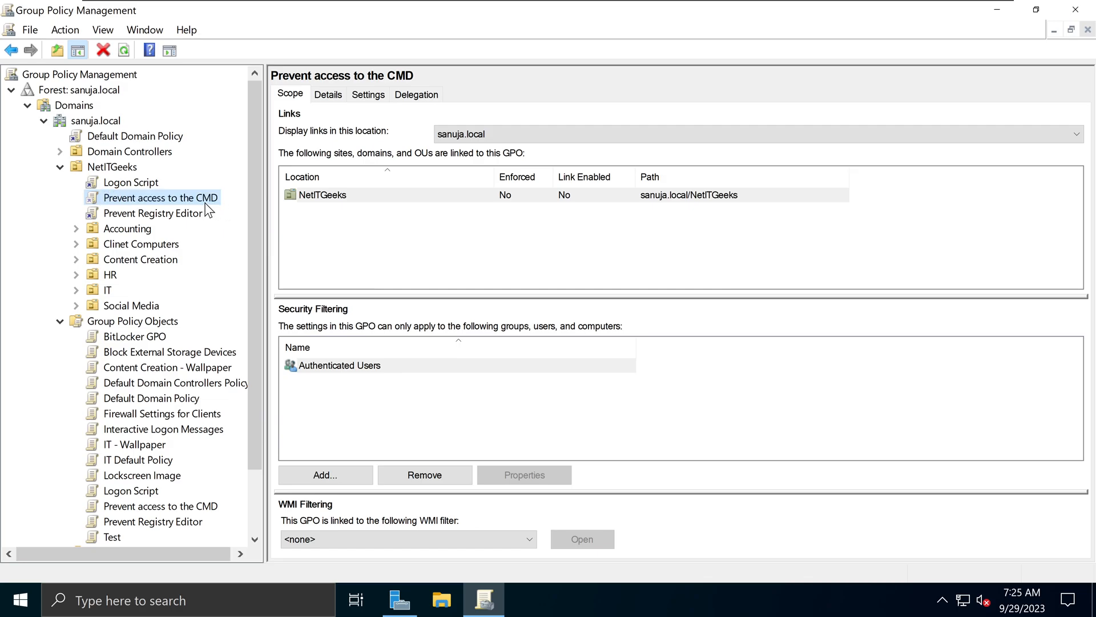
{"action": "mouse_move", "coordinate": [213, 188]}
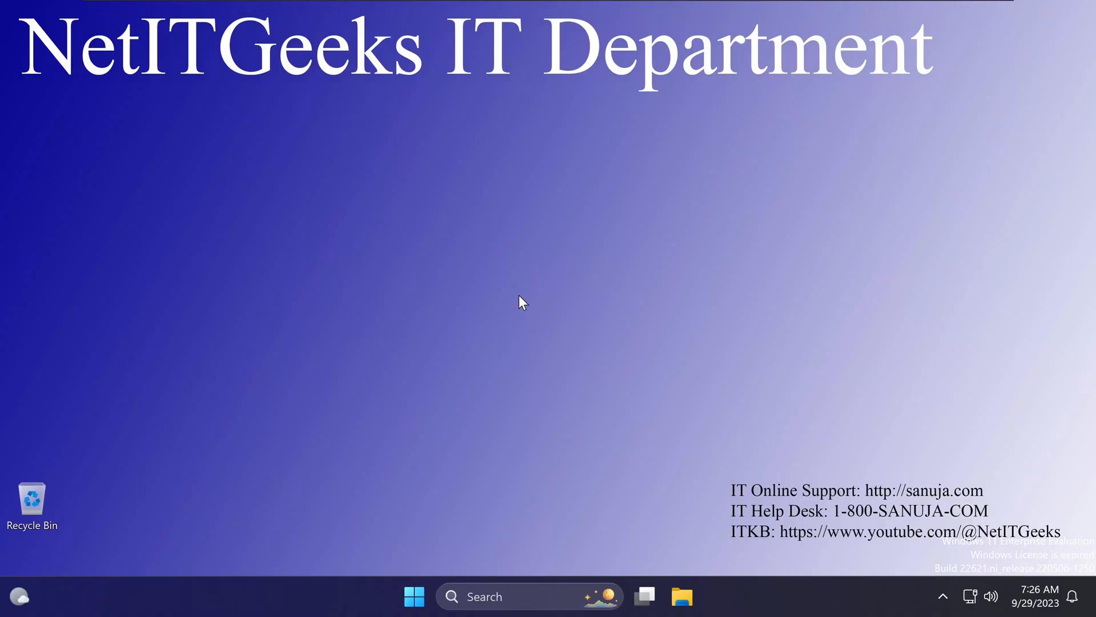
Step: Run gpupdate /force in Command Prompt until both policy updates finish, then close it
{"action": "left_click", "coordinate": [413, 596]}
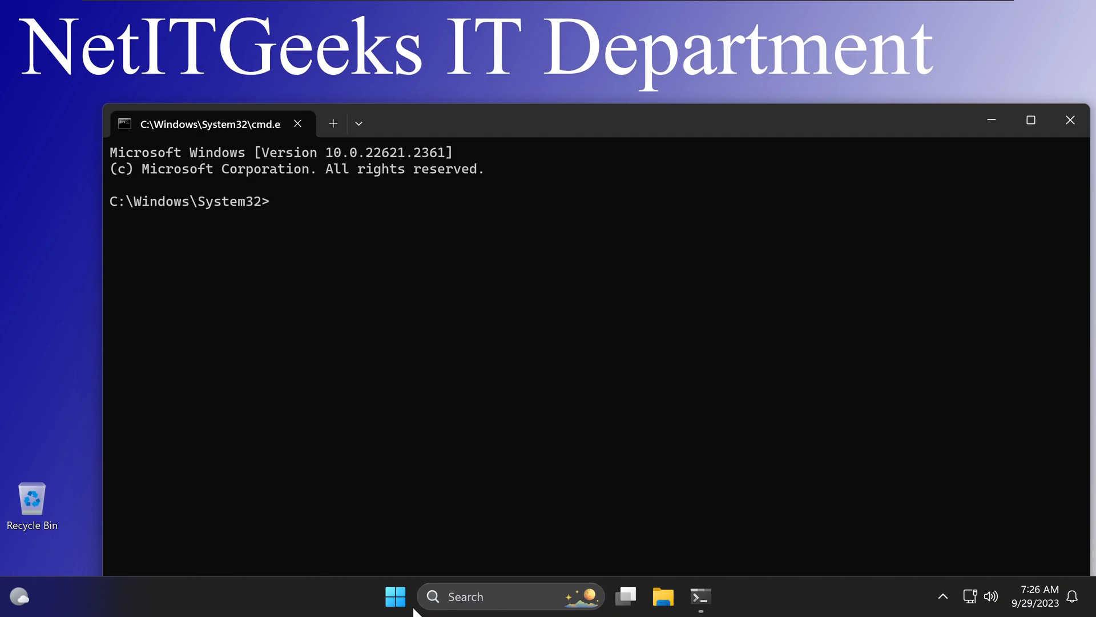
{"action": "type", "text": "g"}
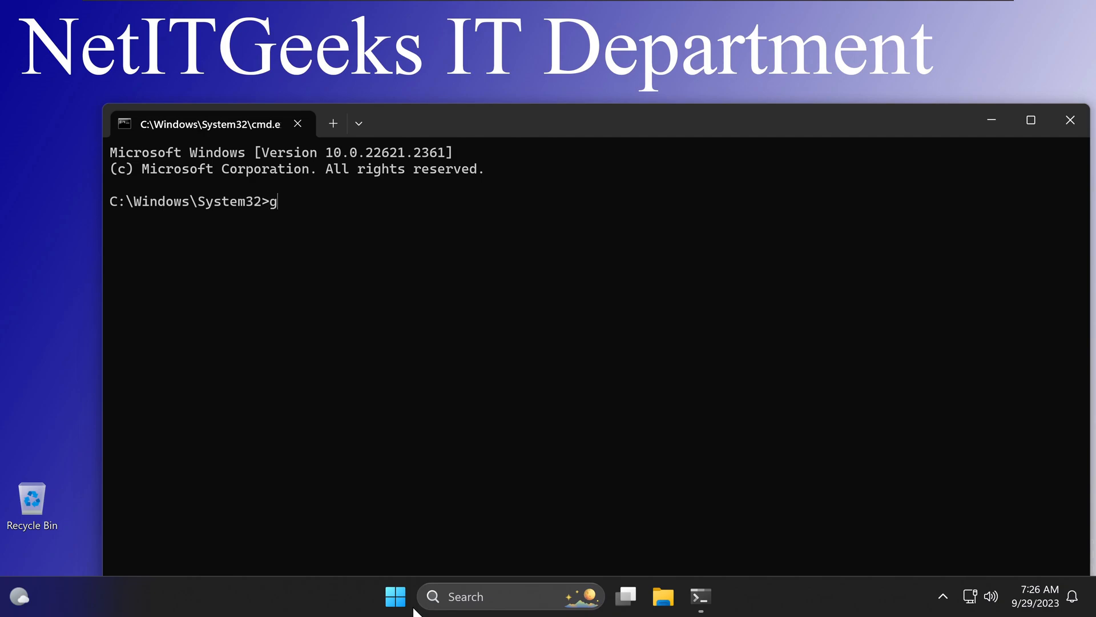
{"action": "type", "text": "pupdate"}
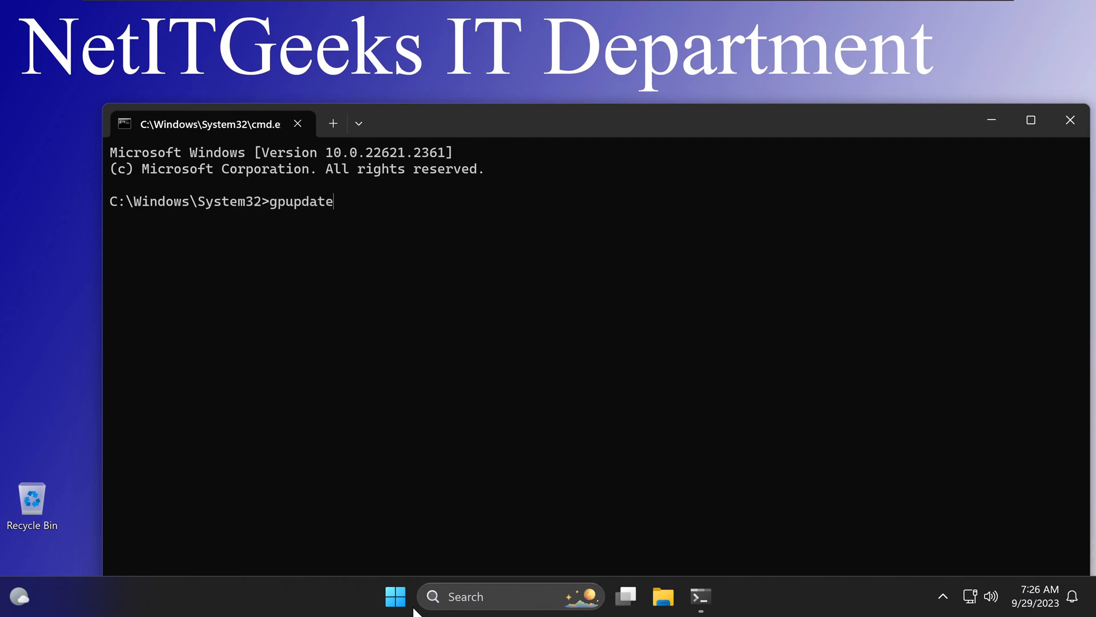
{"action": "type", "text": "/force"}
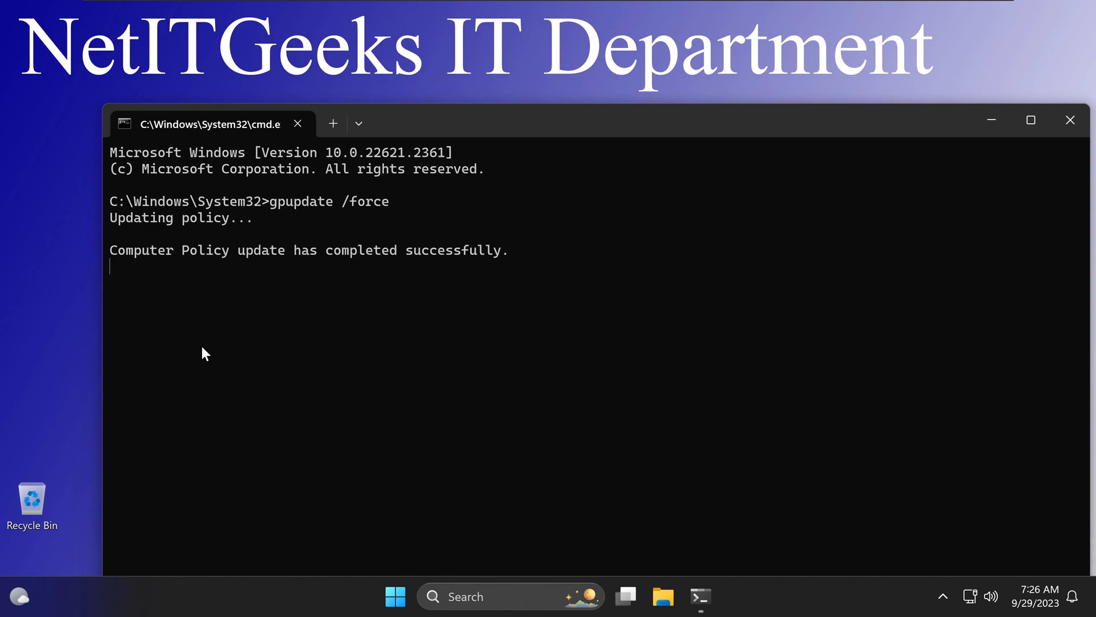
{"action": "mouse_move", "coordinate": [352, 267]}
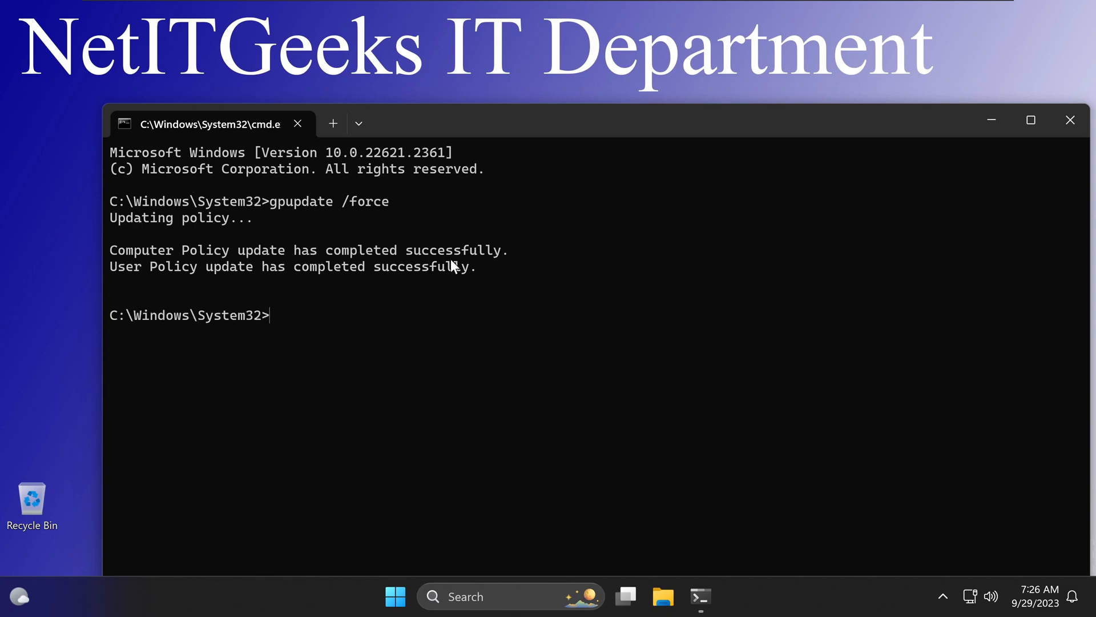
{"action": "left_click", "coordinate": [1071, 120]}
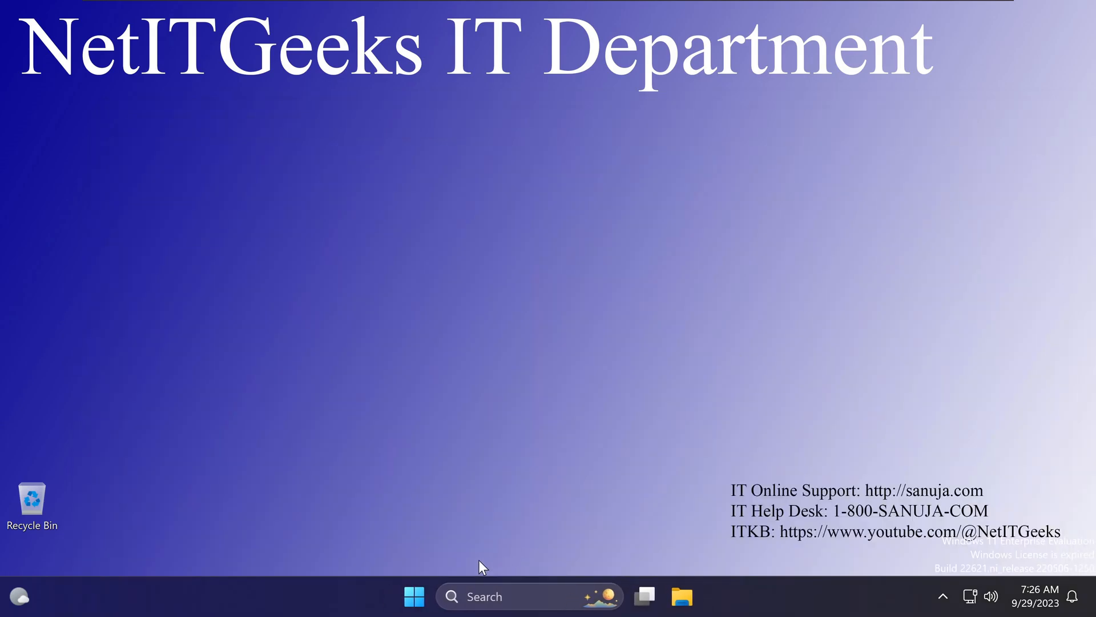
Step: Search 'registry Editor' from Start and confirm launching it shows the disabled-by-administrator error
{"action": "left_click", "coordinate": [414, 596]}
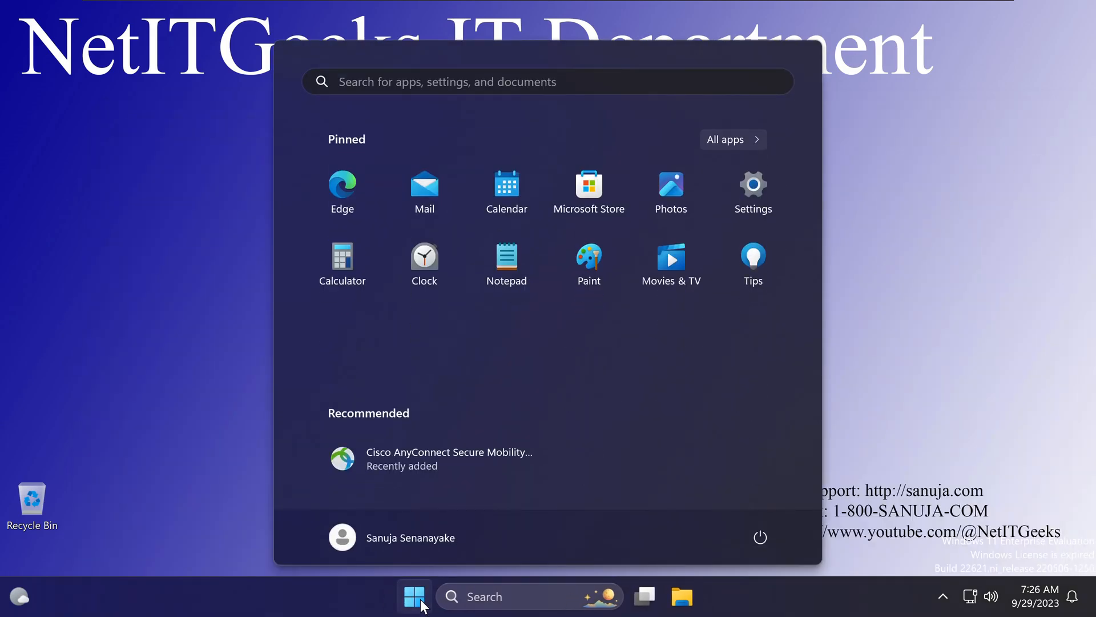
{"action": "type", "text": "registry Editor"}
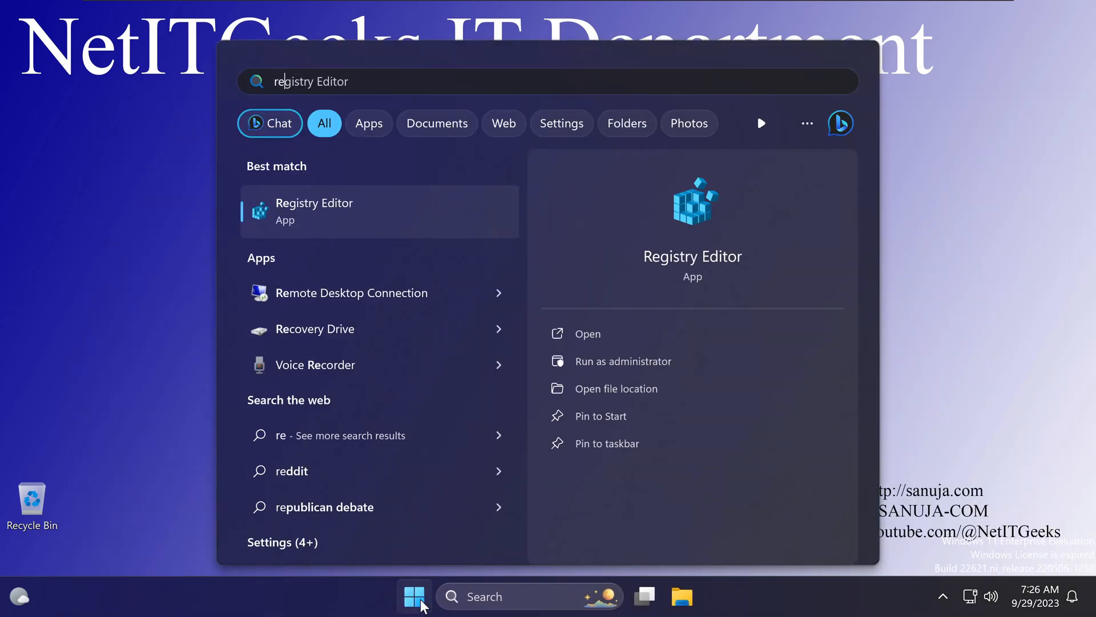
{"action": "left_click", "coordinate": [588, 334]}
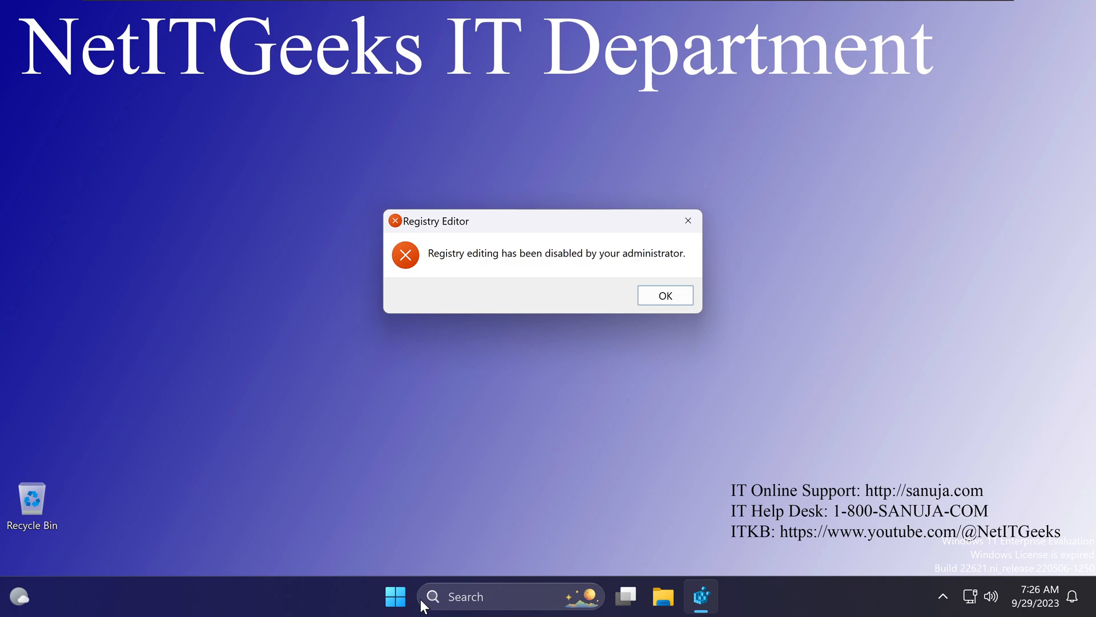
{"action": "left_click", "coordinate": [395, 596]}
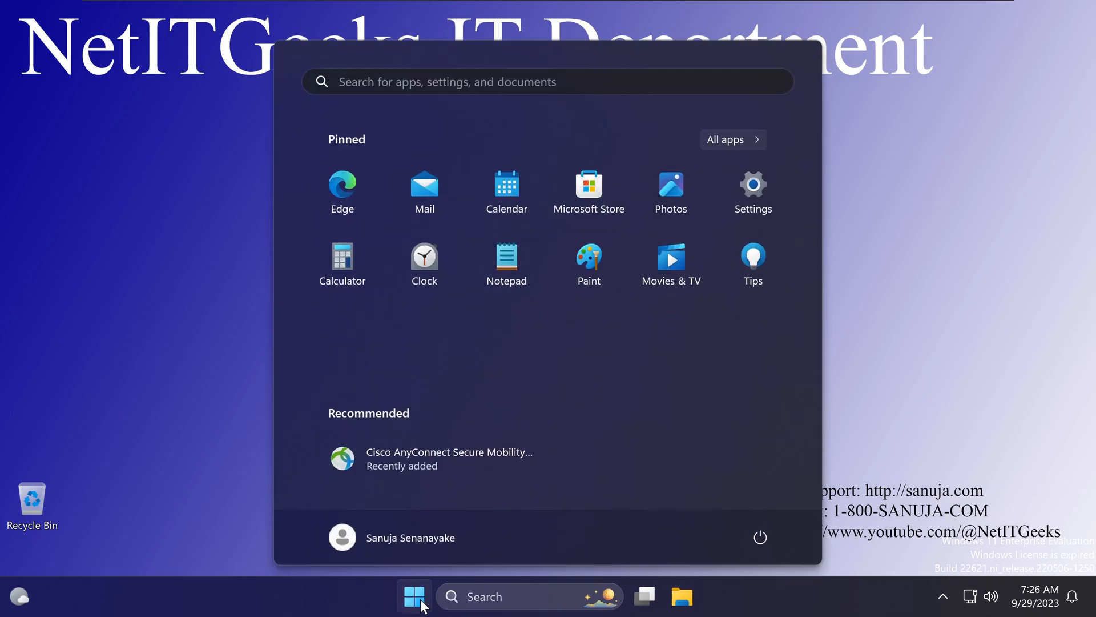
Step: Try running Registry Editor as administrator, start typing credentials 'admni', then cancel the UAC prompt
{"action": "type", "text": "registry Editor"}
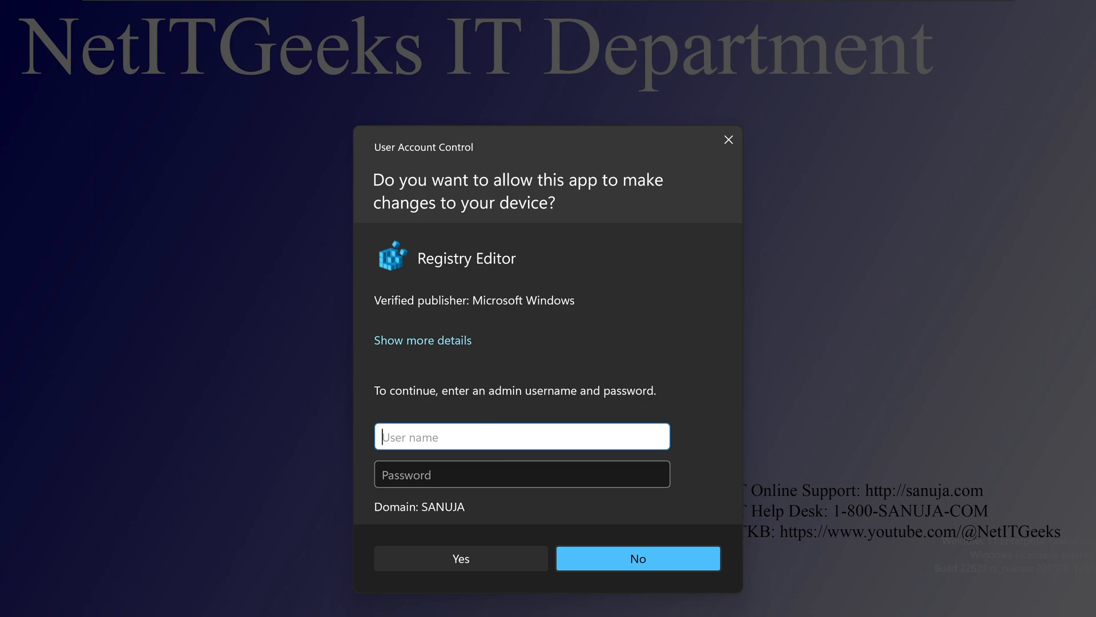
{"action": "left_click", "coordinate": [521, 474]}
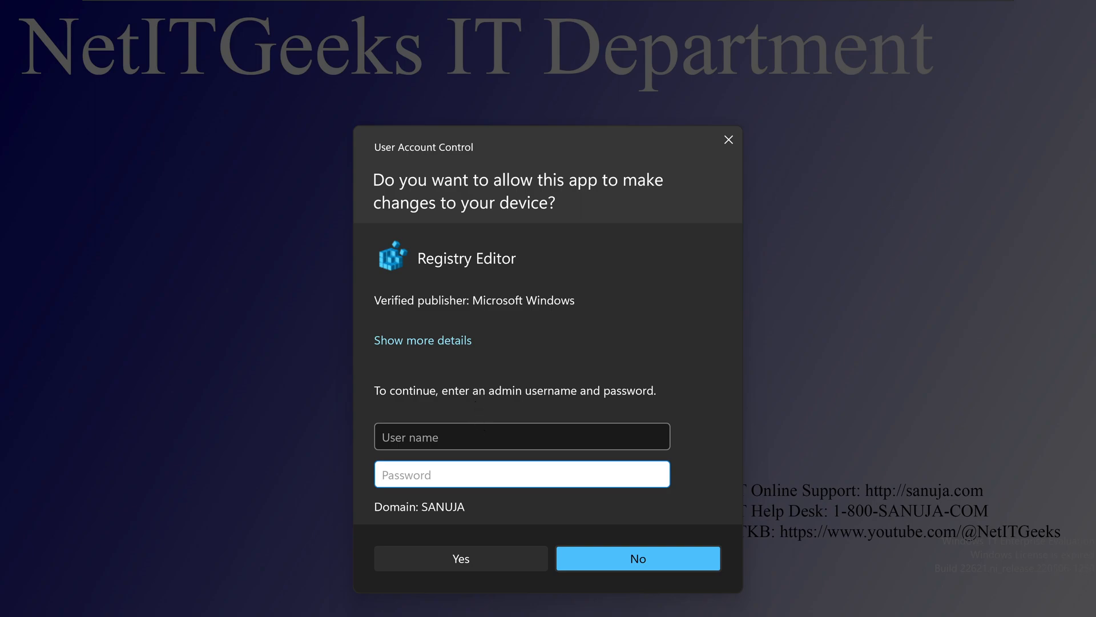
{"action": "mouse_move", "coordinate": [728, 140]}
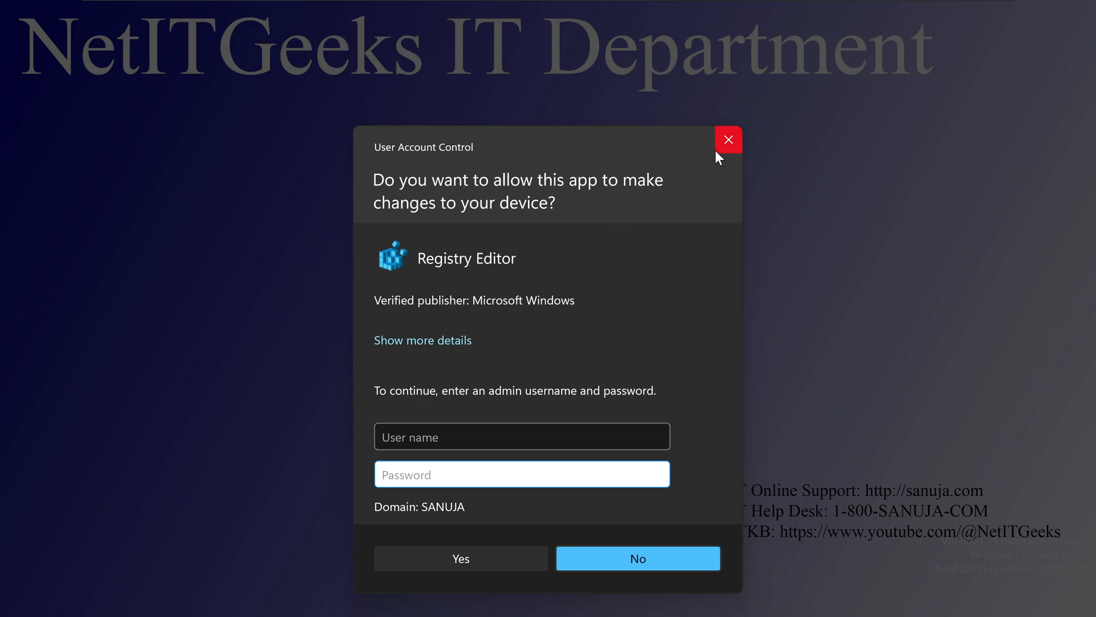
{"action": "left_click", "coordinate": [520, 437]}
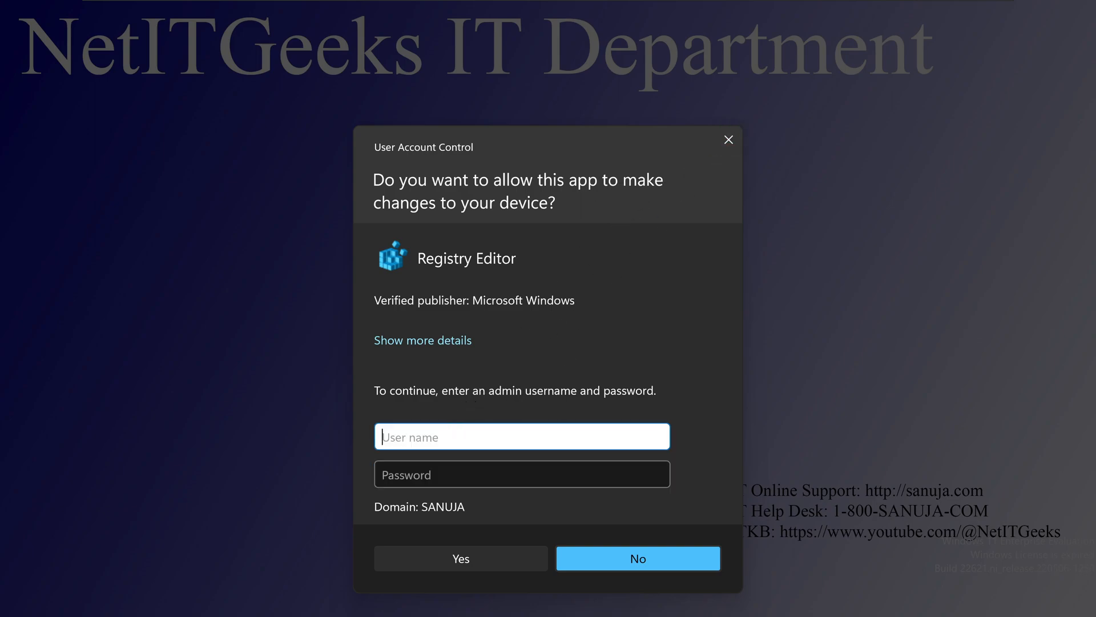
{"action": "type", "text": "admni"}
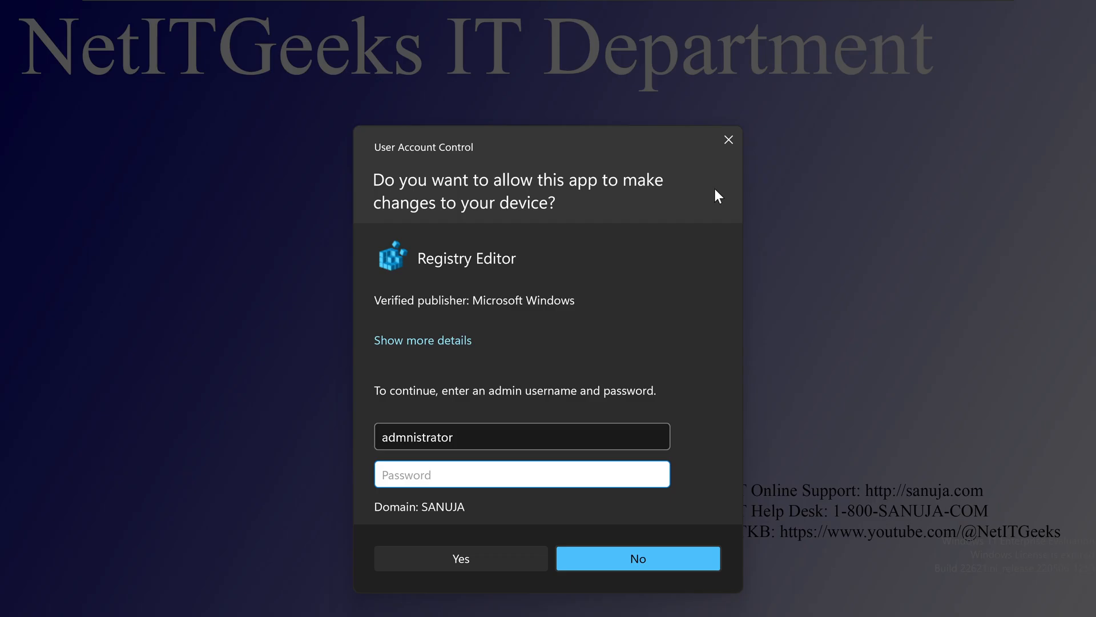
{"action": "left_click", "coordinate": [637, 558]}
{"action": "type", "text": "re"}
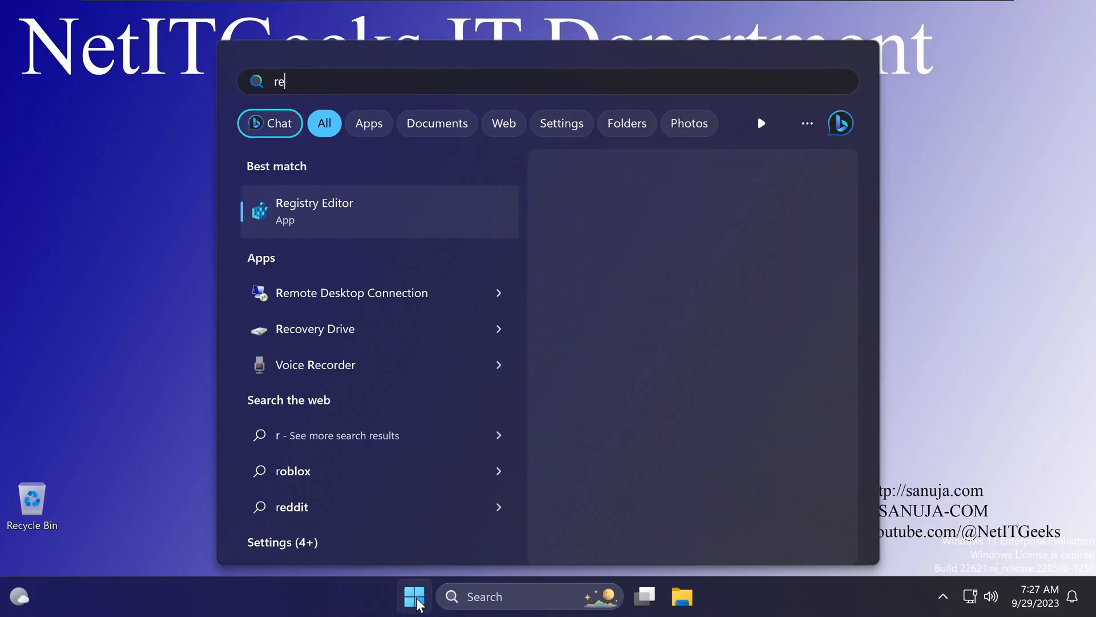
Step: Relaunch Registry Editor from search results and dismiss the 'Registry editing has been disabled' message
{"action": "left_click", "coordinate": [314, 211]}
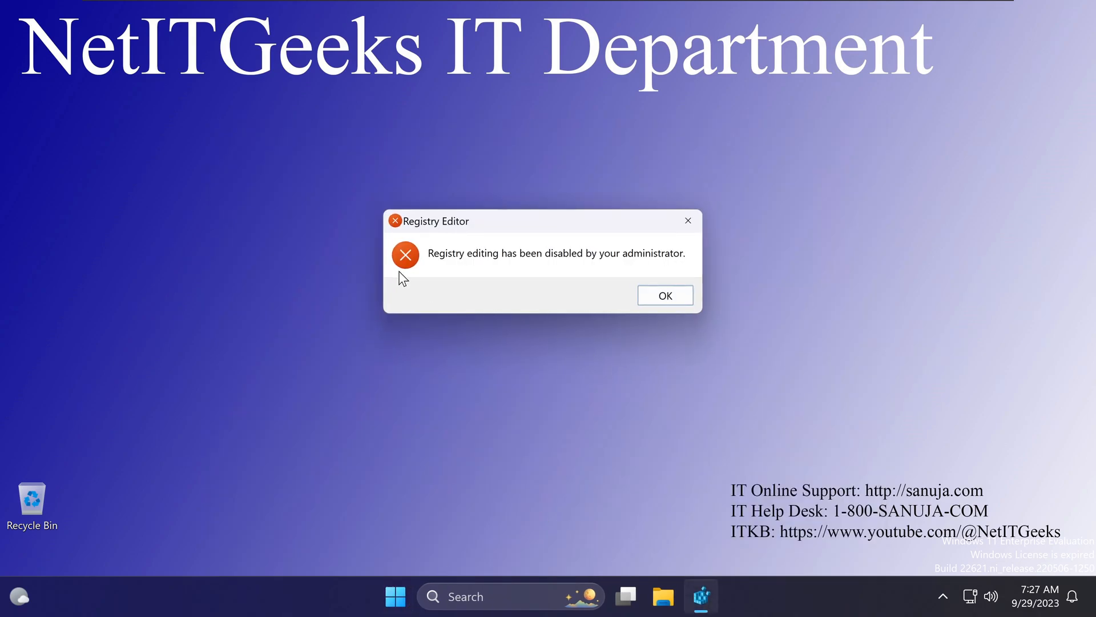
{"action": "mouse_move", "coordinate": [664, 295]}
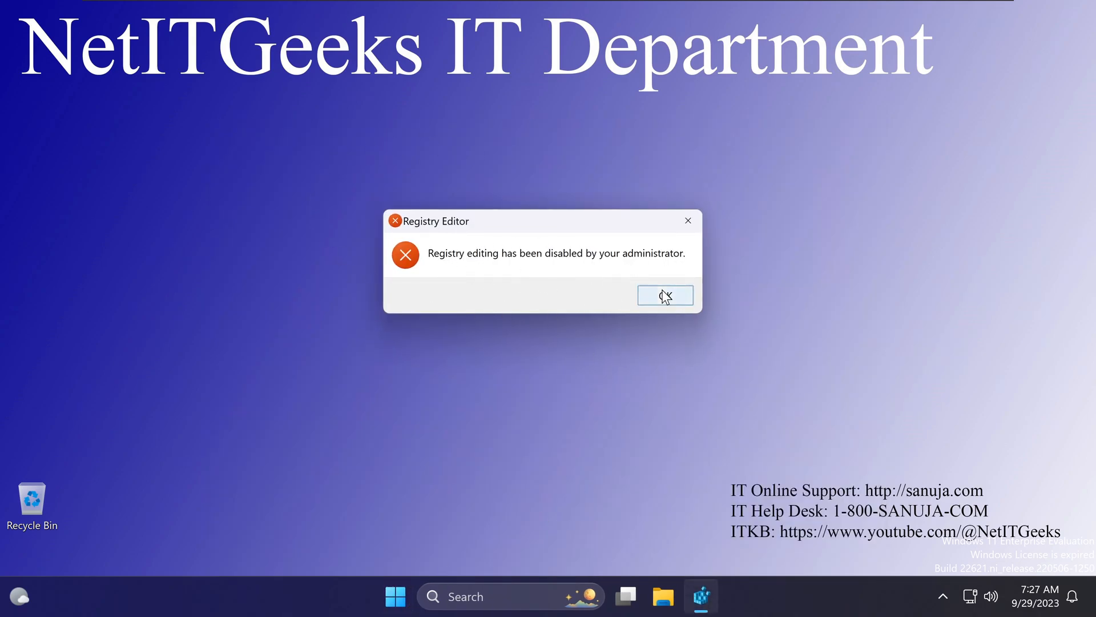
{"action": "left_click", "coordinate": [664, 295]}
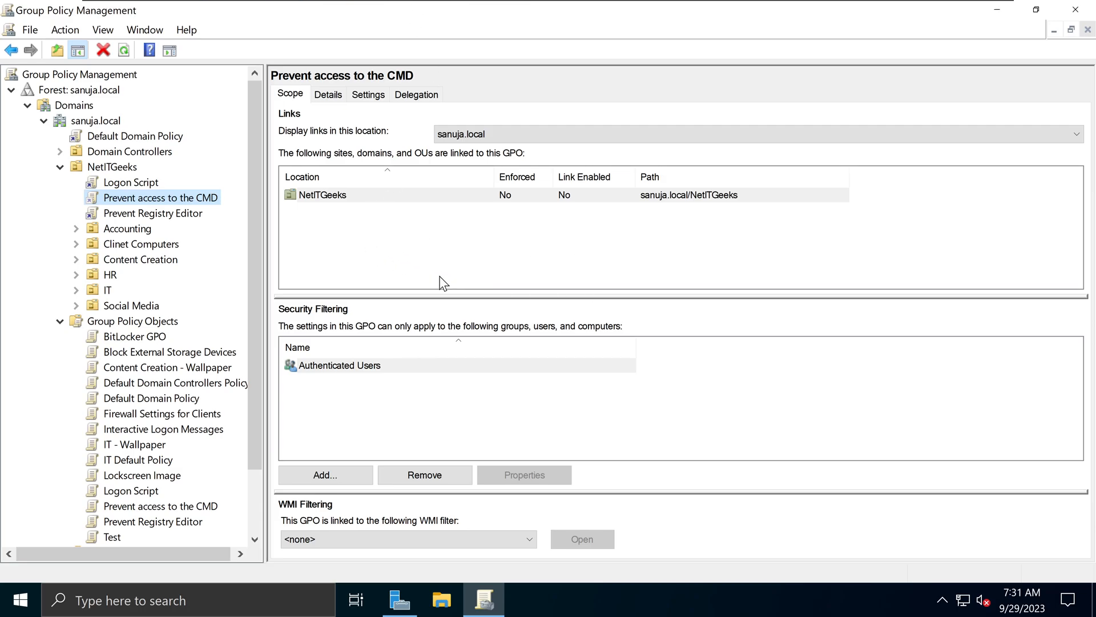
{"action": "mouse_move", "coordinate": [396, 232]}
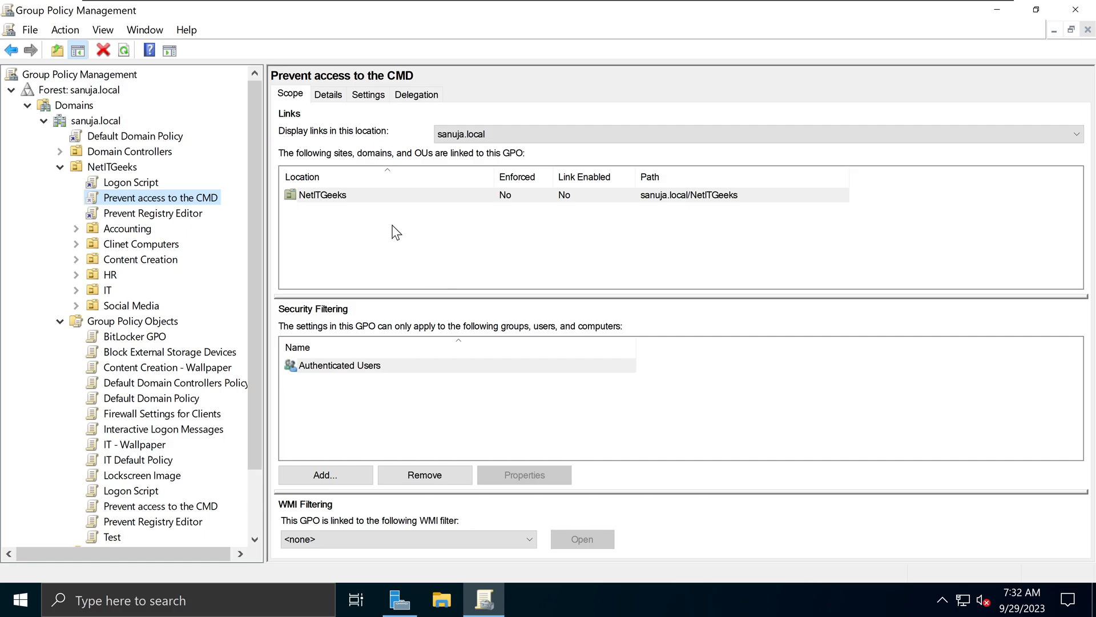